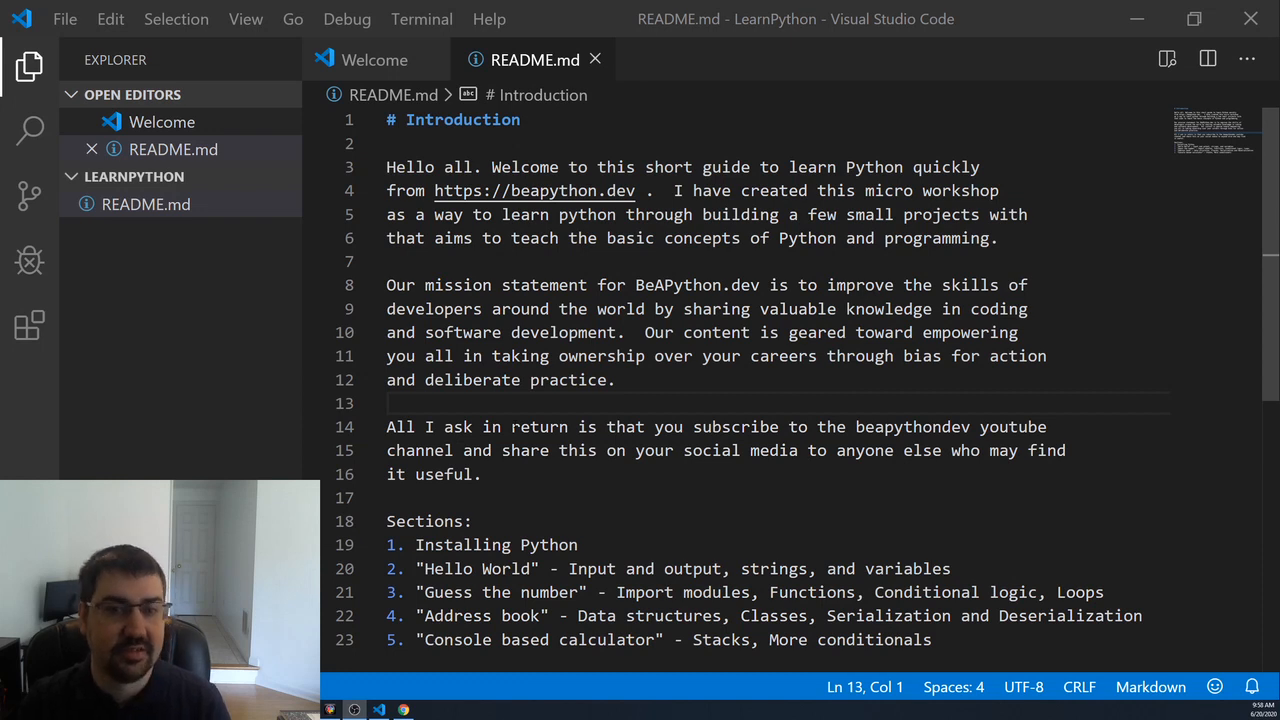
mouse_move(1012, 52)
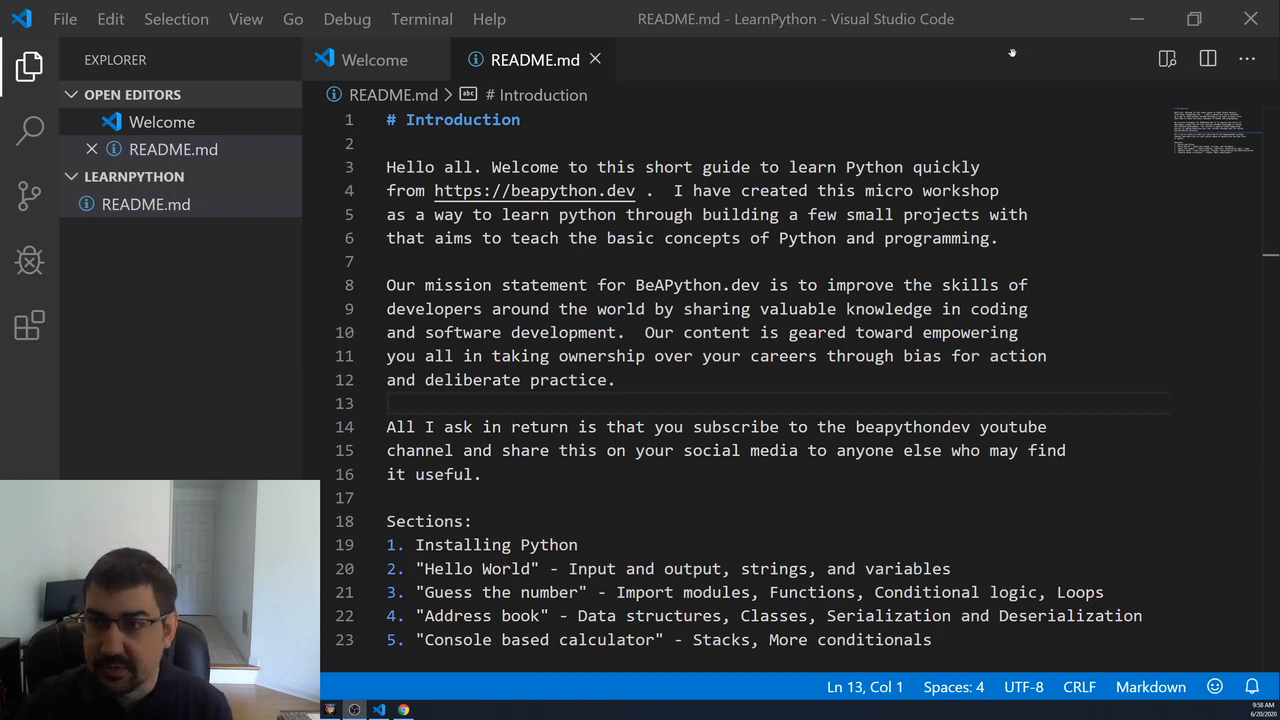
mouse_move(984, 90)
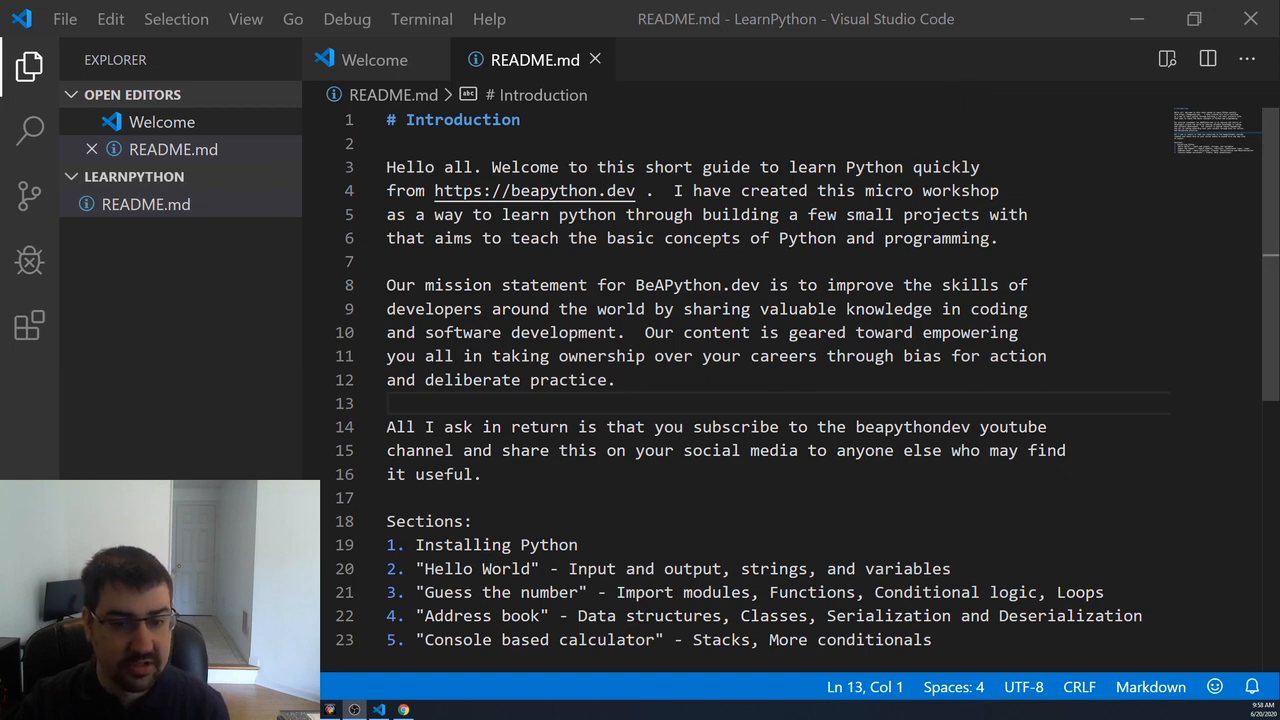
- Bring up the context menu for adding items under the LearnPython folder
click(472, 520)
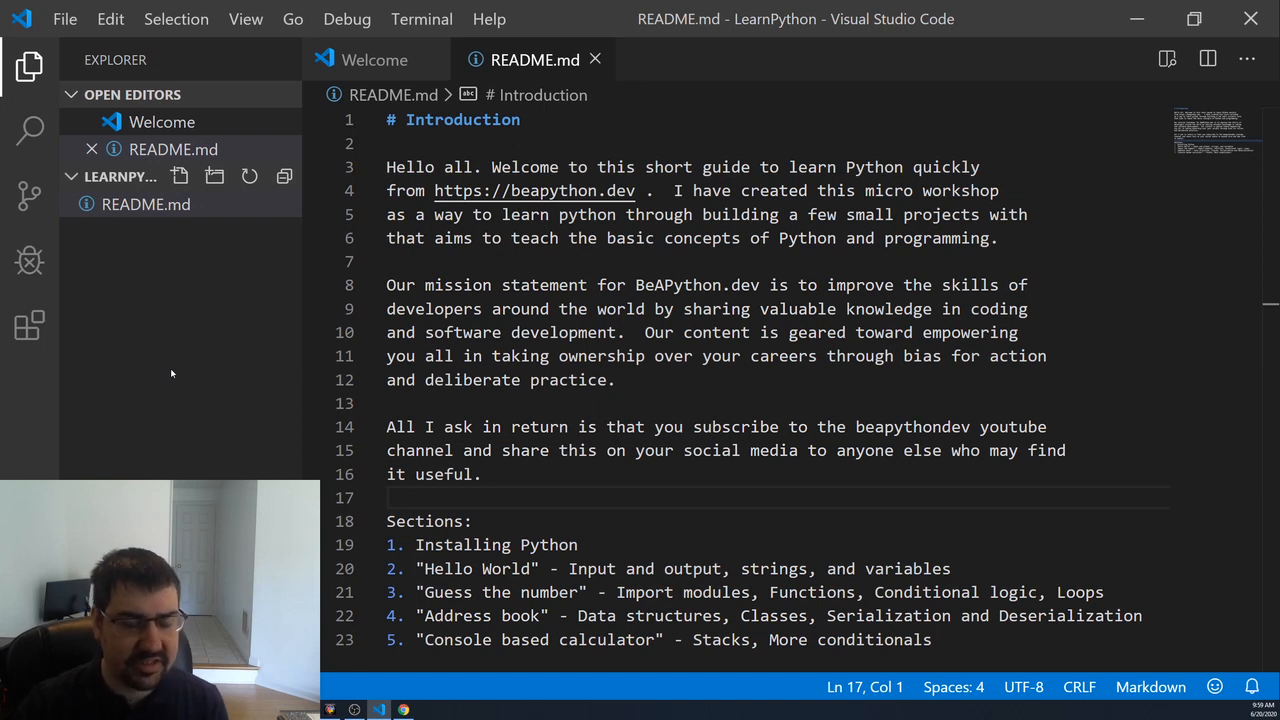
mouse_move(202, 404)
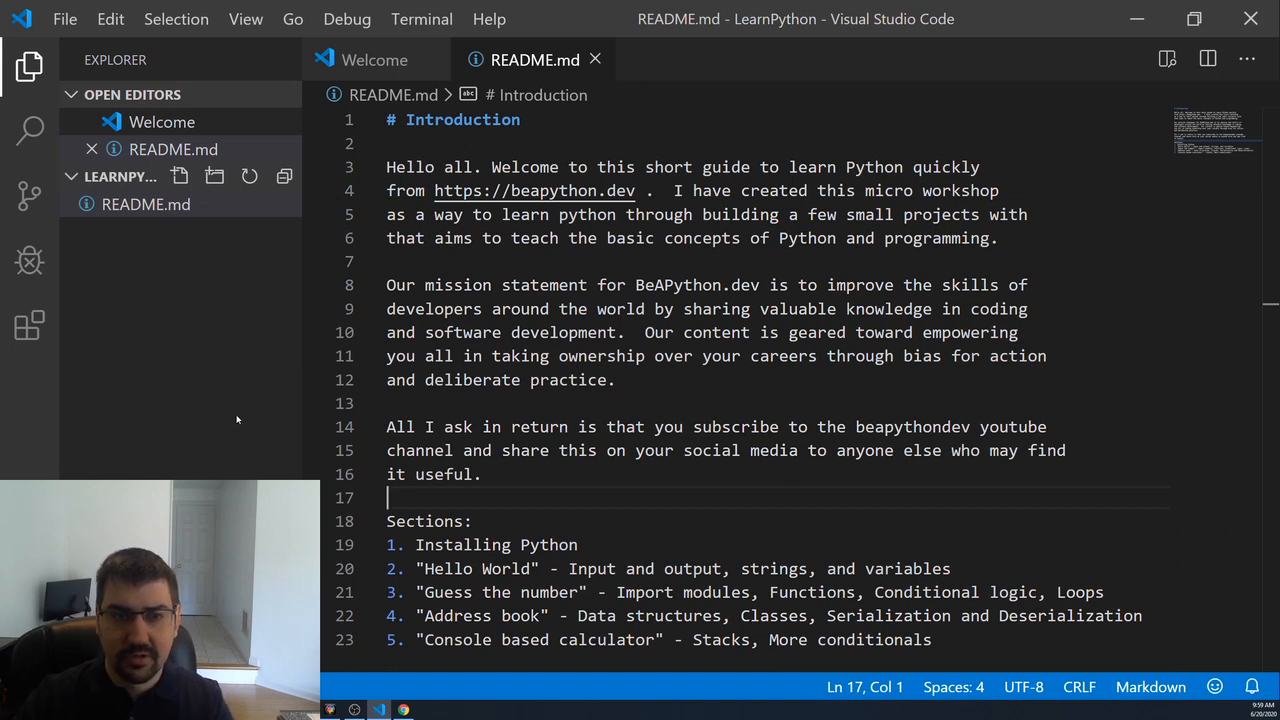
mouse_move(196, 444)
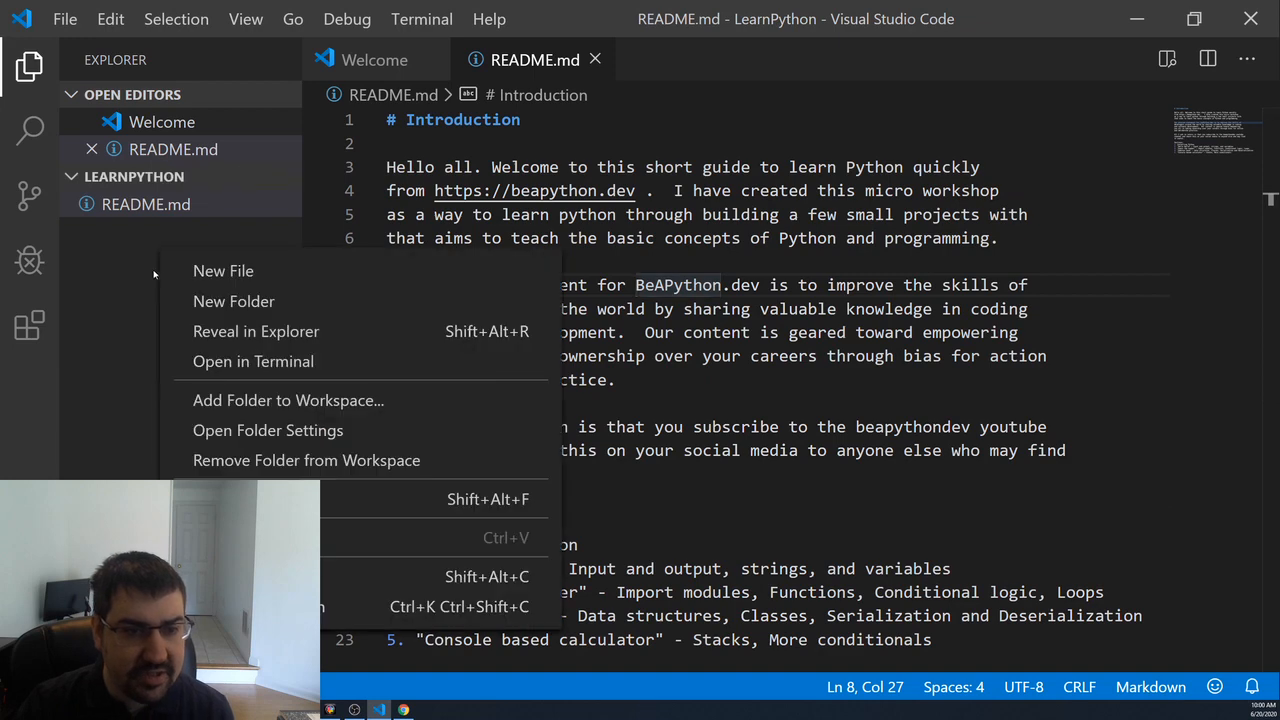
- Create HelloWorld.py in the LearnPython folder, try some text and clear it
click(224, 270)
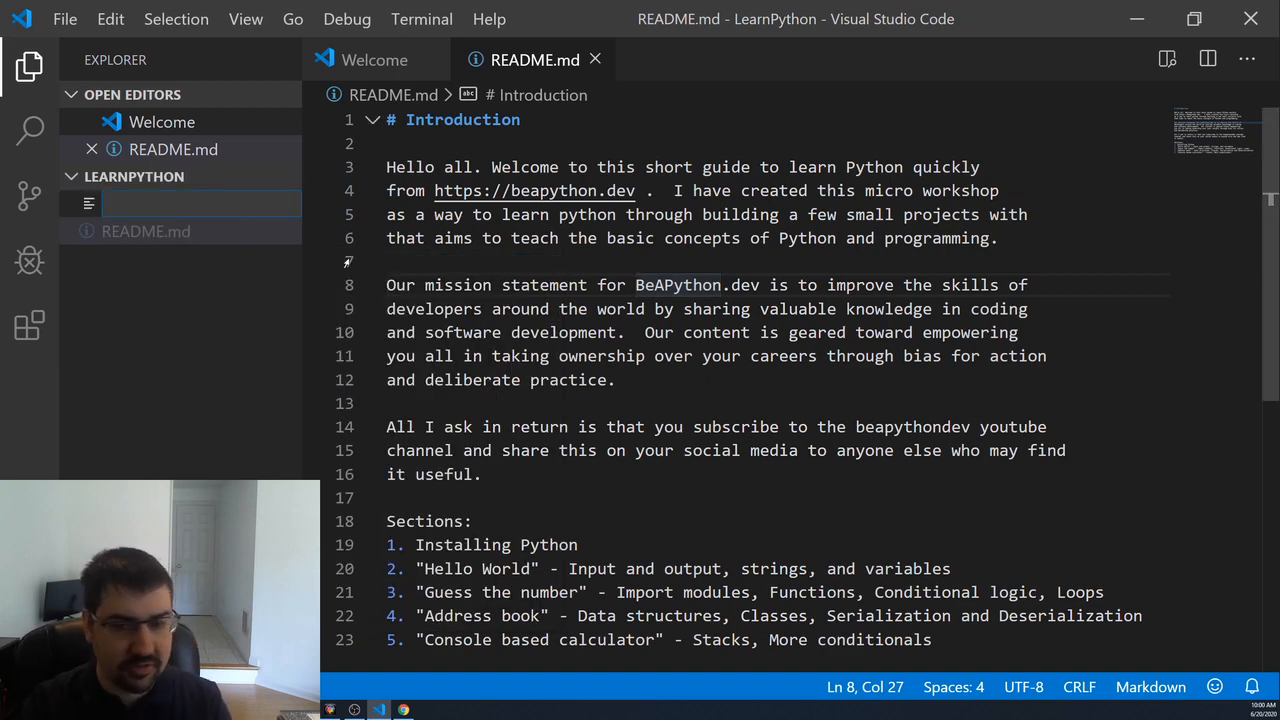
text(HelloWorld.py)
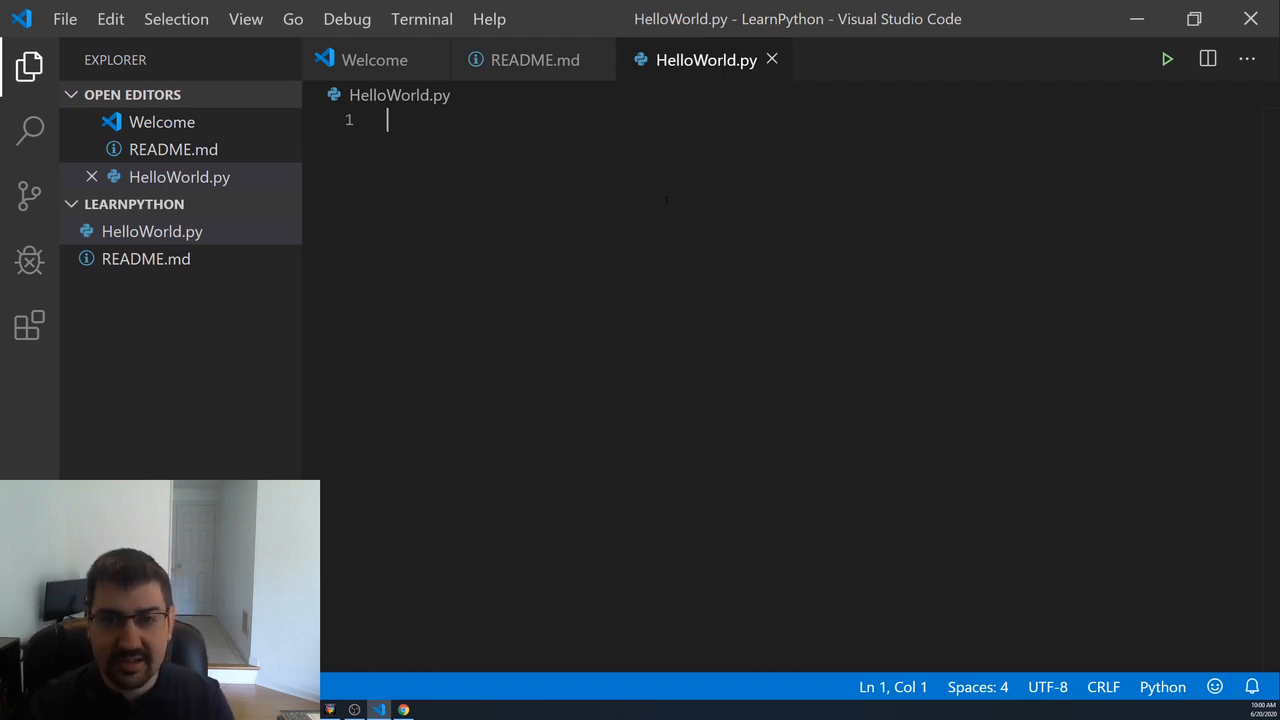
text(import)
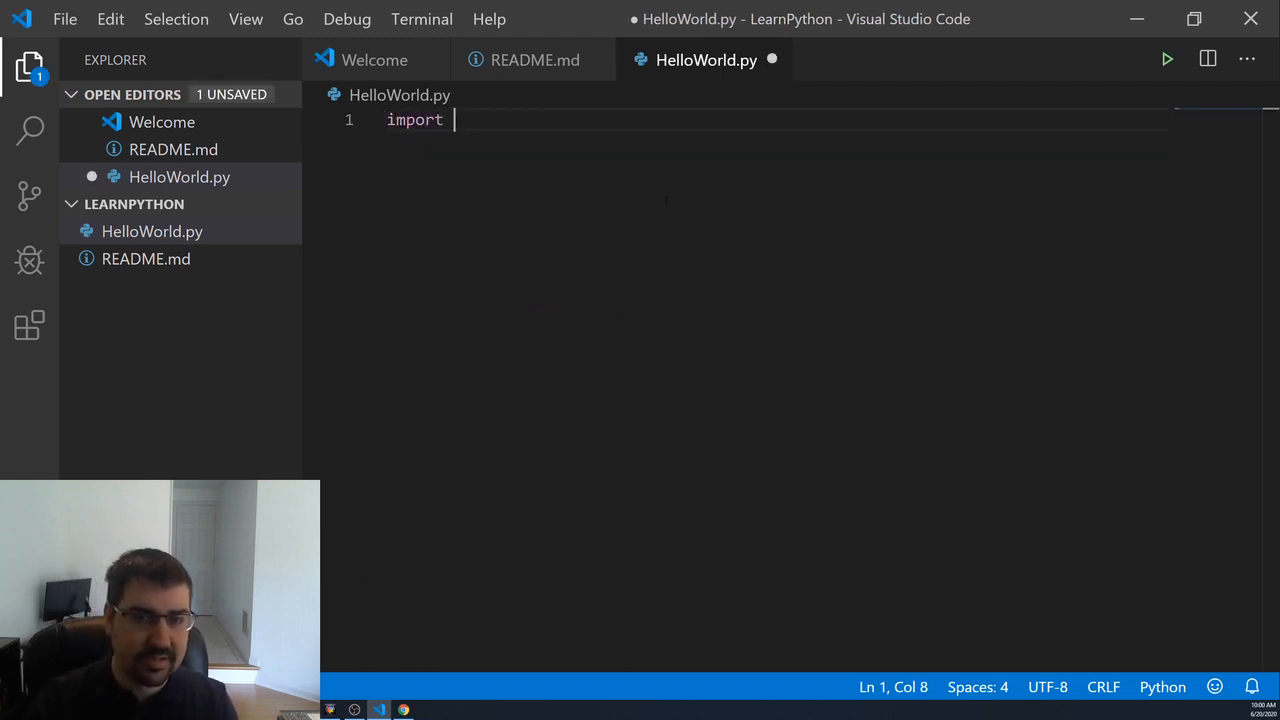
key(BackSpace)
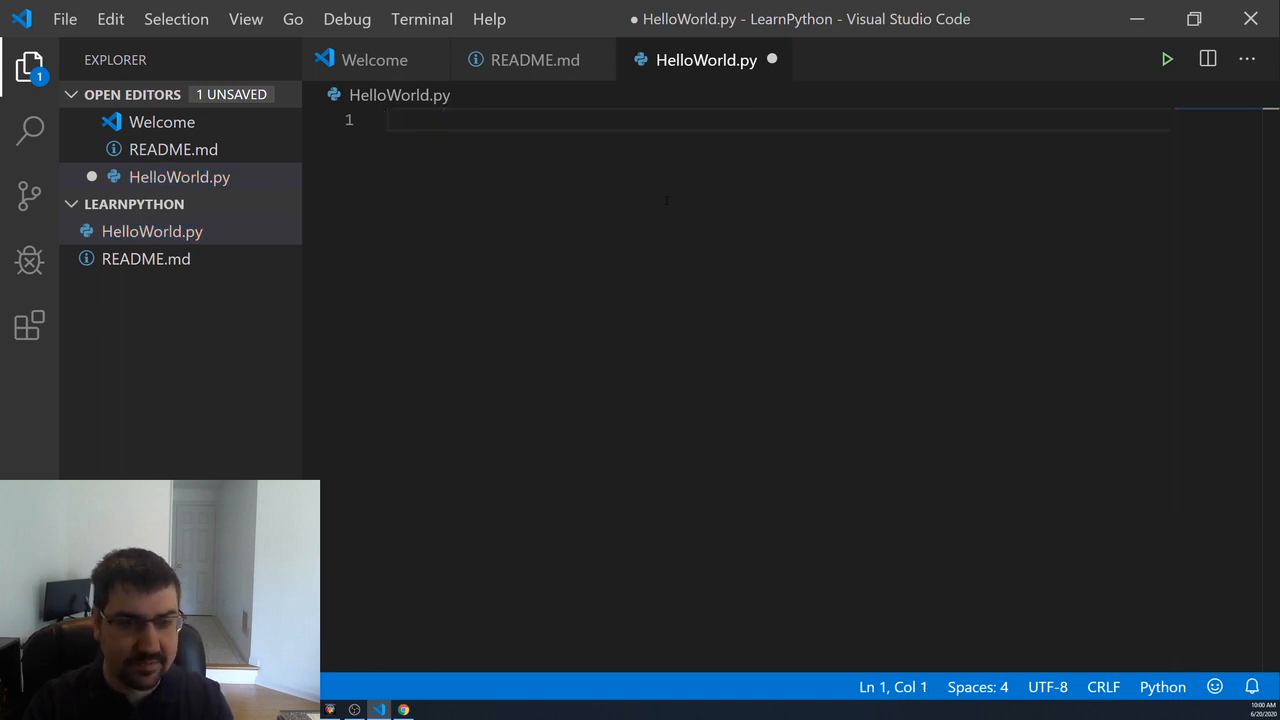
text("stahkjs")
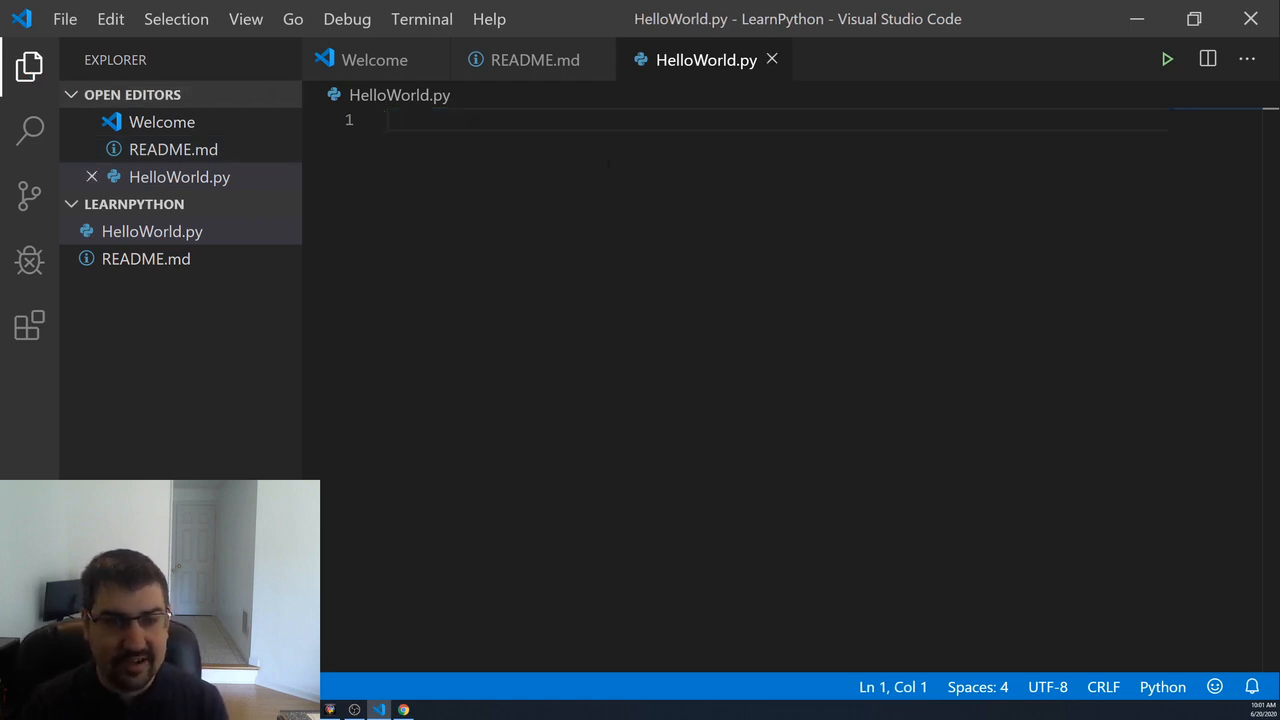
- Write '# Copyright 2020 beapython.dev' as the first line of HelloWorld.py and save
text(#)
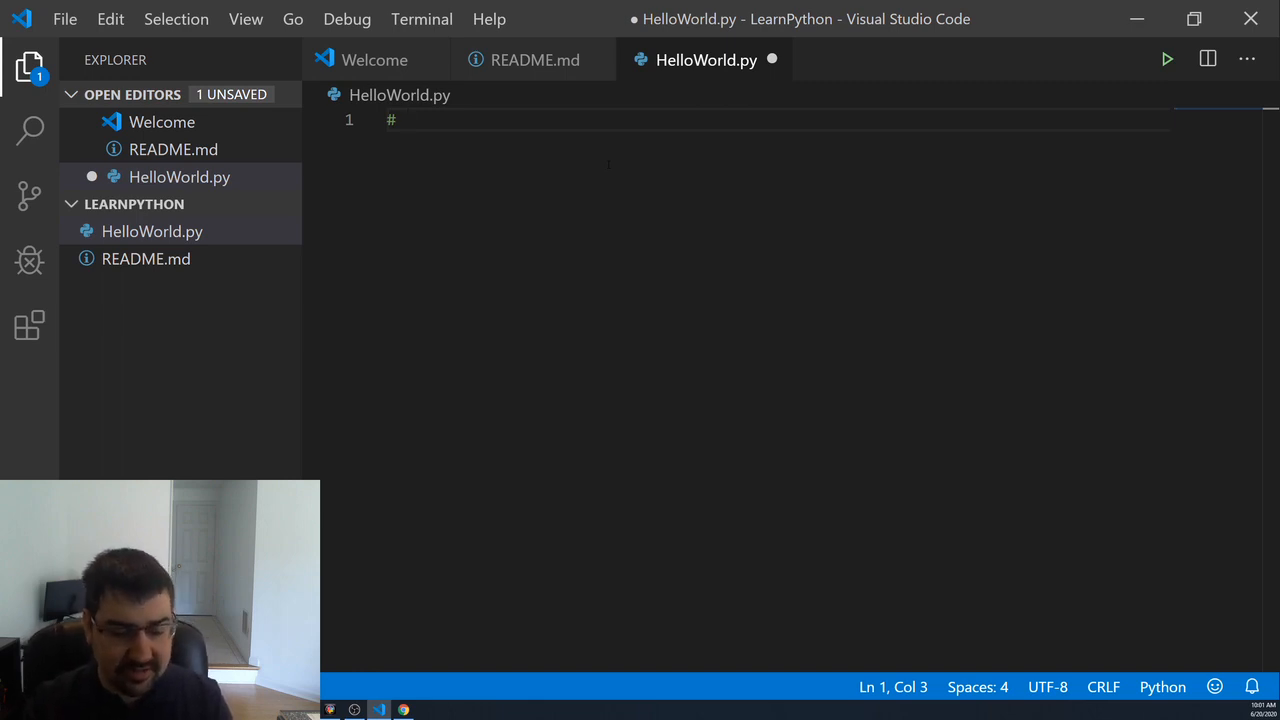
text(Copyrig)
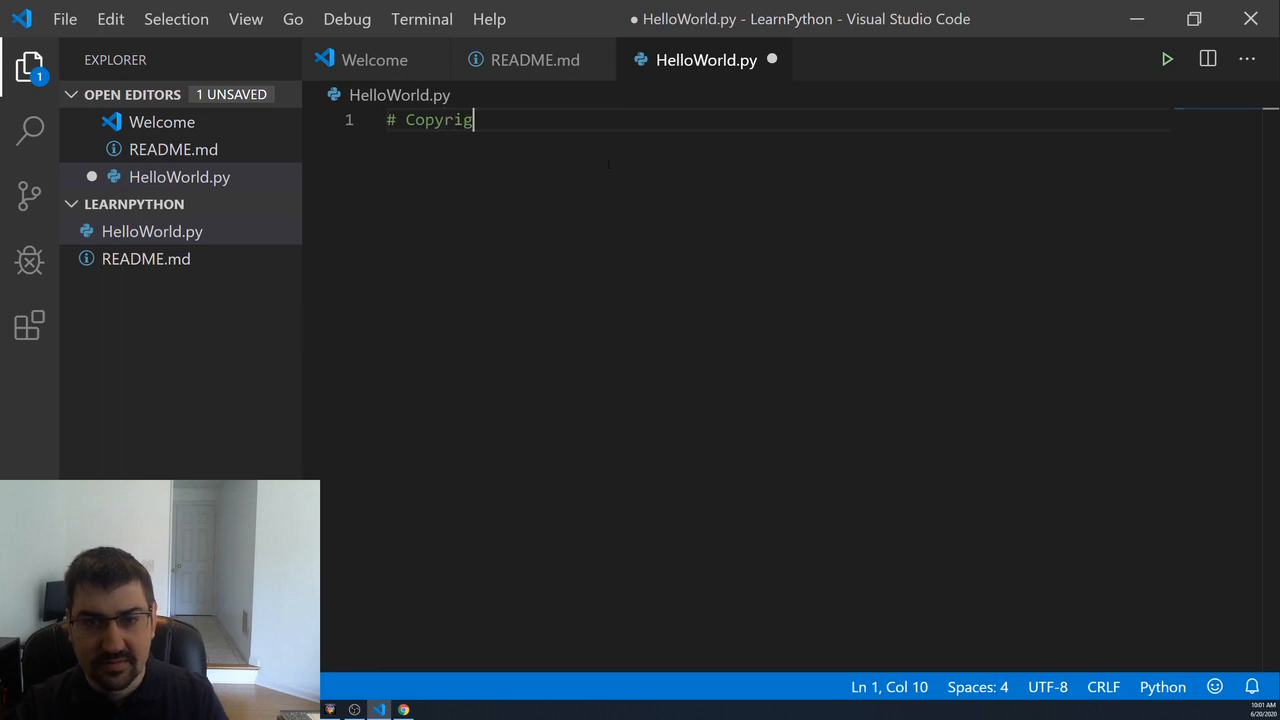
text(ht 2020)
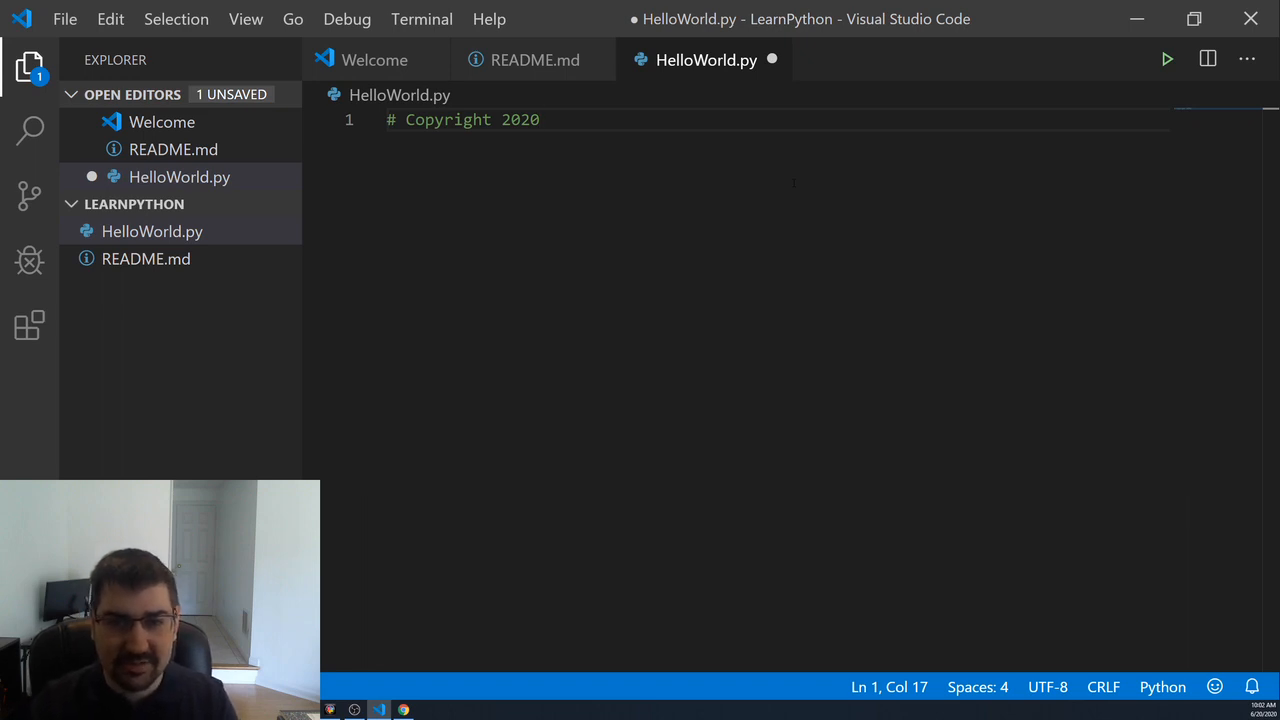
text(beapython)
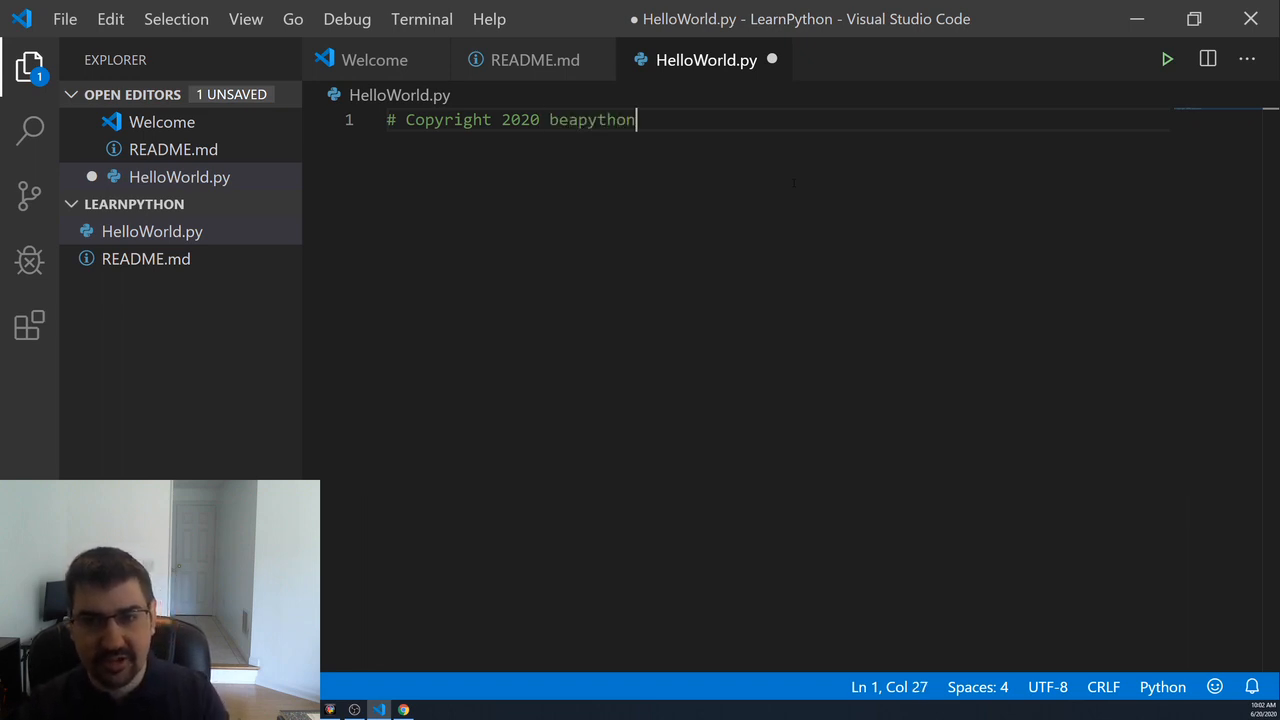
text(.dev)
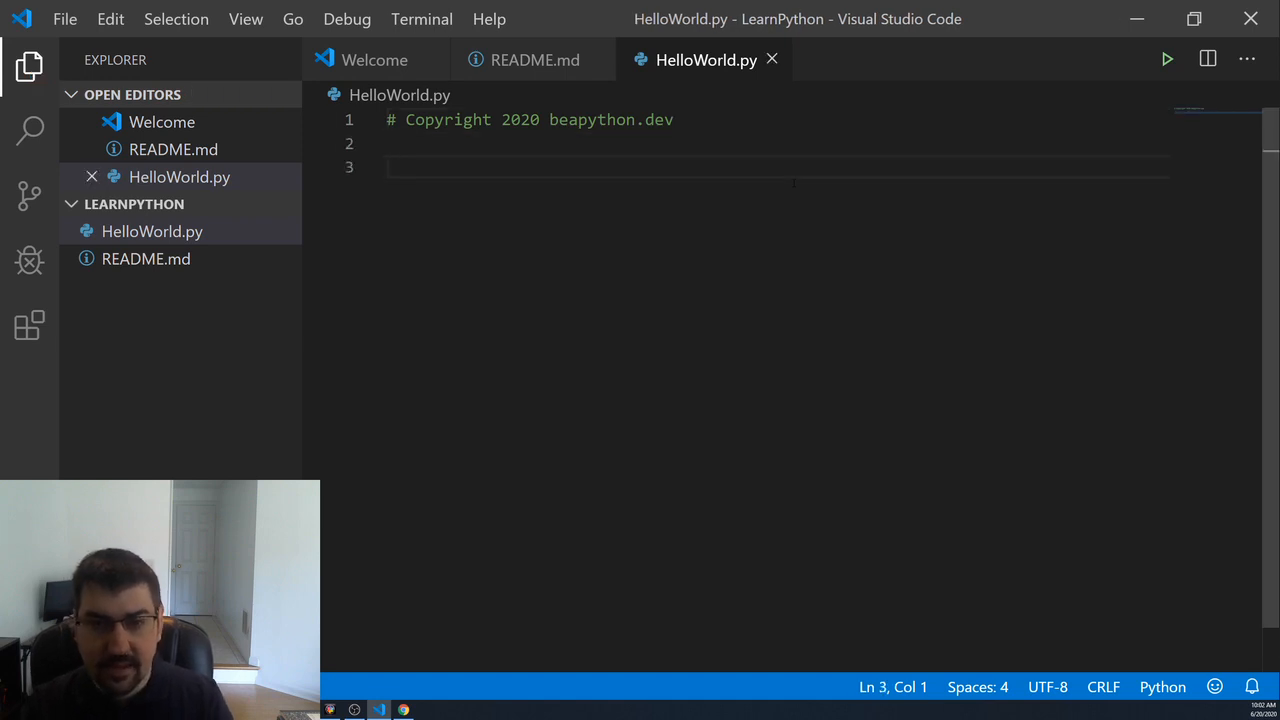
- Add print("Hello World") below the copyright comment using IntelliSense and save
text(print()
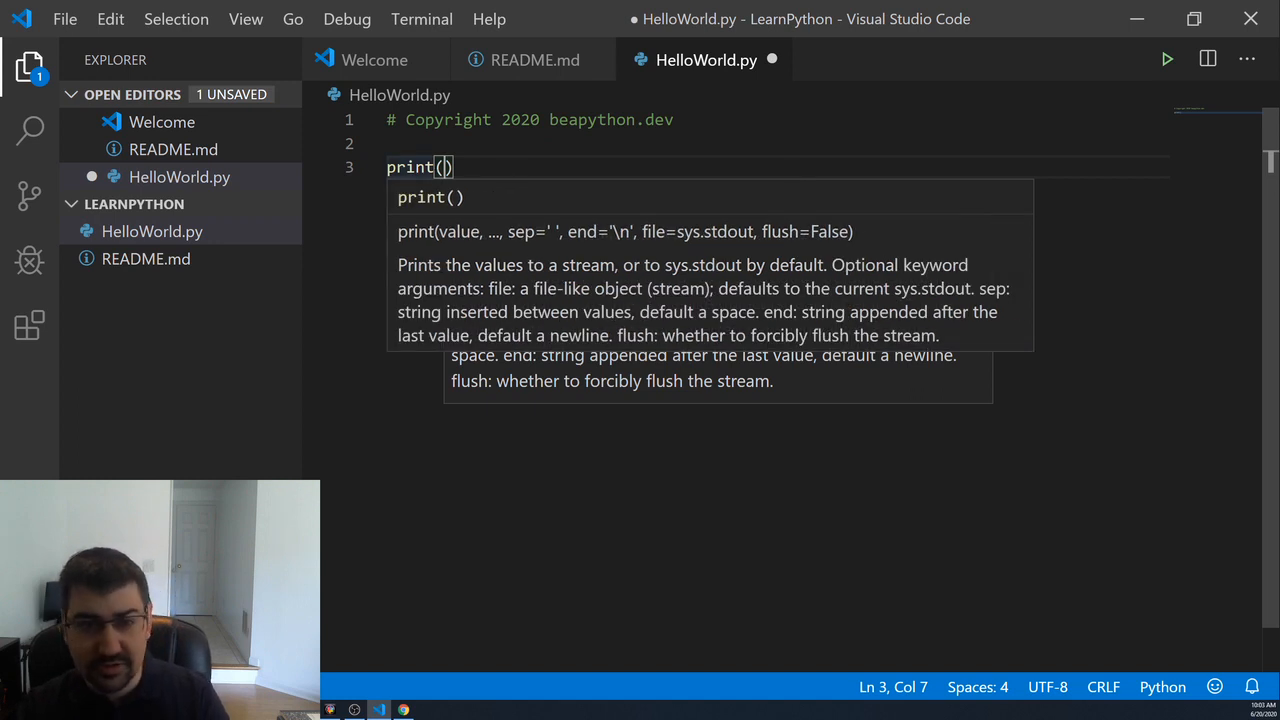
text("")
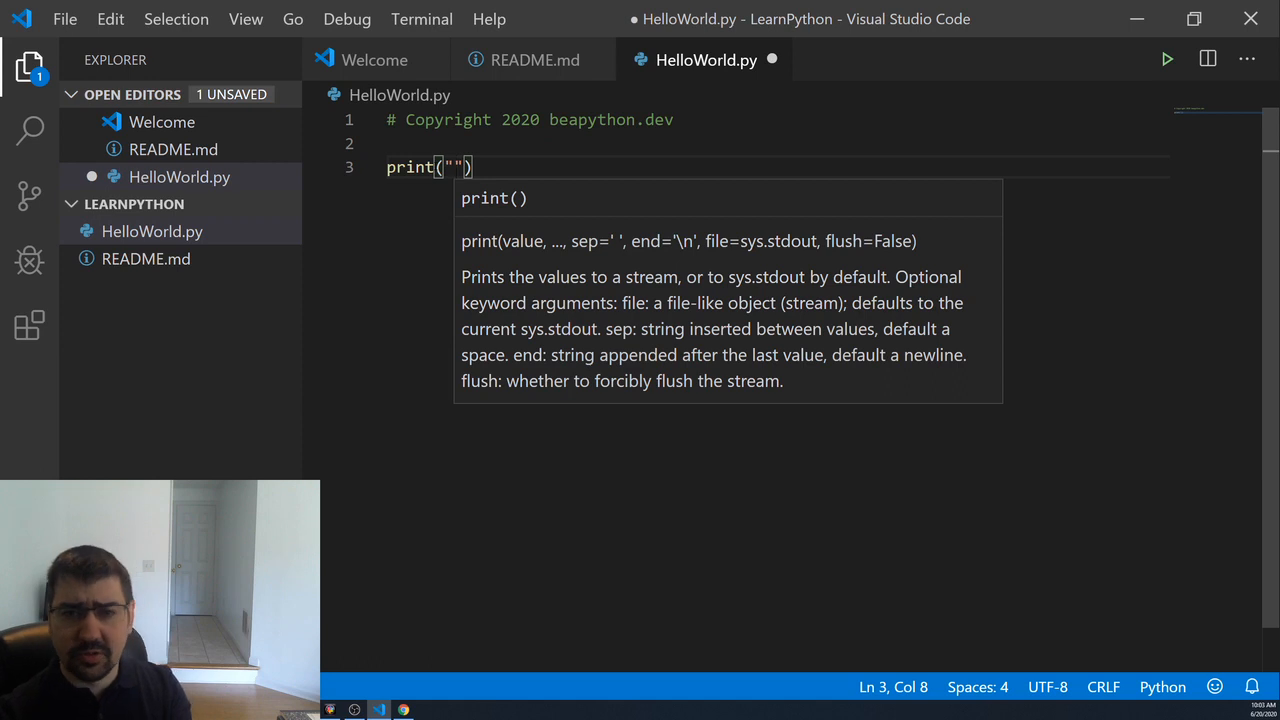
text(HGe)
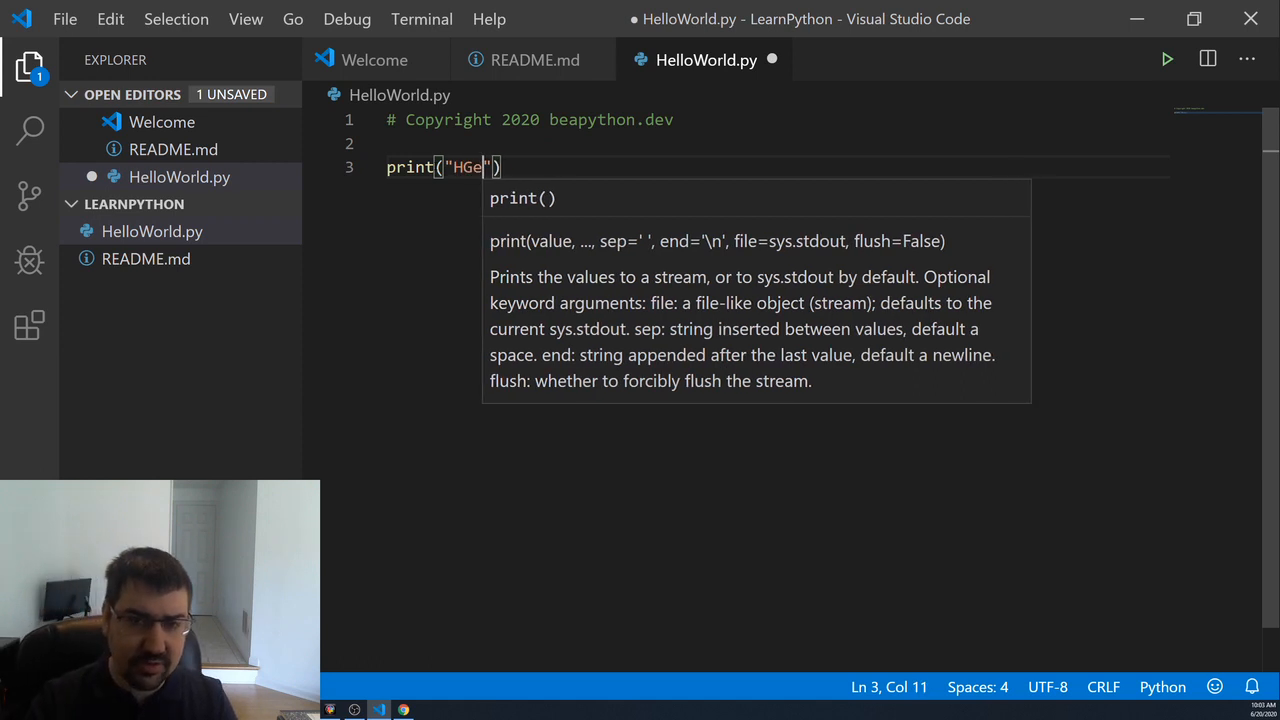
text(Hello World)
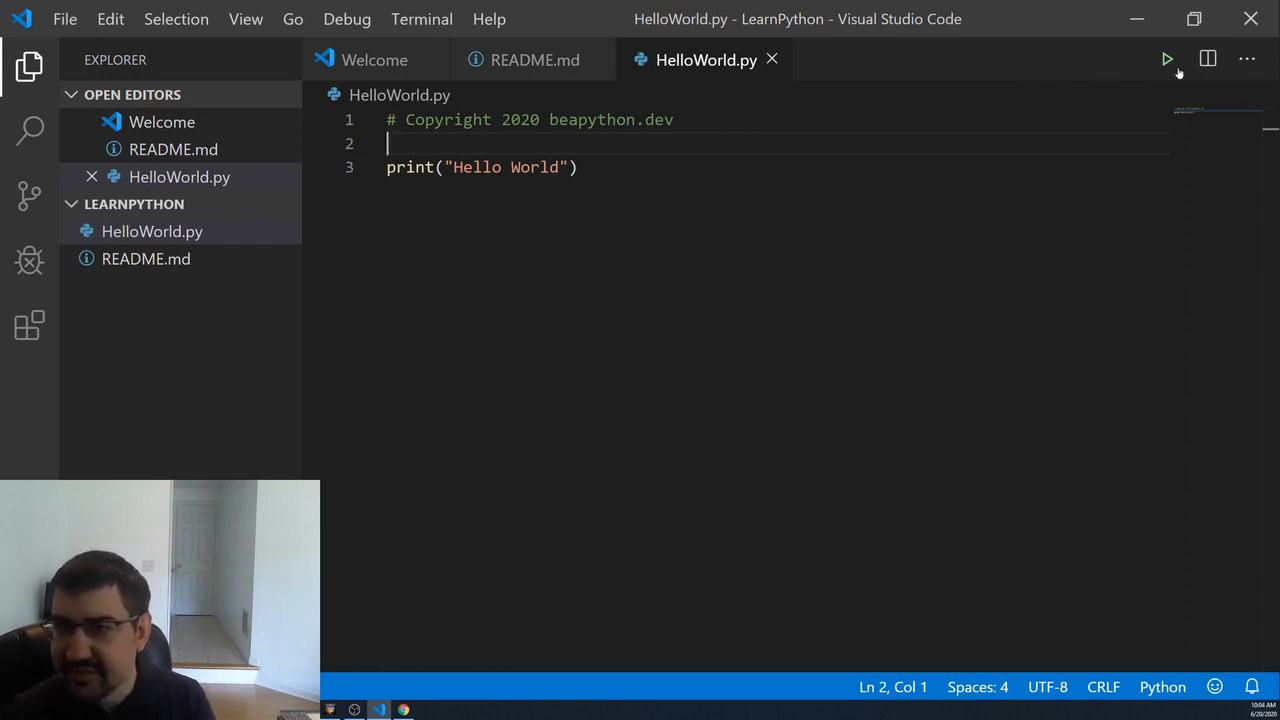
mouse_move(1168, 58)
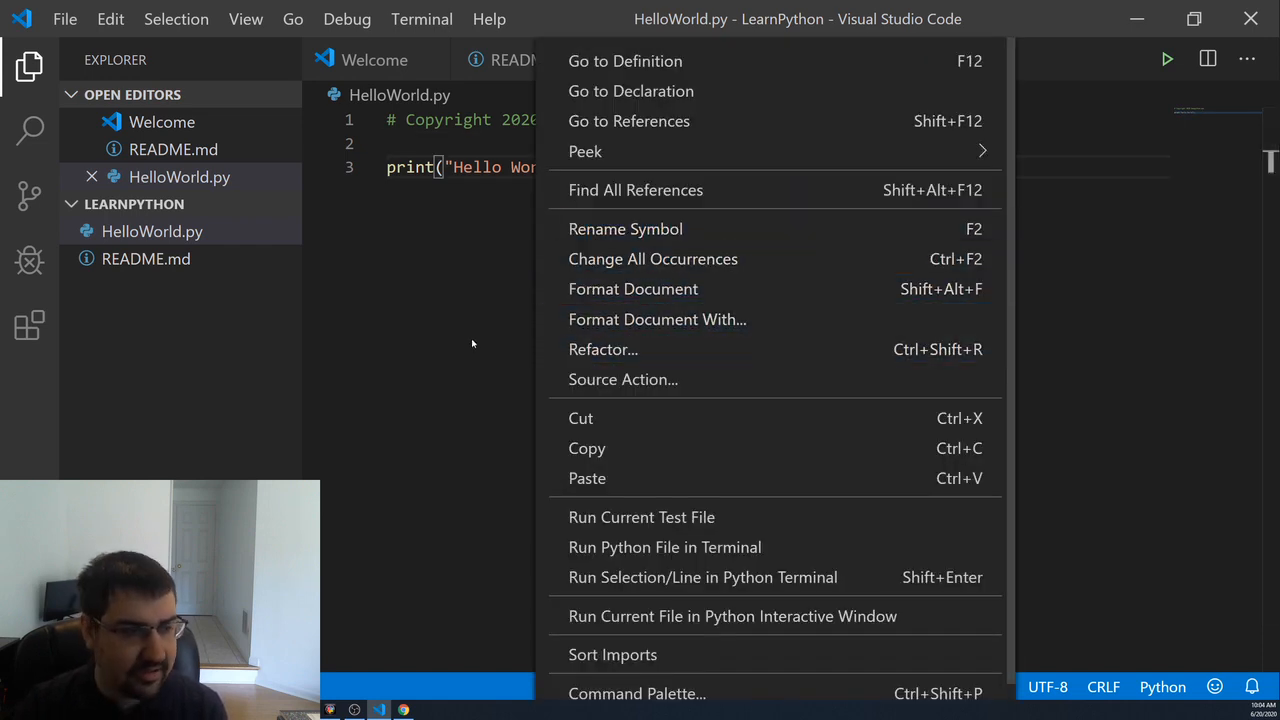
mouse_move(664, 548)
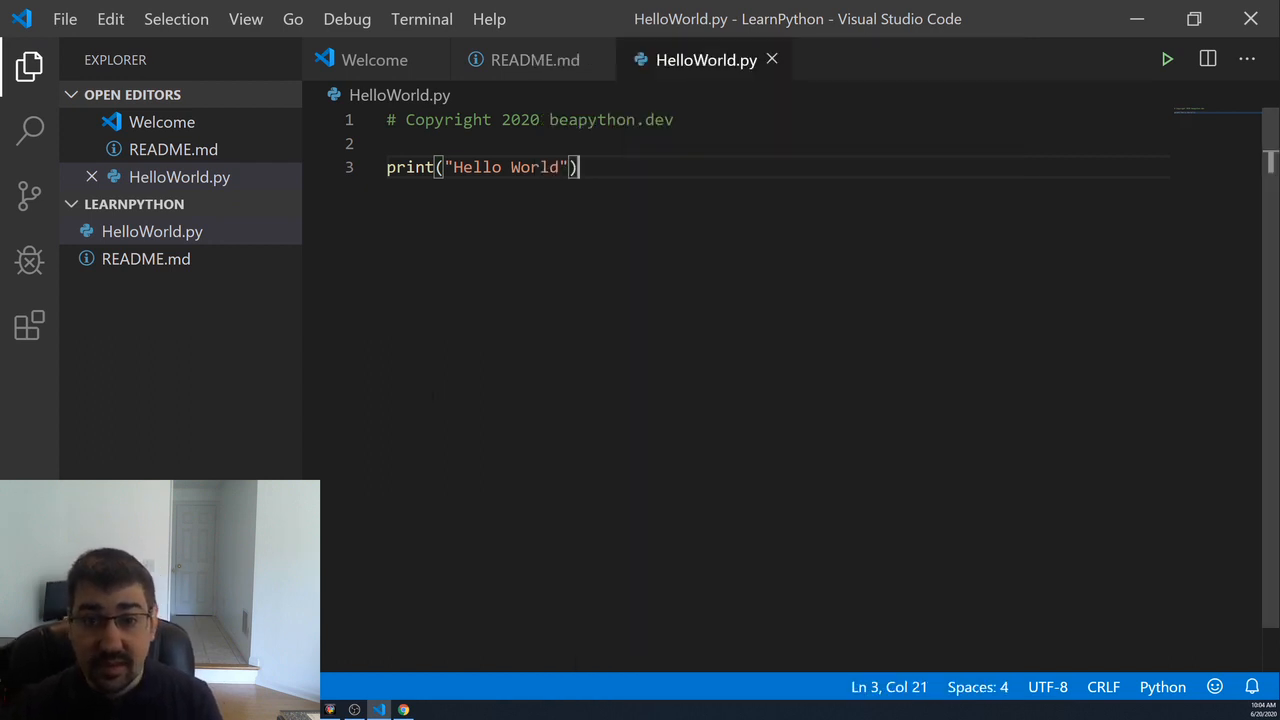
- Start a new PowerShell terminal in the LearnPython folder from the Terminal menu
click(420, 18)
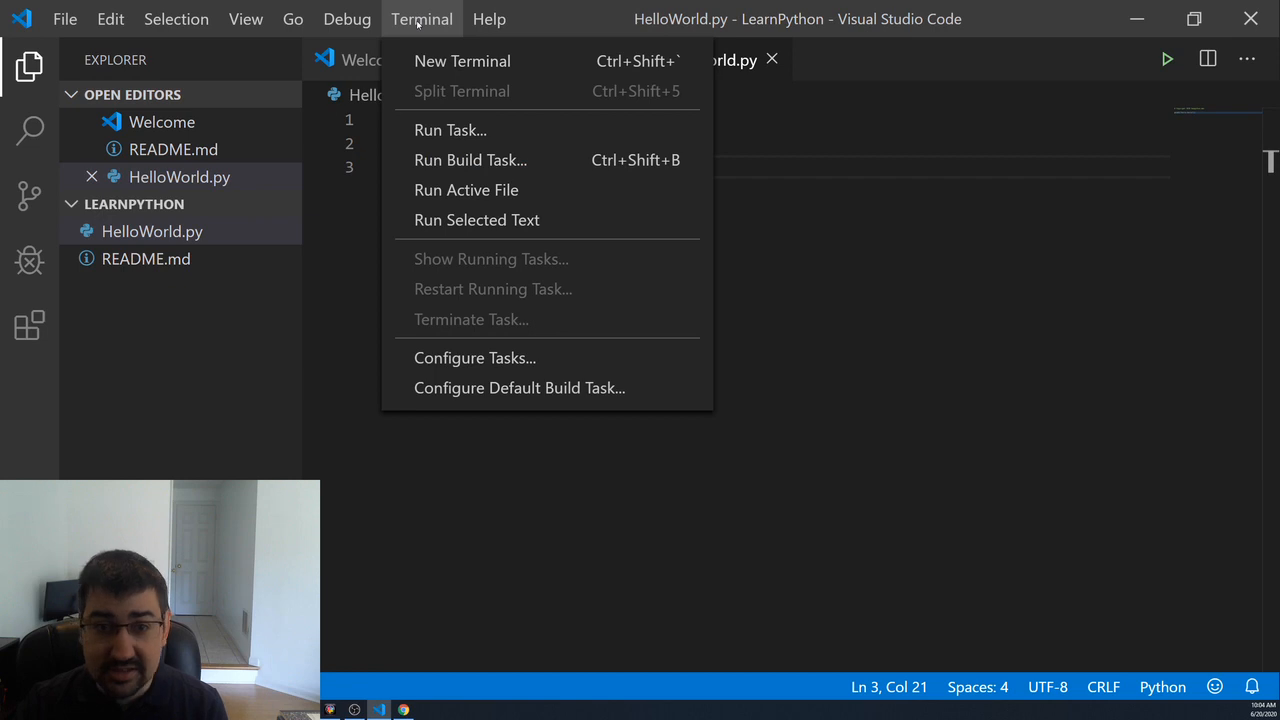
click(462, 60)
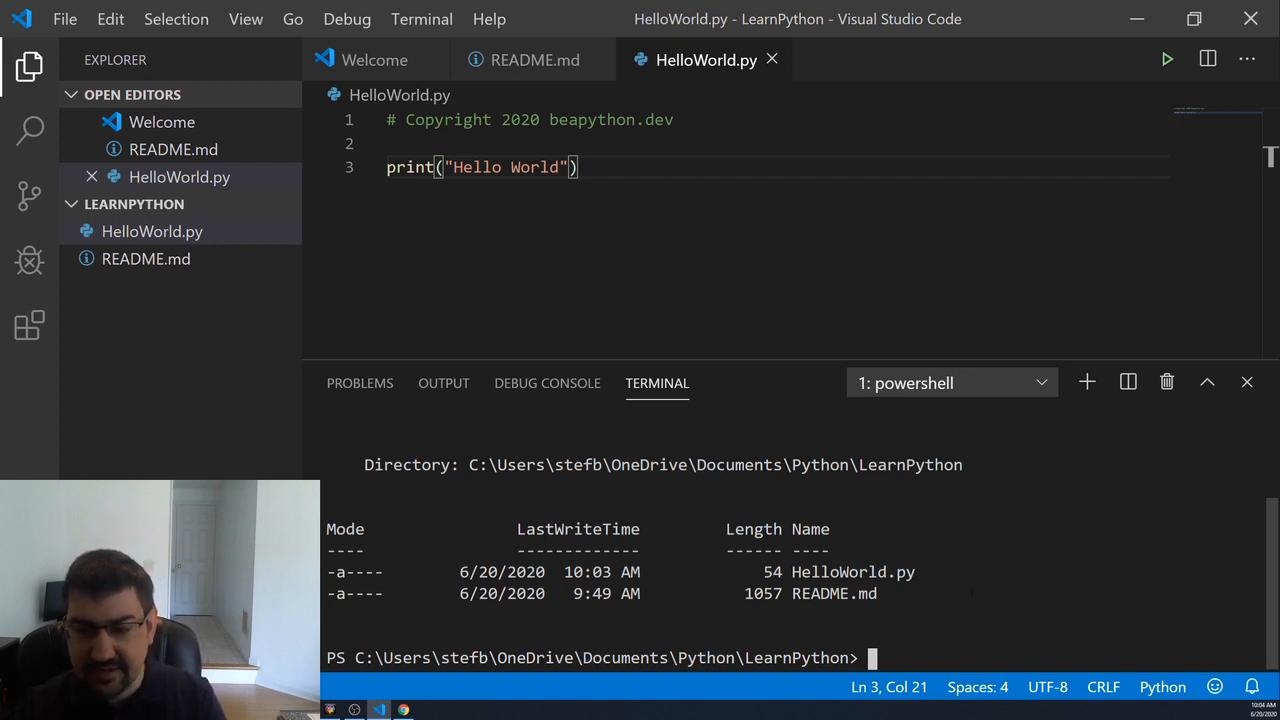
- Launch python in the terminal, evaluate 1 + 1 and 5/2, then exit() back to PowerShell
text(python)
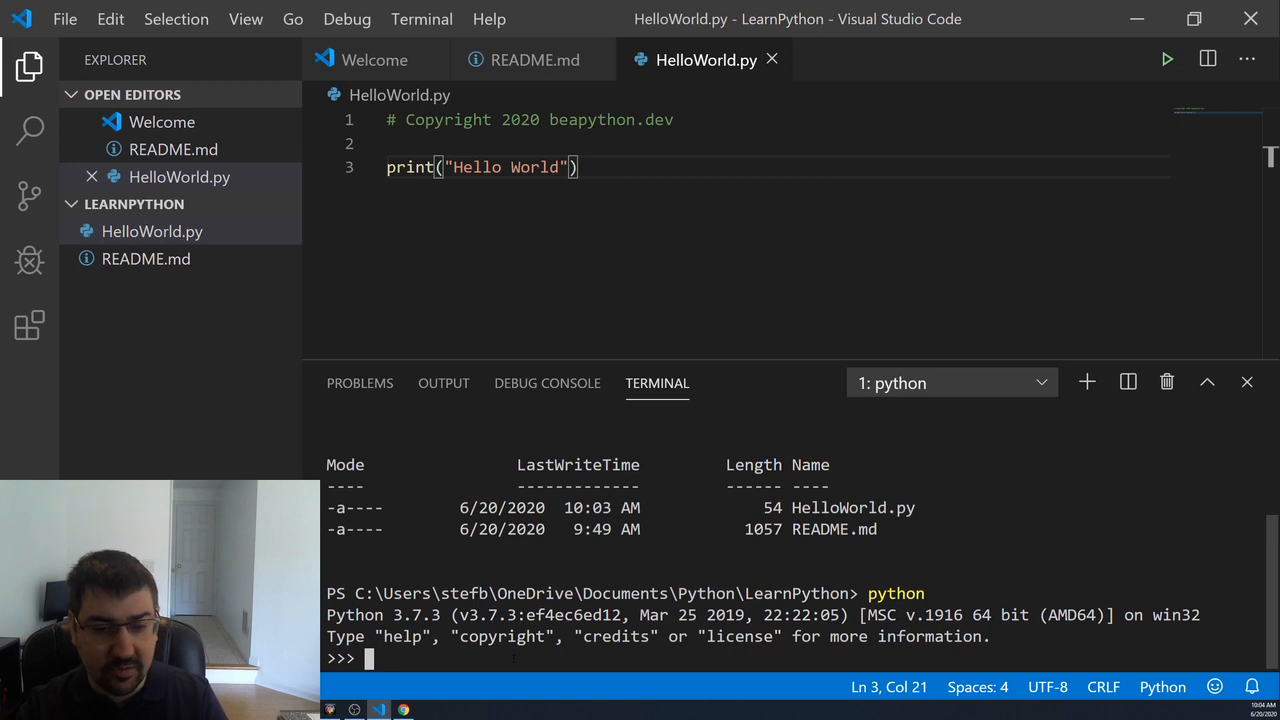
text(1 + 1)
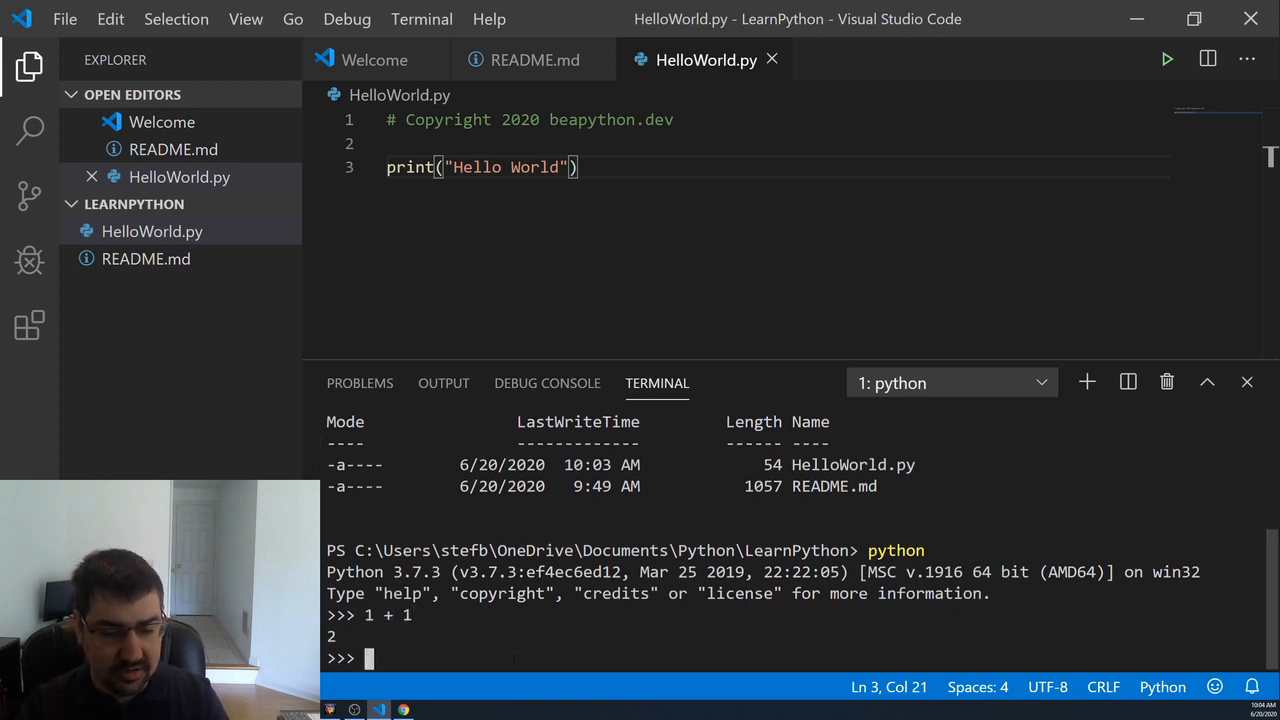
text(5/2)
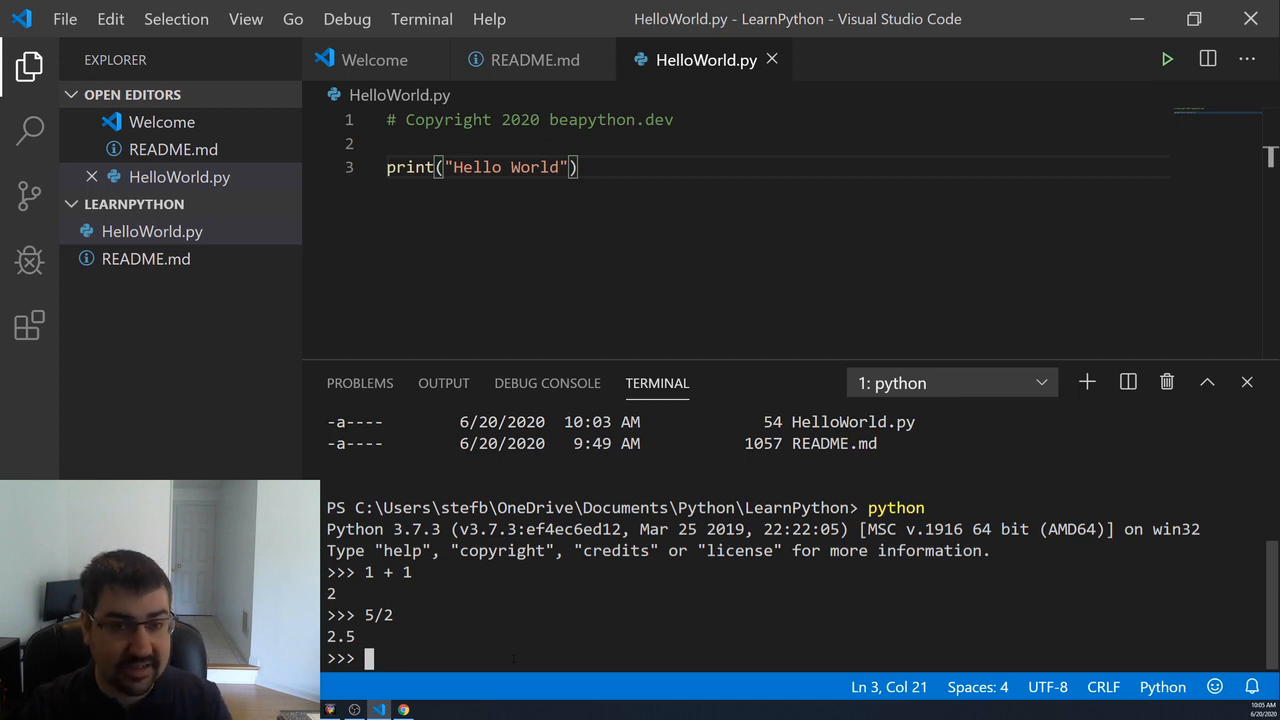
text(e)
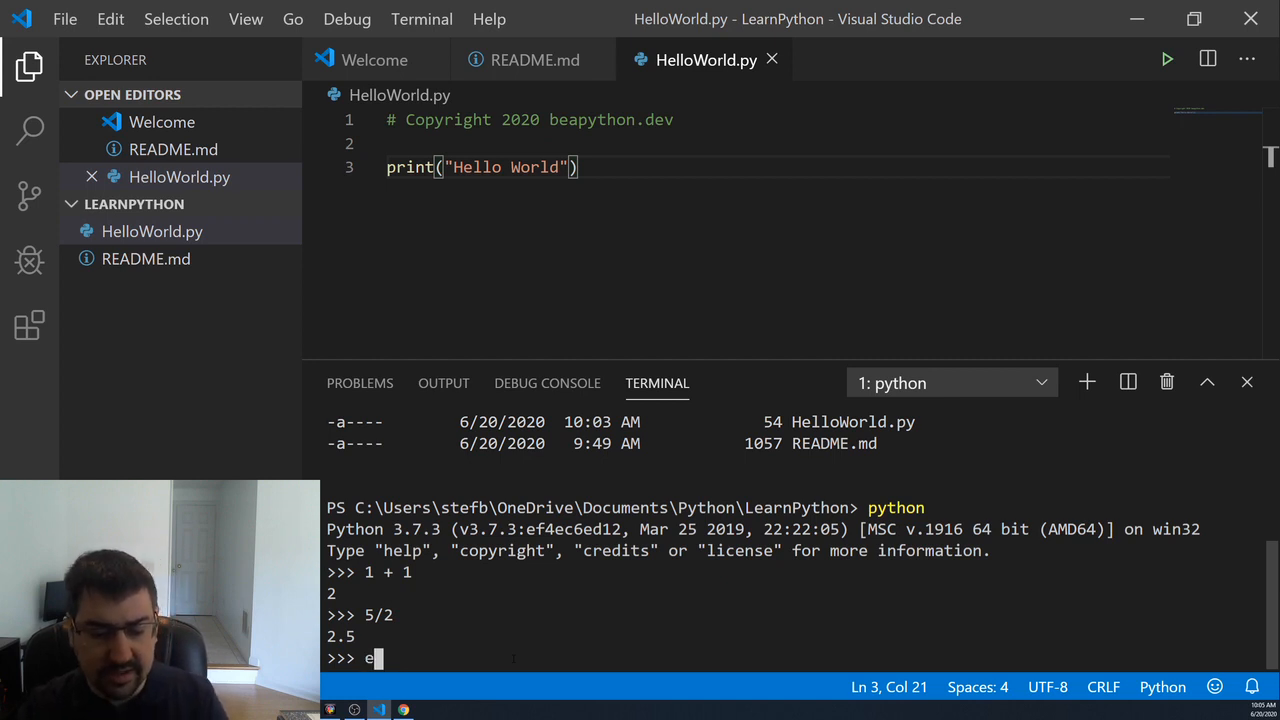
text(xit()
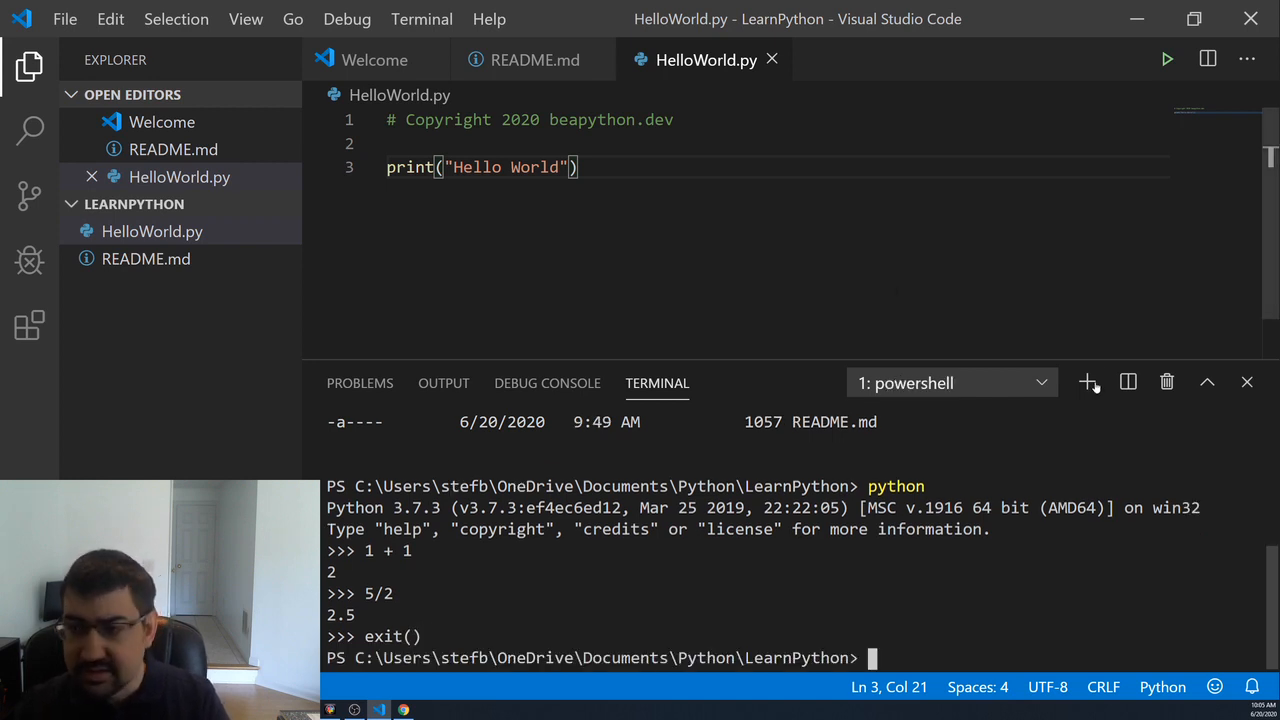
drag(966, 362, 966, 508)
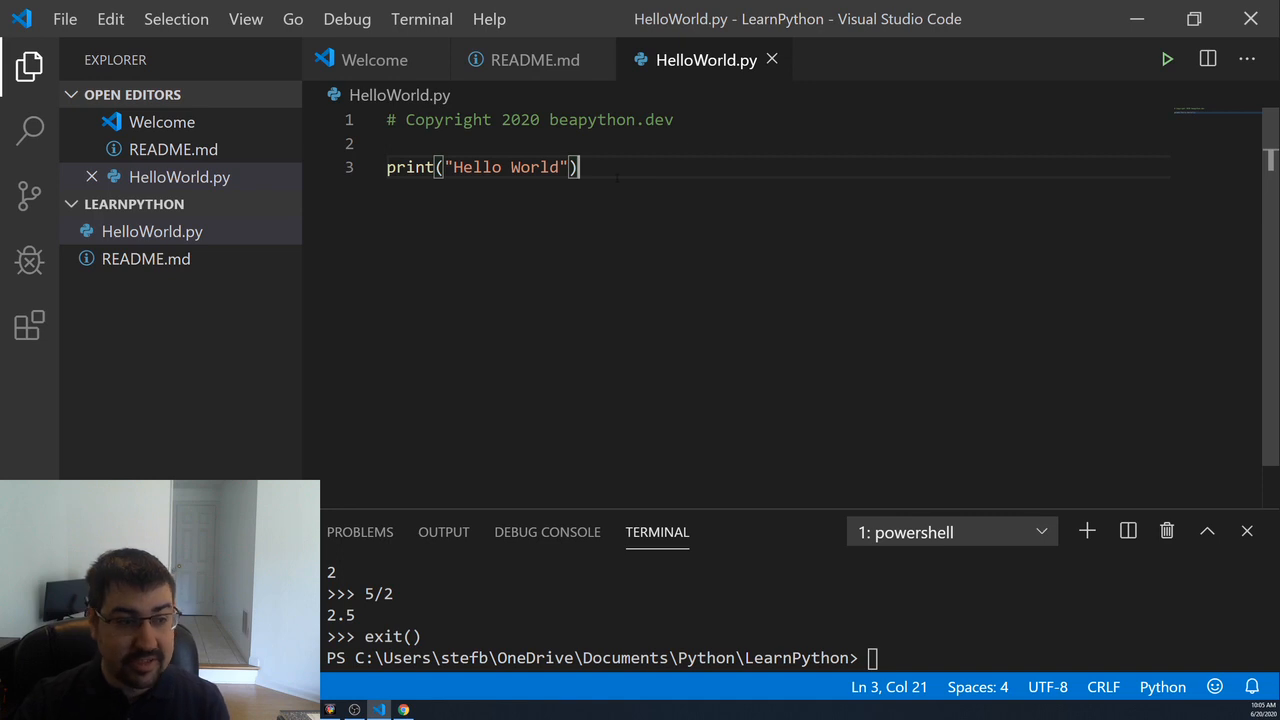
mouse_move(1168, 58)
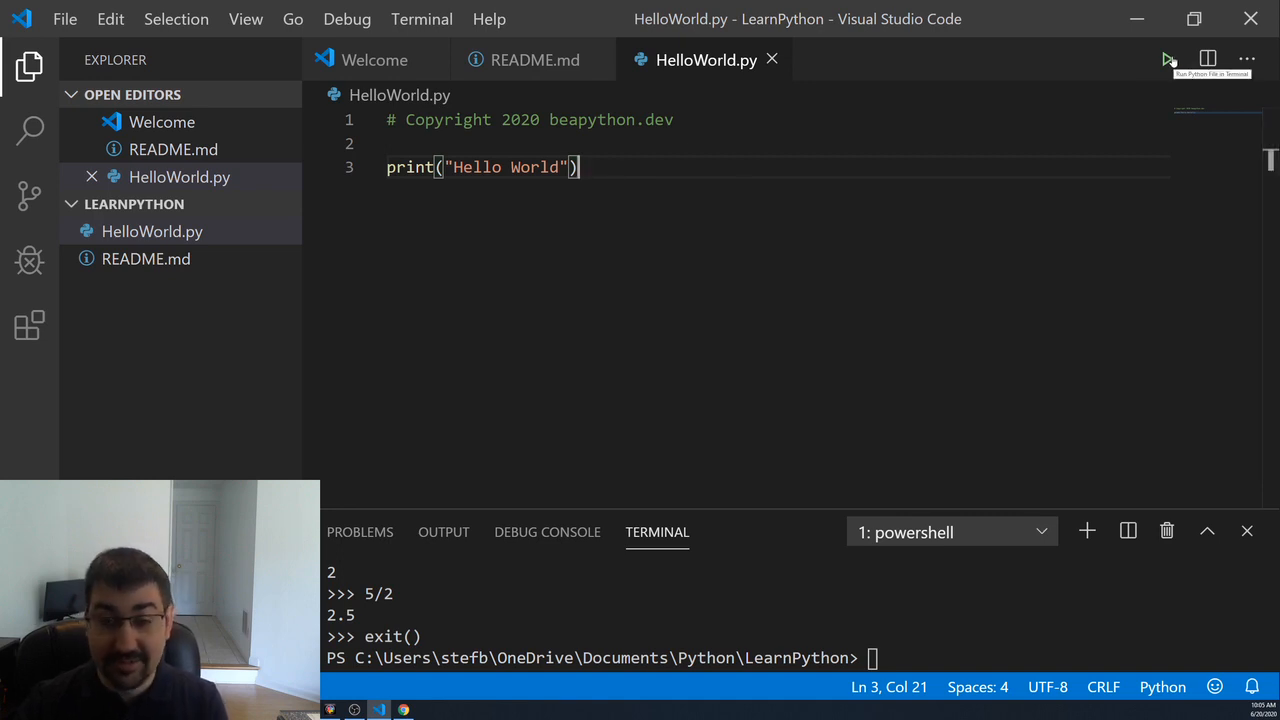
click(1168, 58)
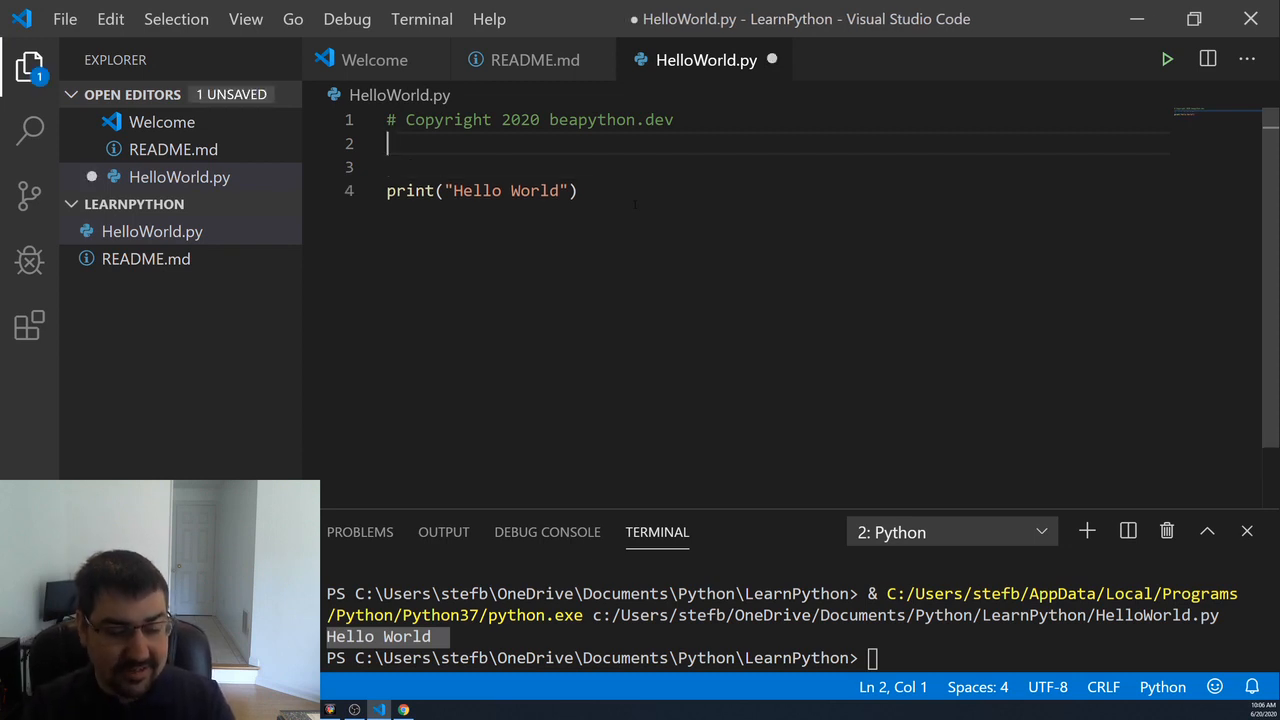
- Add the line our_variable = "Hello World" below the copyright comment
key(Enter)
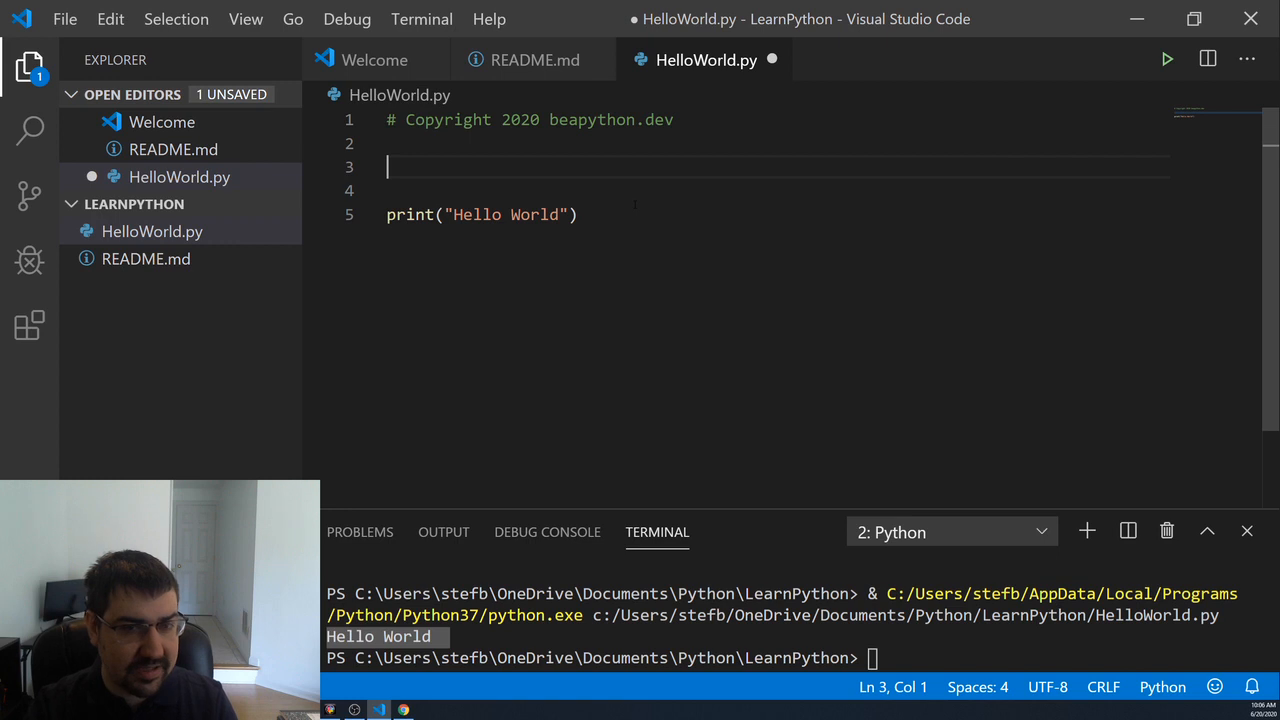
text(our_va)
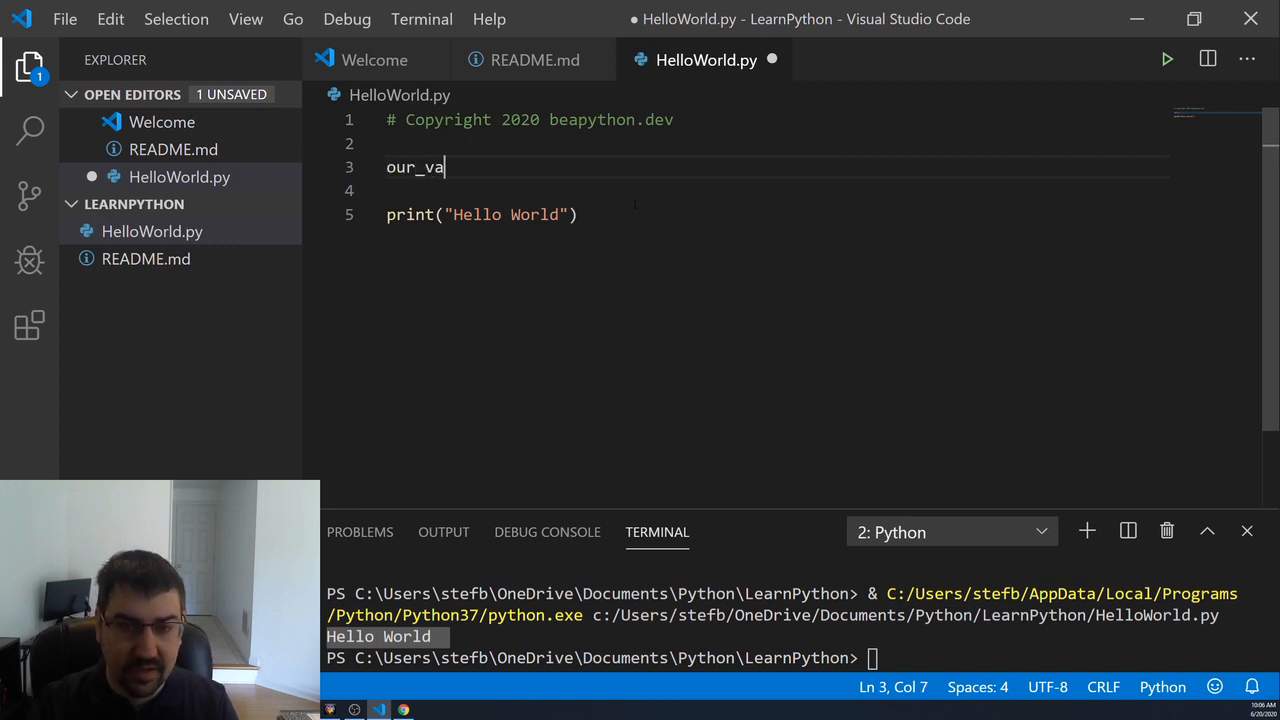
text(riable =)
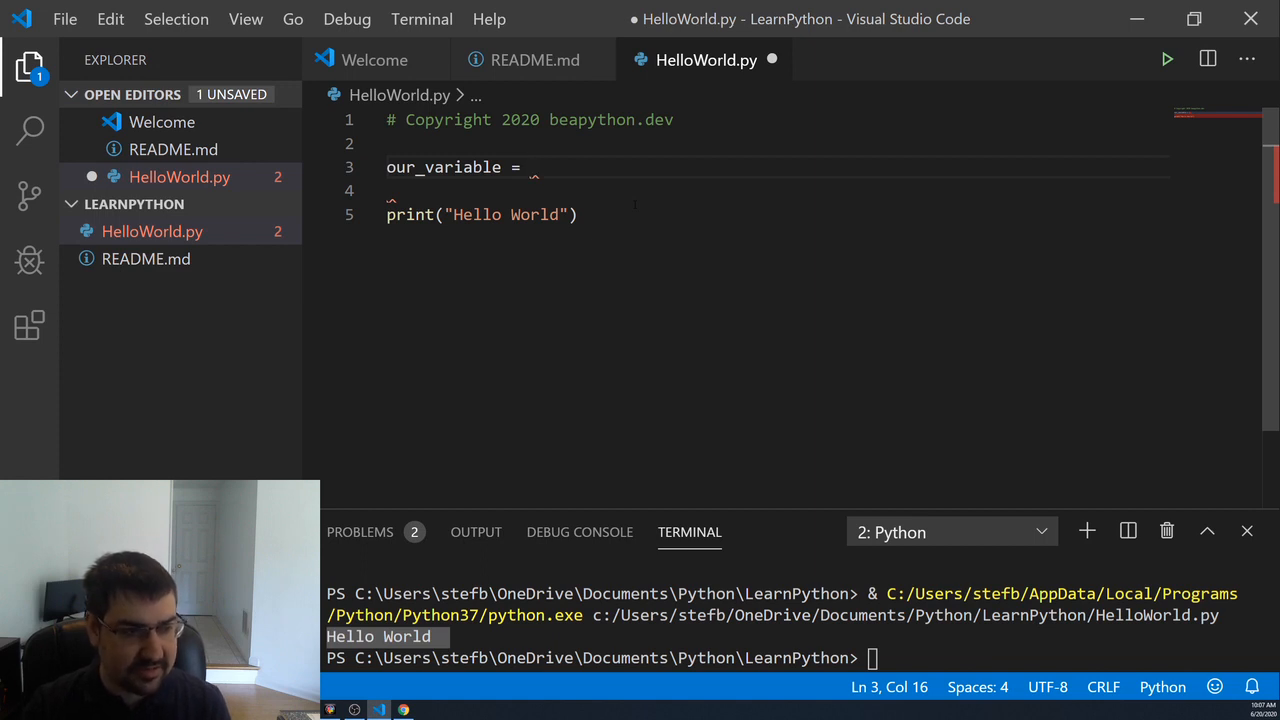
key(backspace)
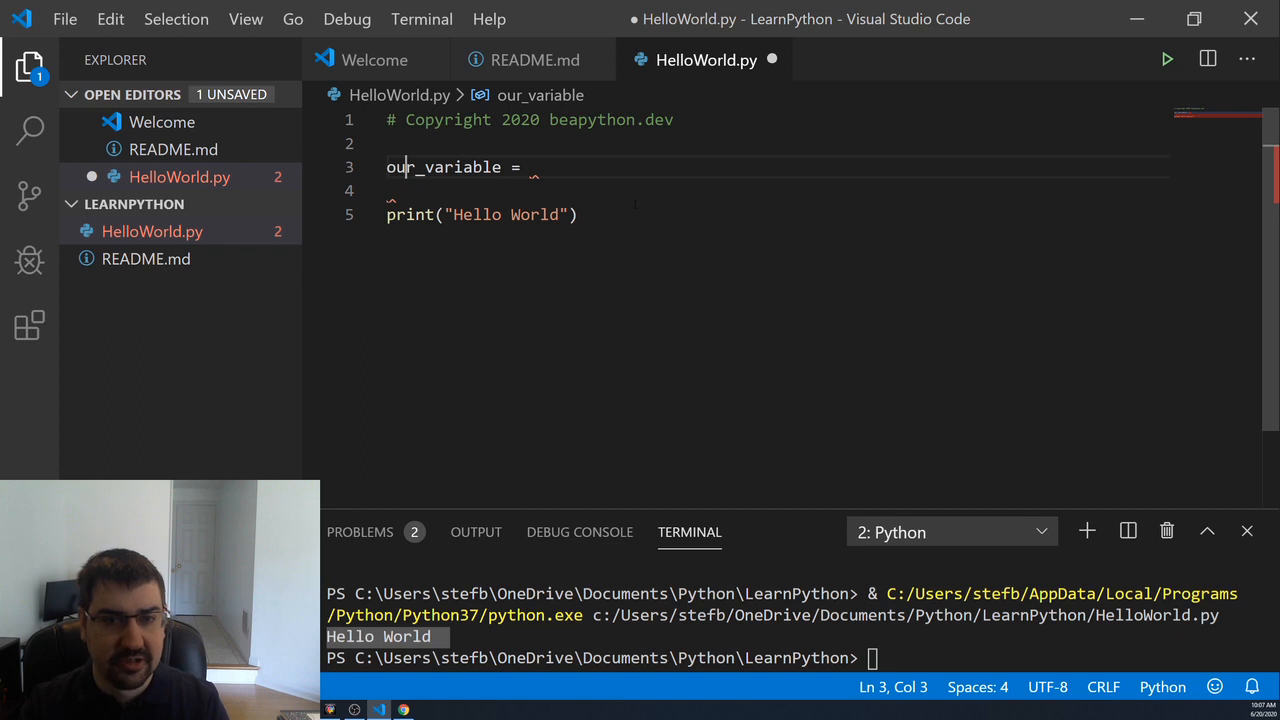
text("")
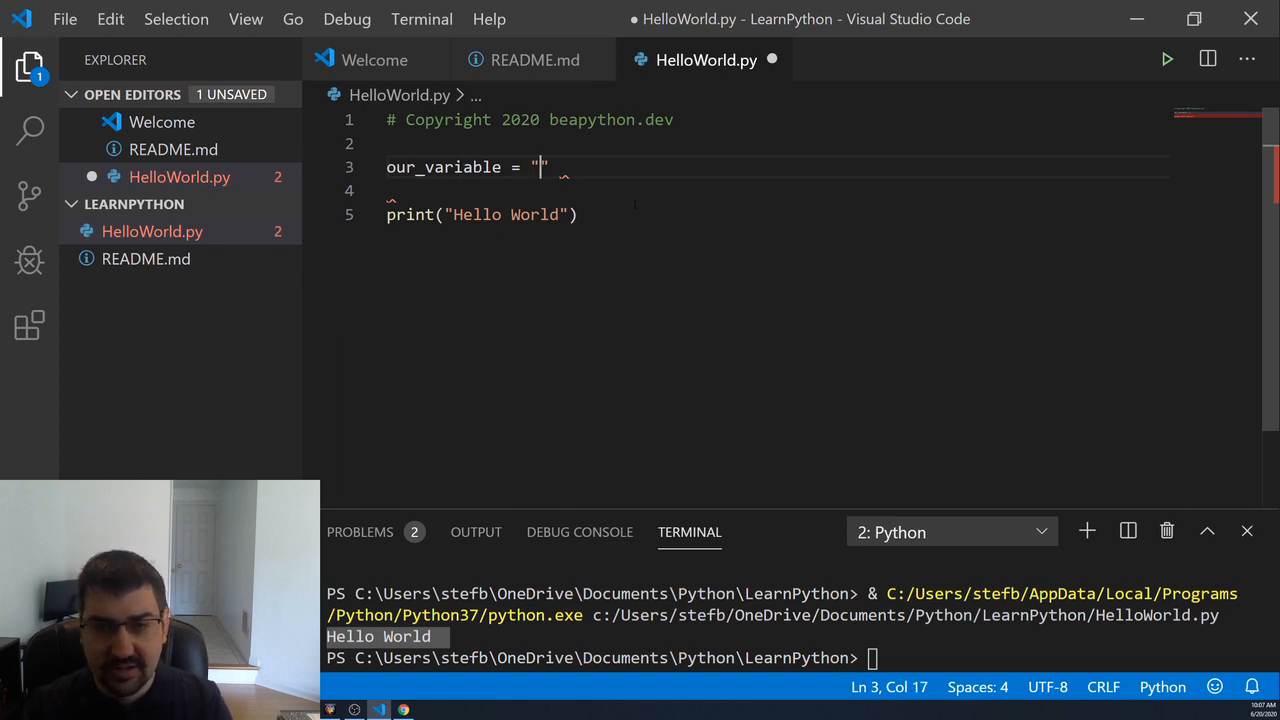
text(Hello W)
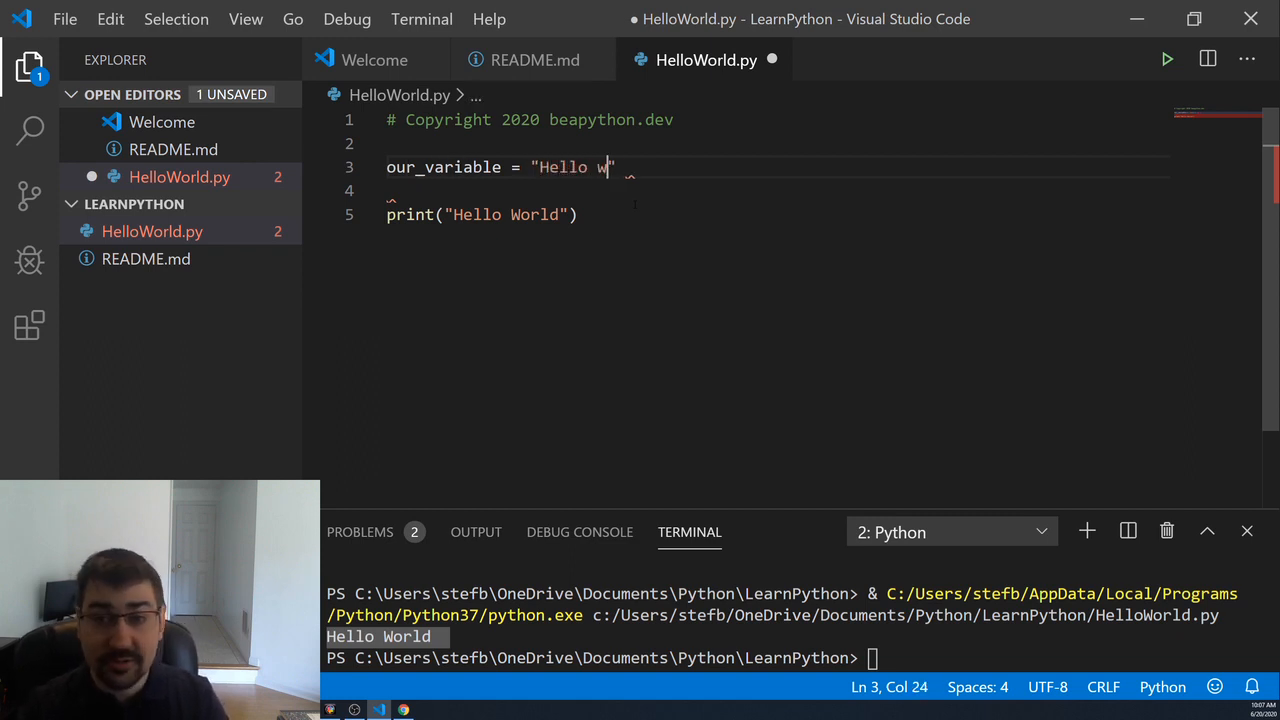
text(orld)
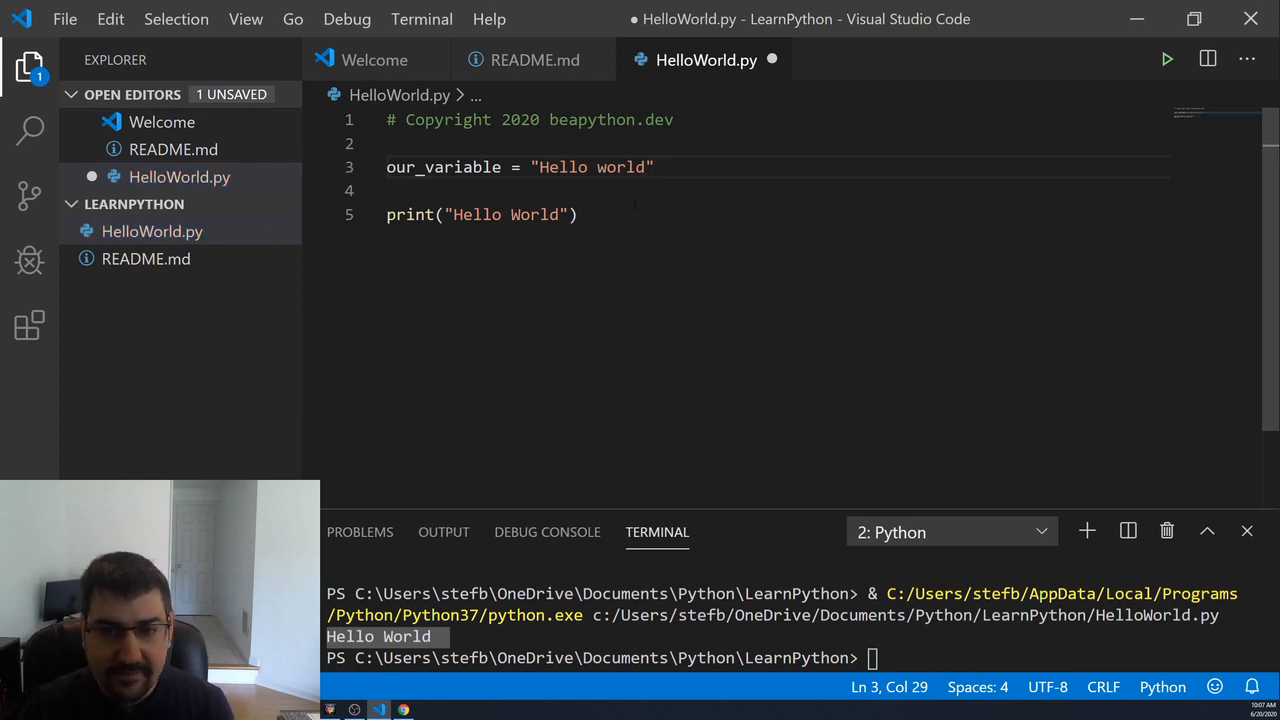
- Replace the "Hello World" literal inside print with our_variable
drag(452, 214, 564, 214)
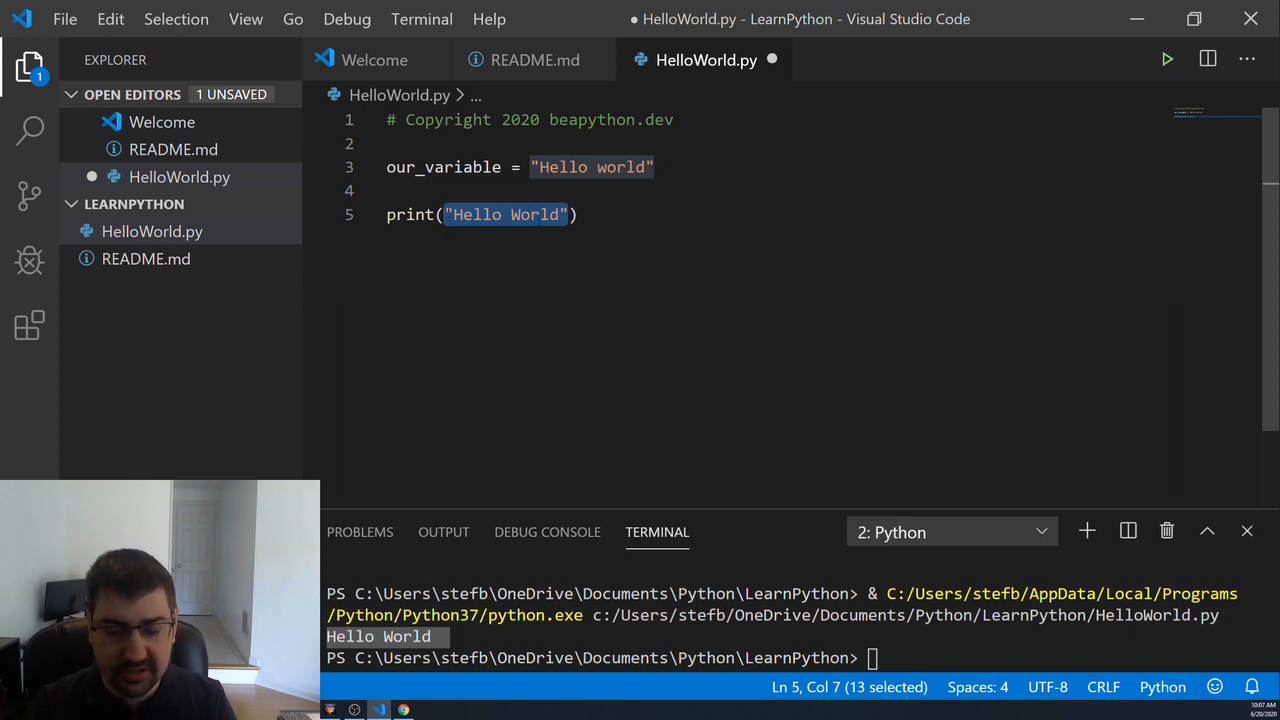
text(our_variable))
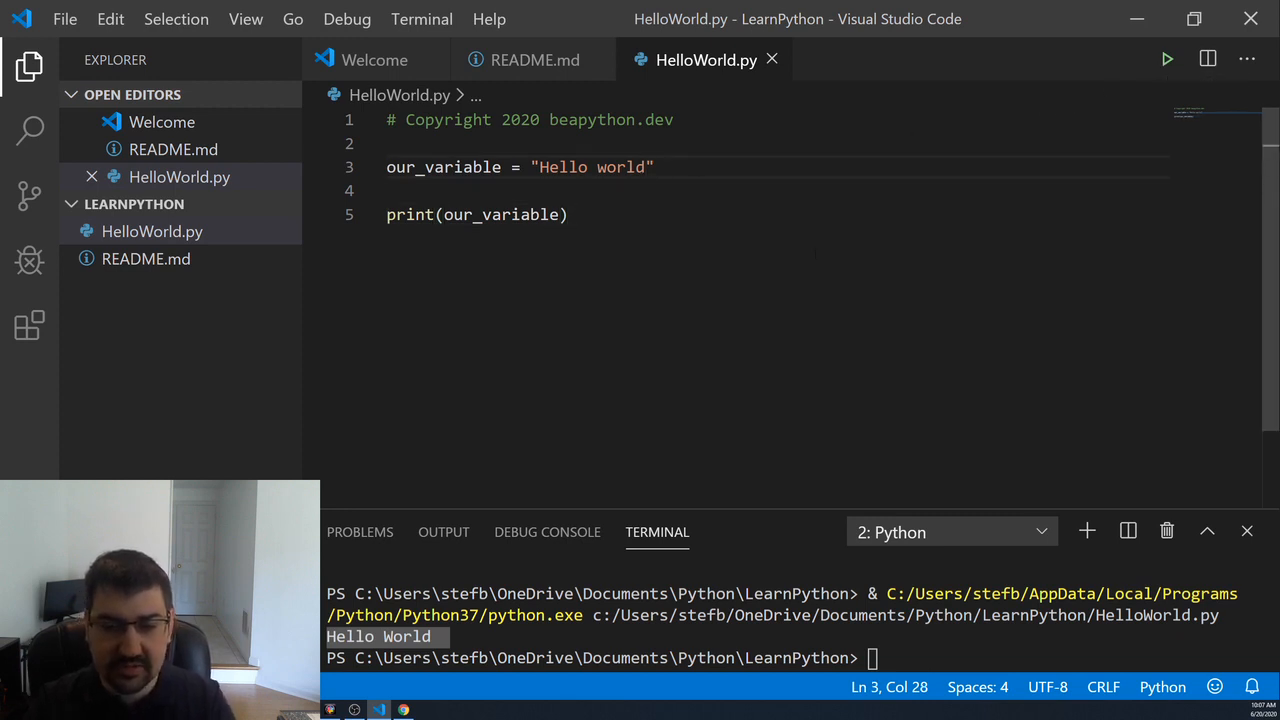
- Extend the string to "Hello world, from variable", save and run the script
text(, from)
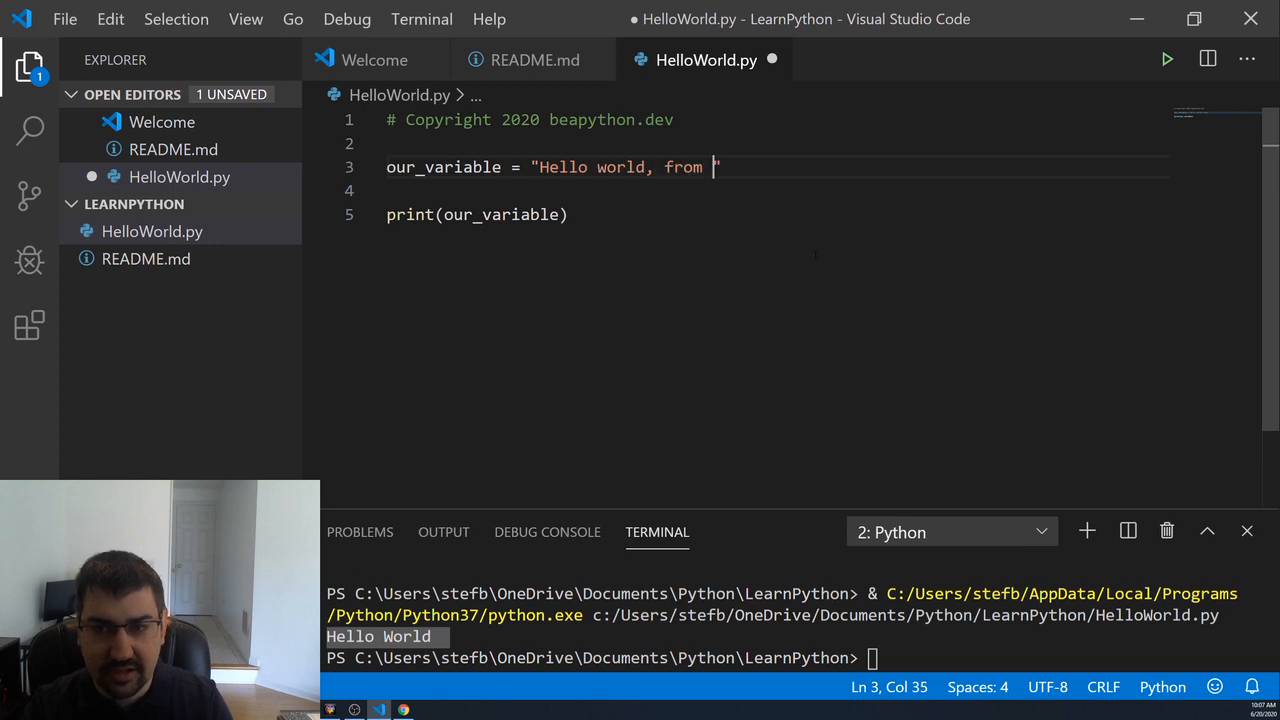
text(variable")
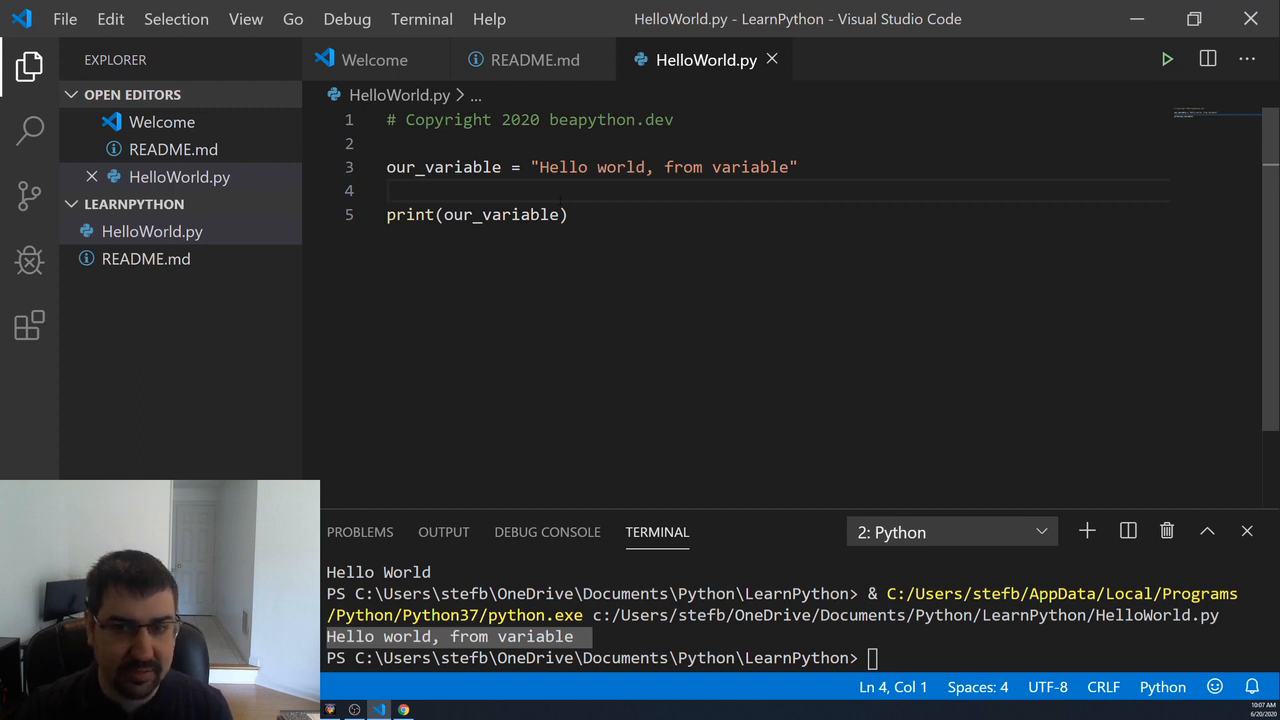
- Shorten the greeting to "Hello", save, and add blank lines below the print
click(596, 168)
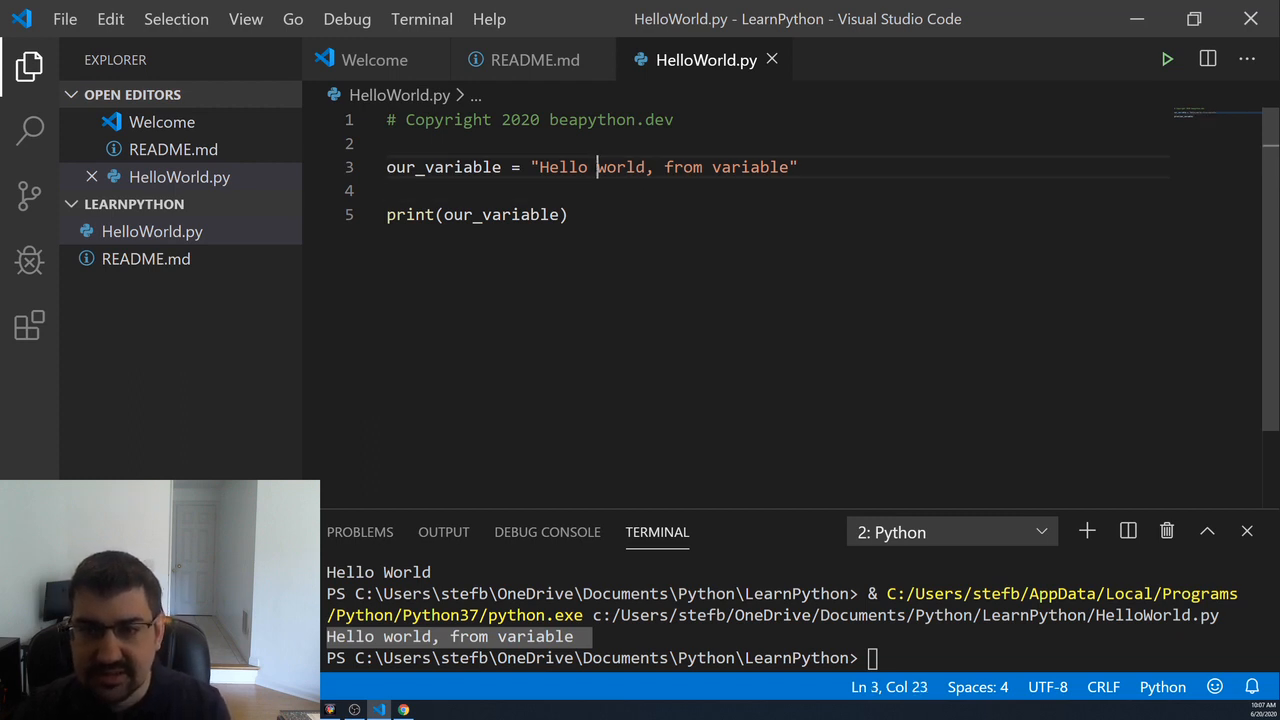
key(Delete)
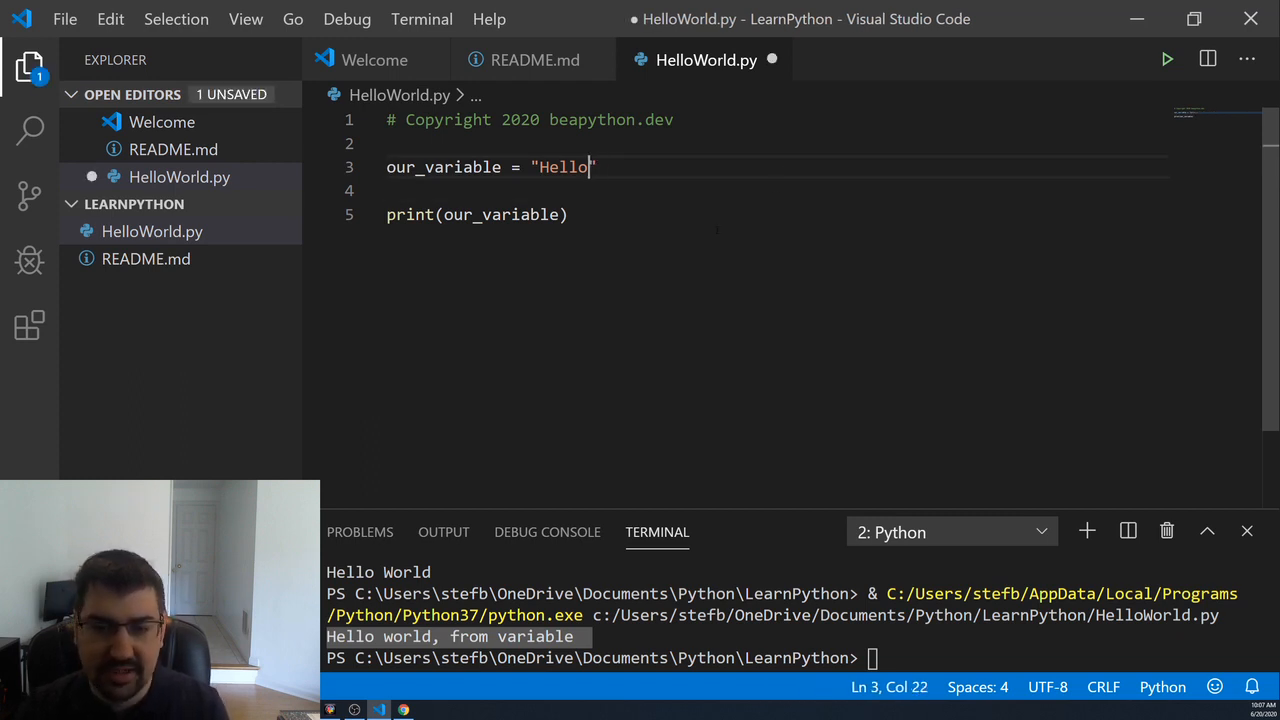
key(ctrl+s)
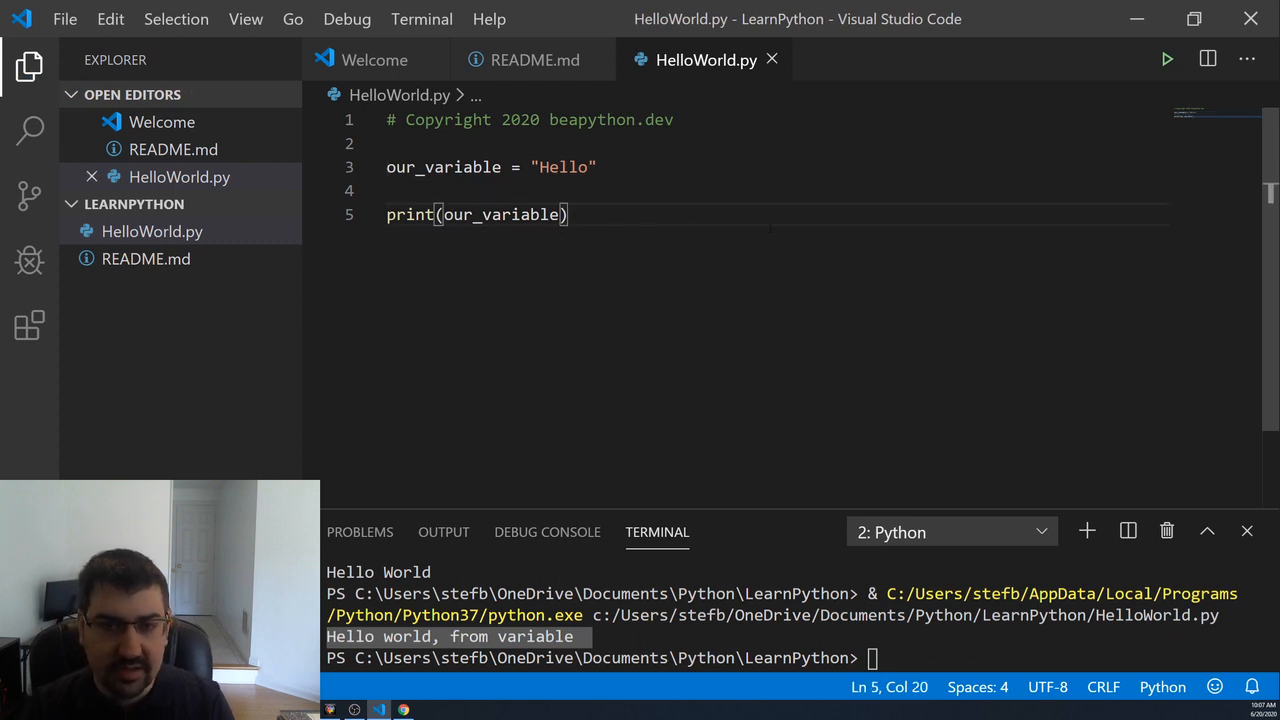
key(enter)
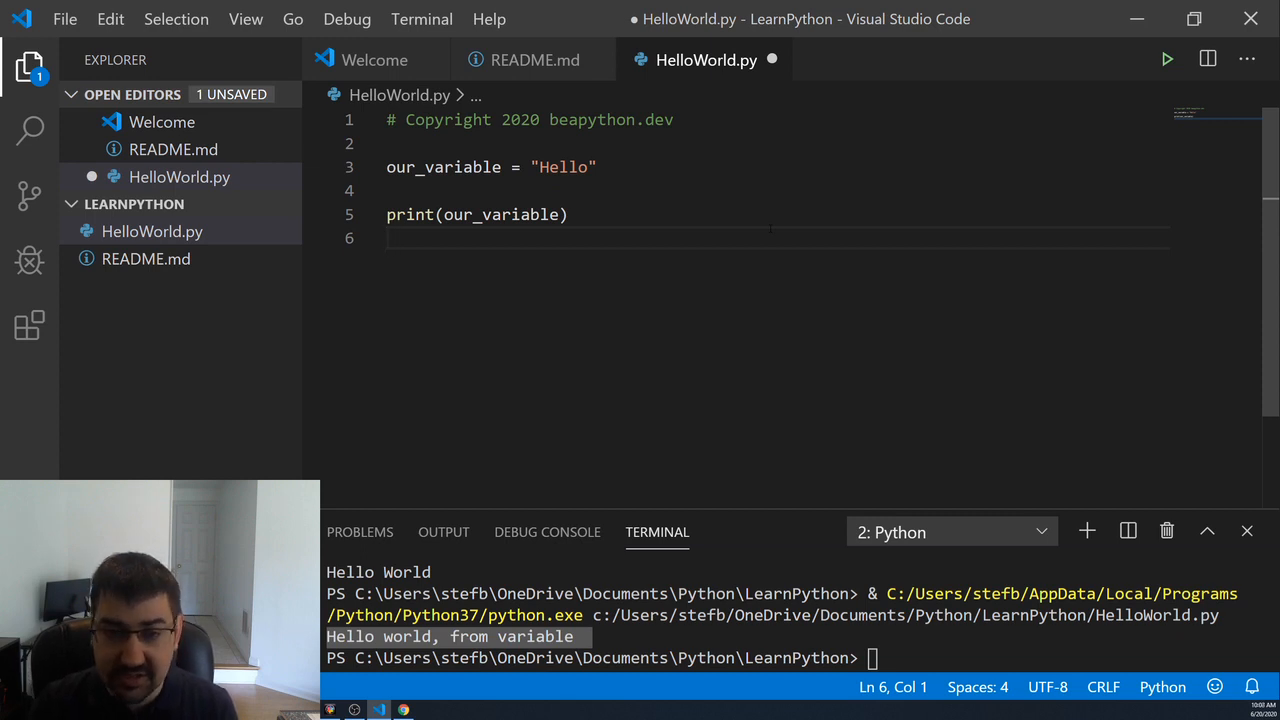
key(Enter)
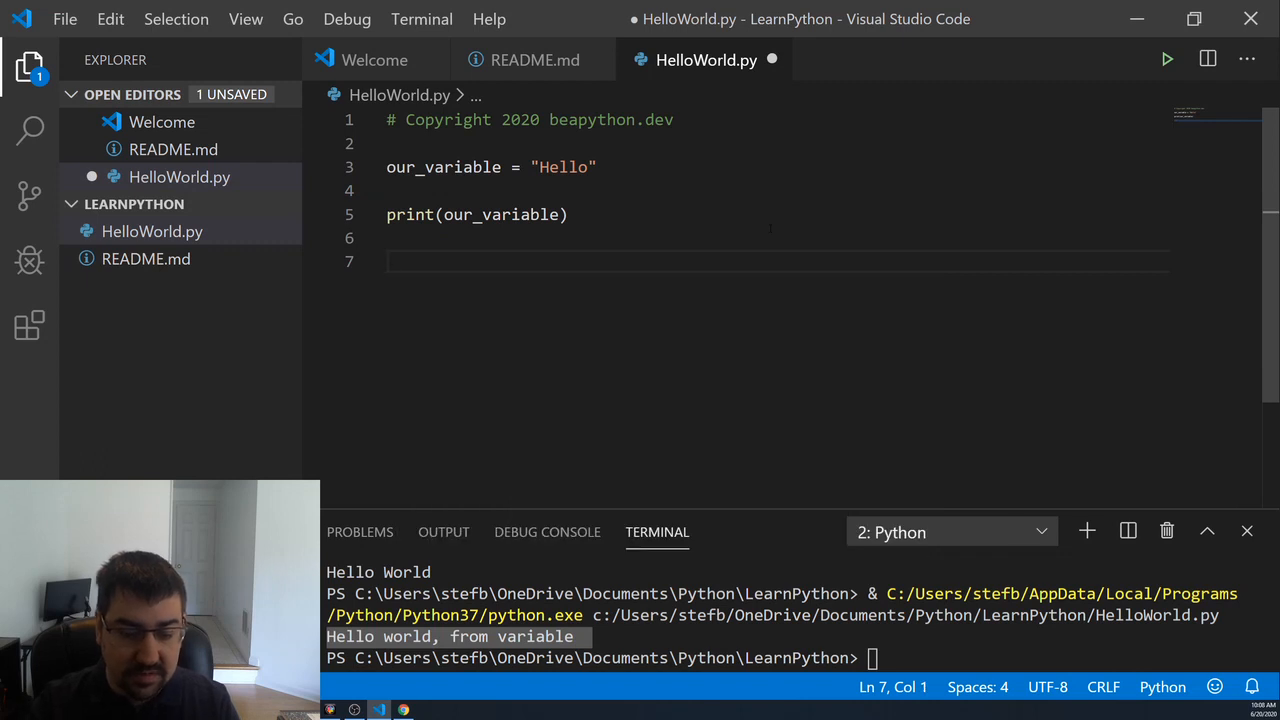
- Add persons_name = input("Enter your name: \n") and save
text(persons_name = input("Enter y)
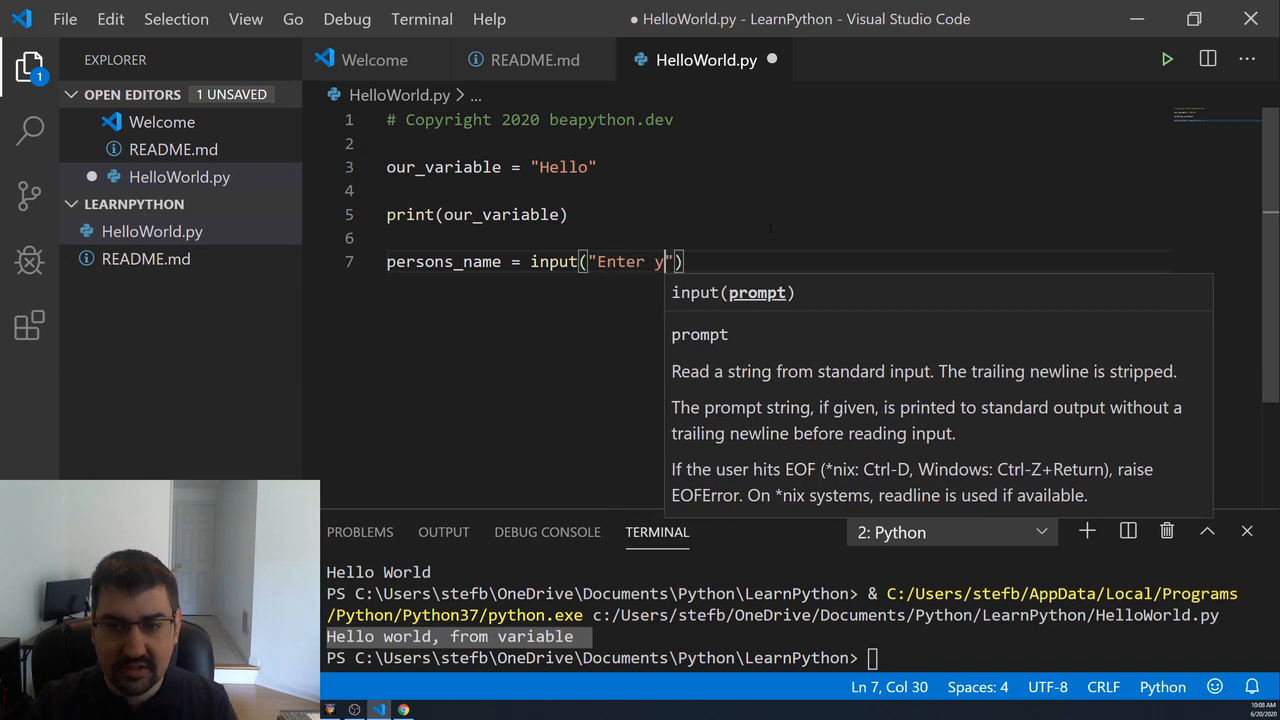
text(our name:)
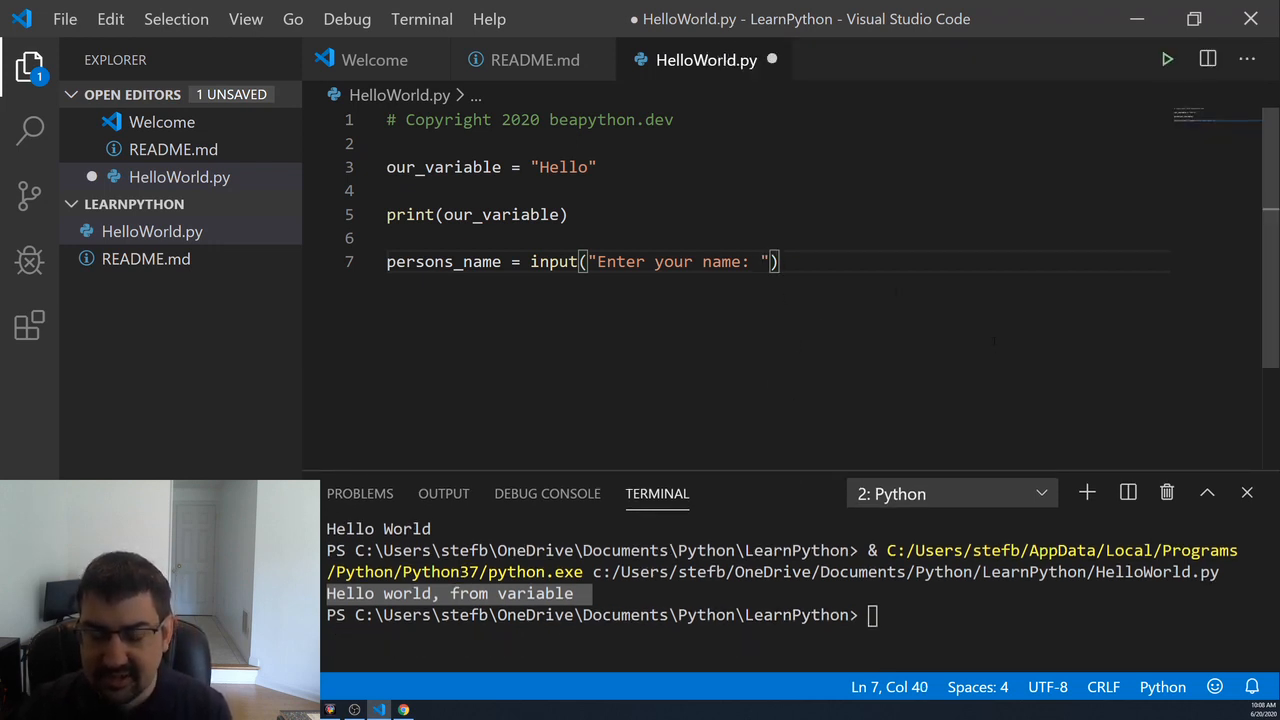
text(\n)
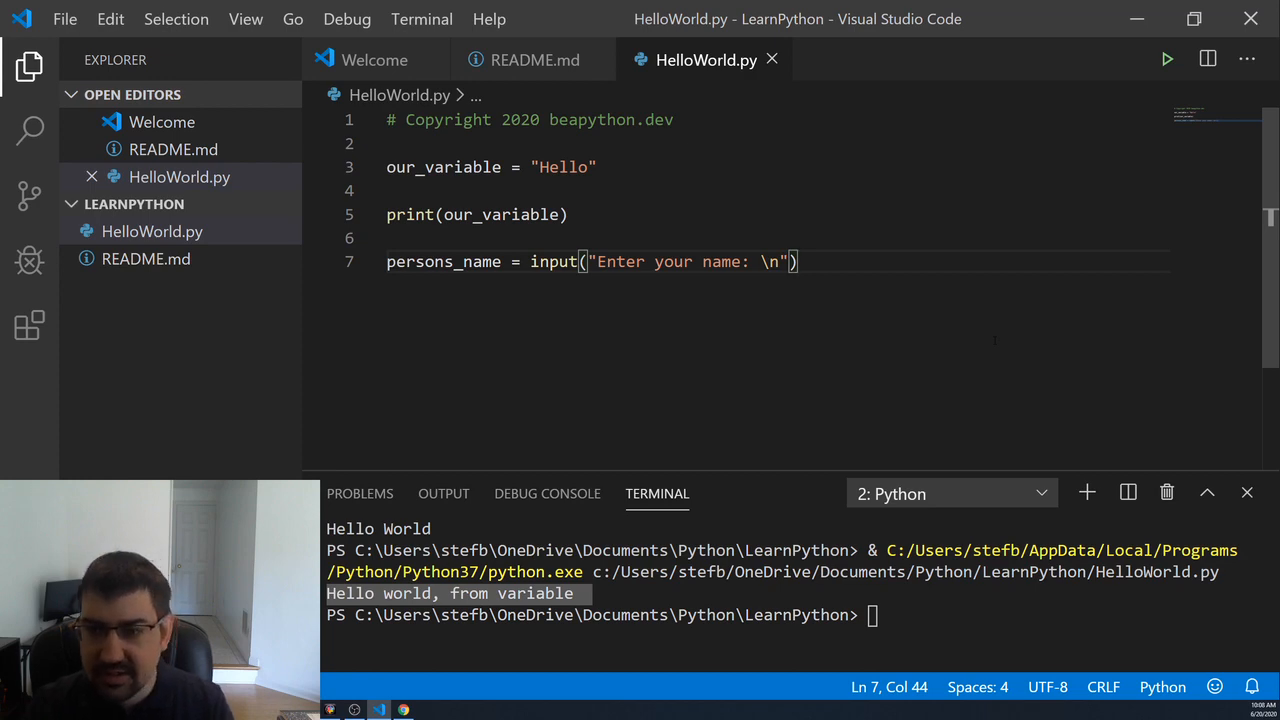
- Add print(persons_name), run the script and answer the prompt with Stefan
text(print()
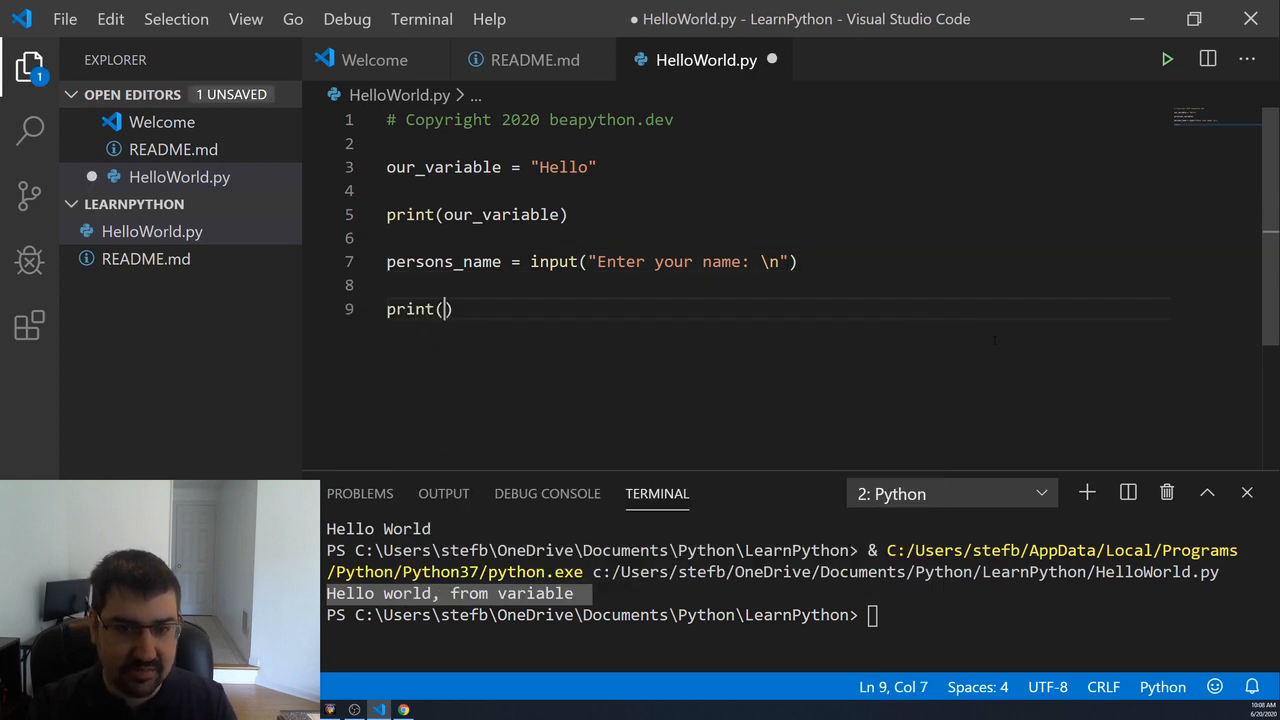
text(persons_name)
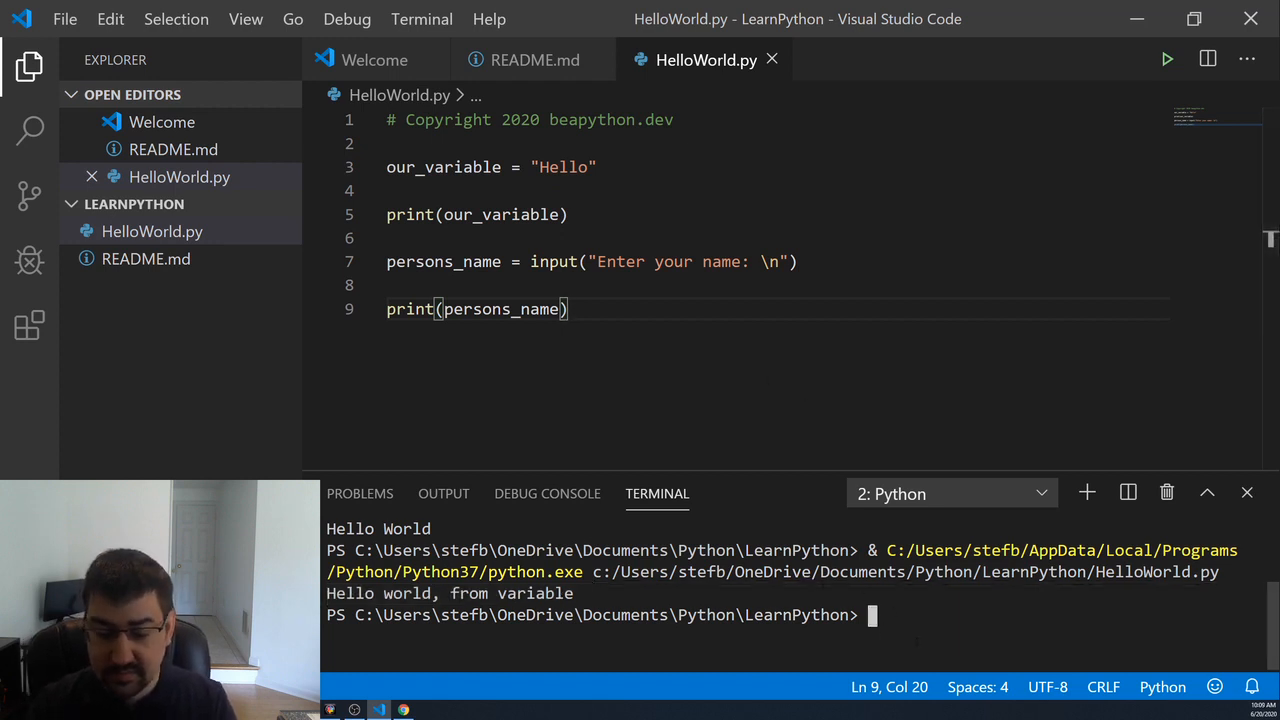
click(1166, 58)
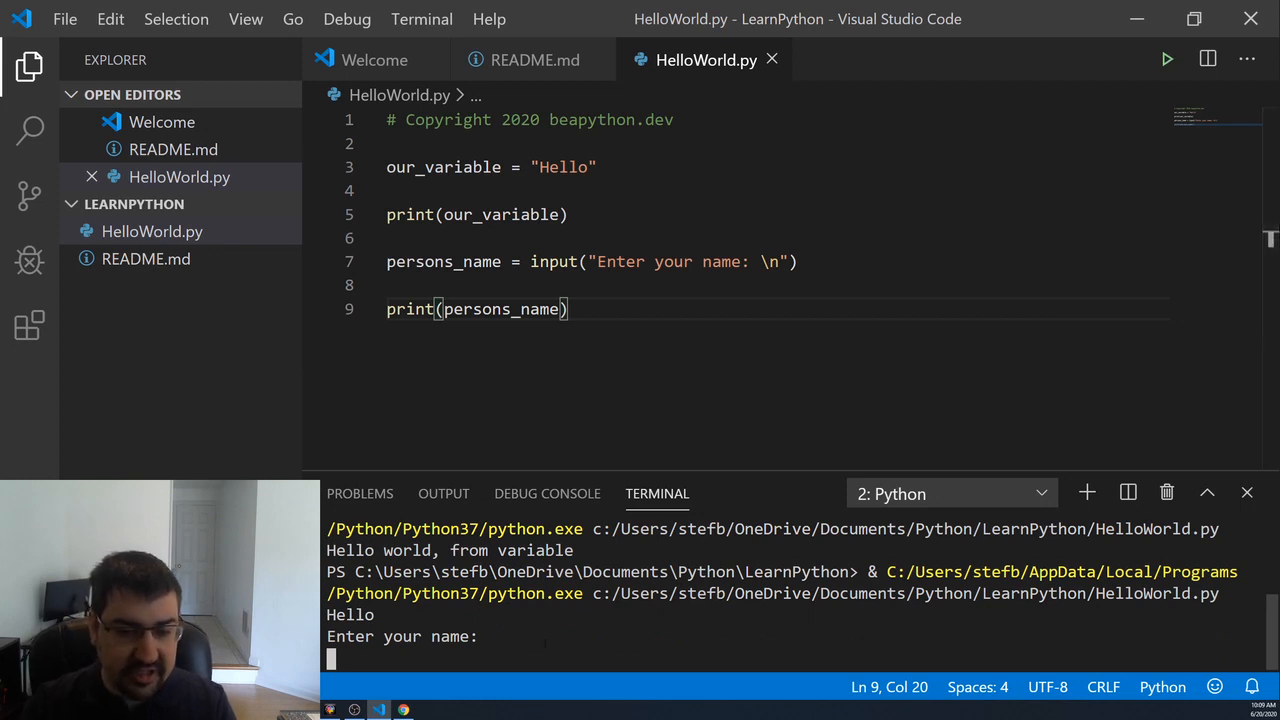
text(Stefan)
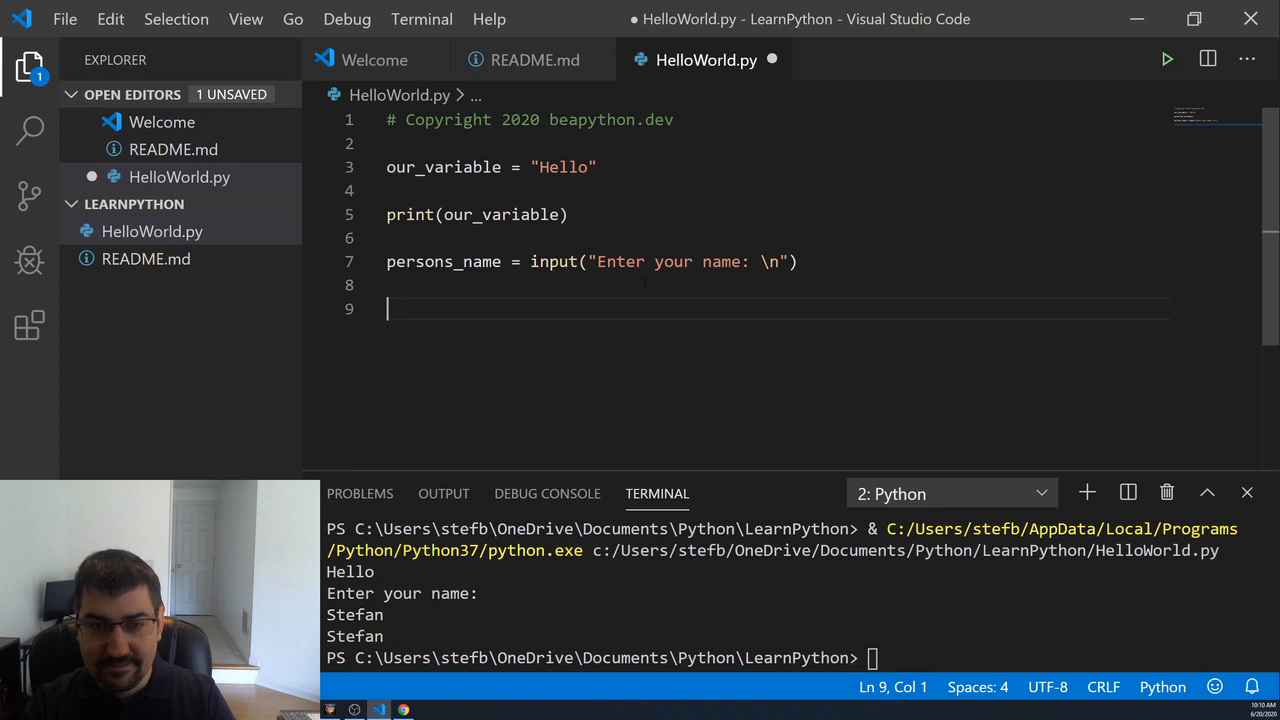
- Write print(our_variable + " " + persons_name) using completions, save and rerun the script
text(print())
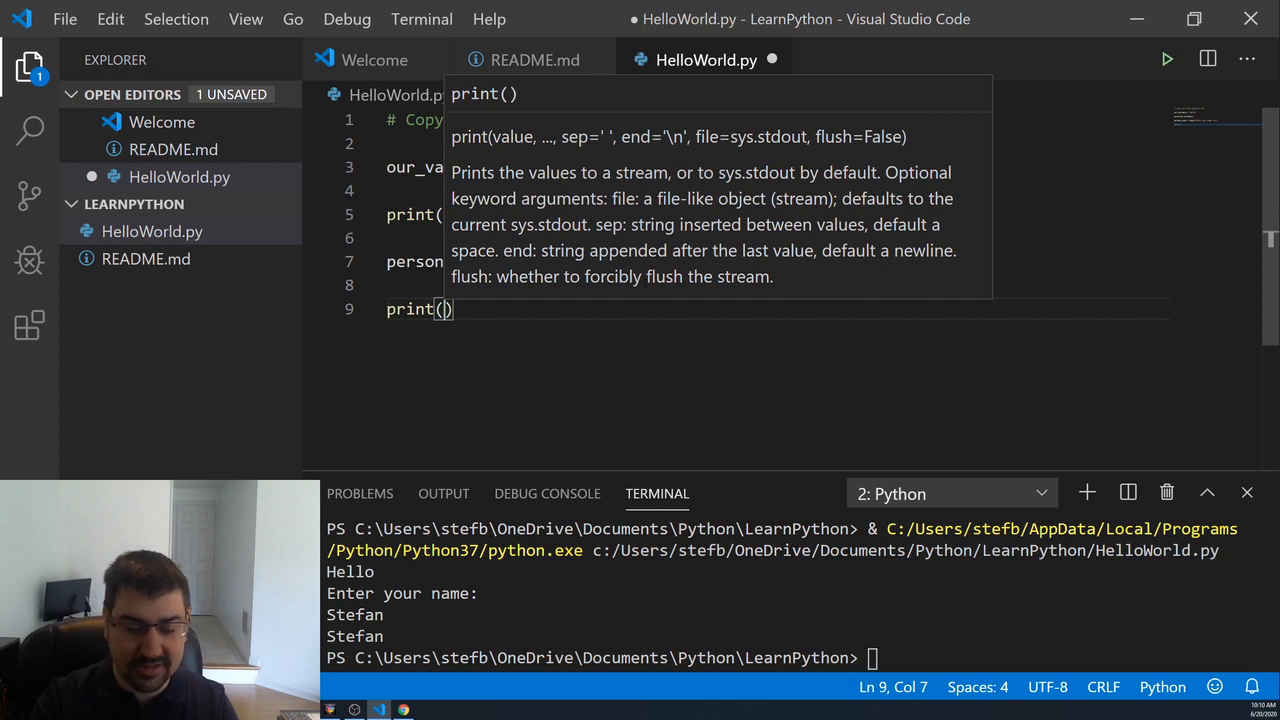
text(ou)
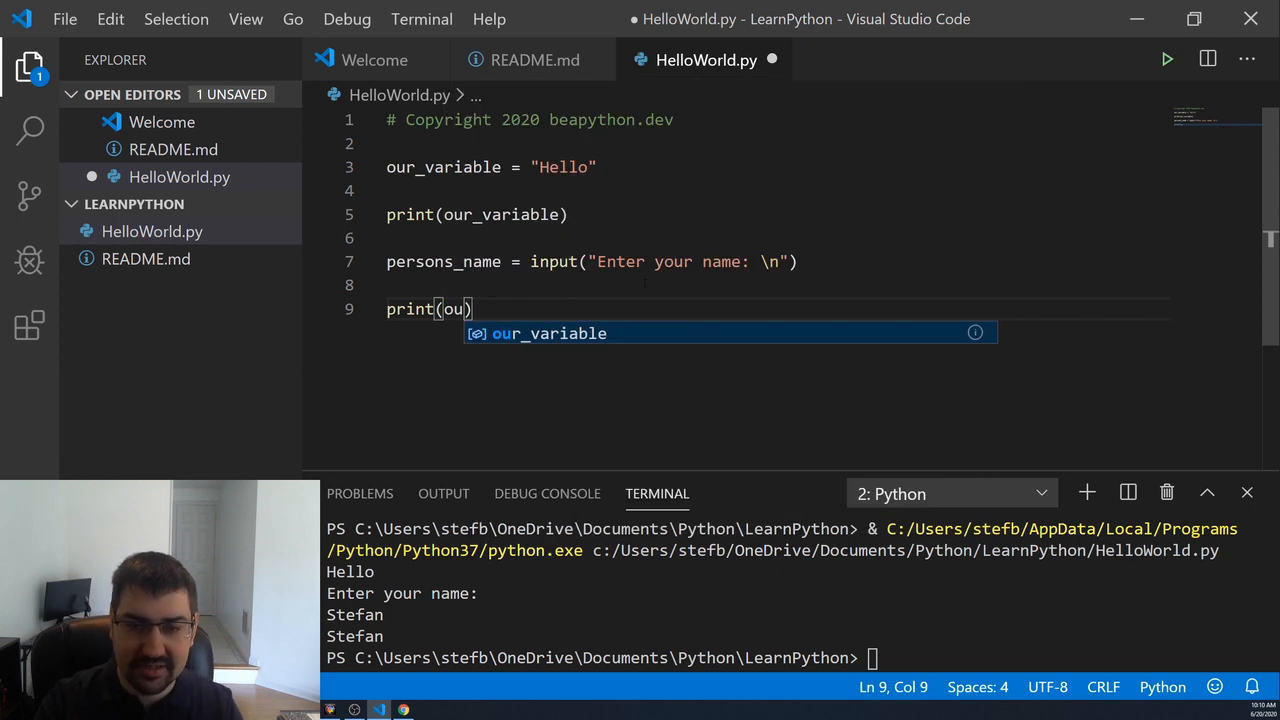
key(Tab)
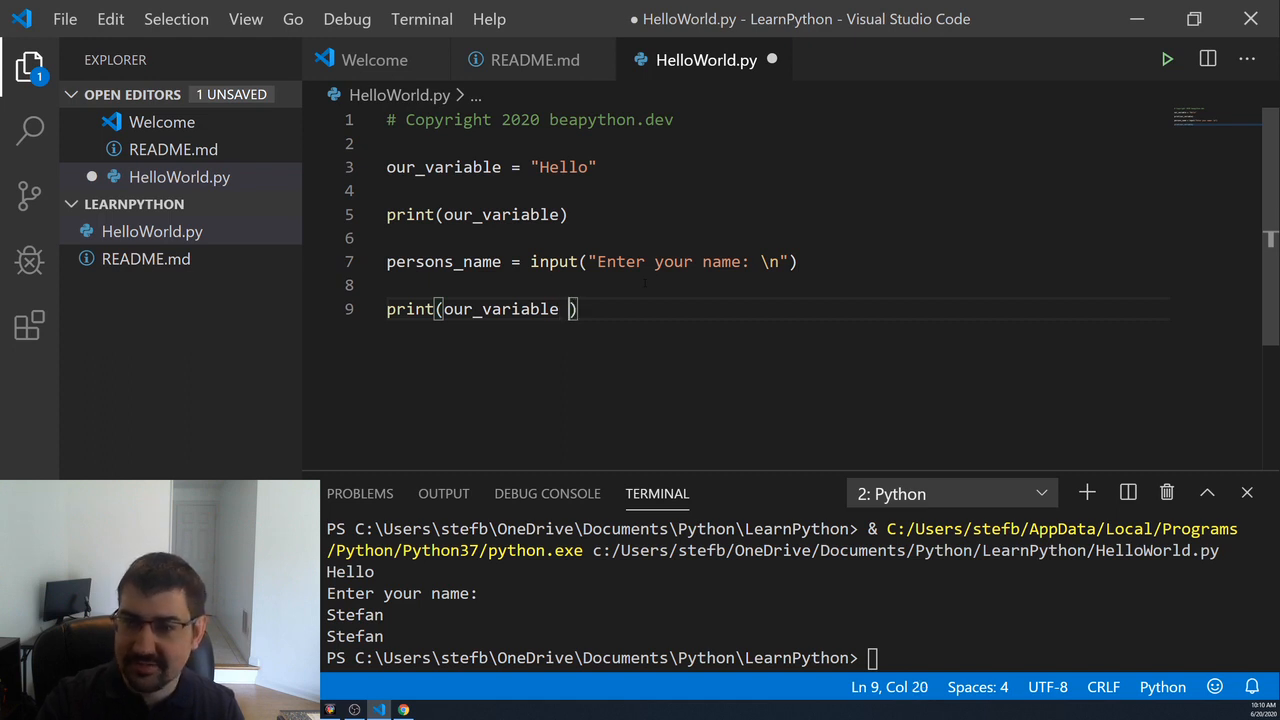
text(+)
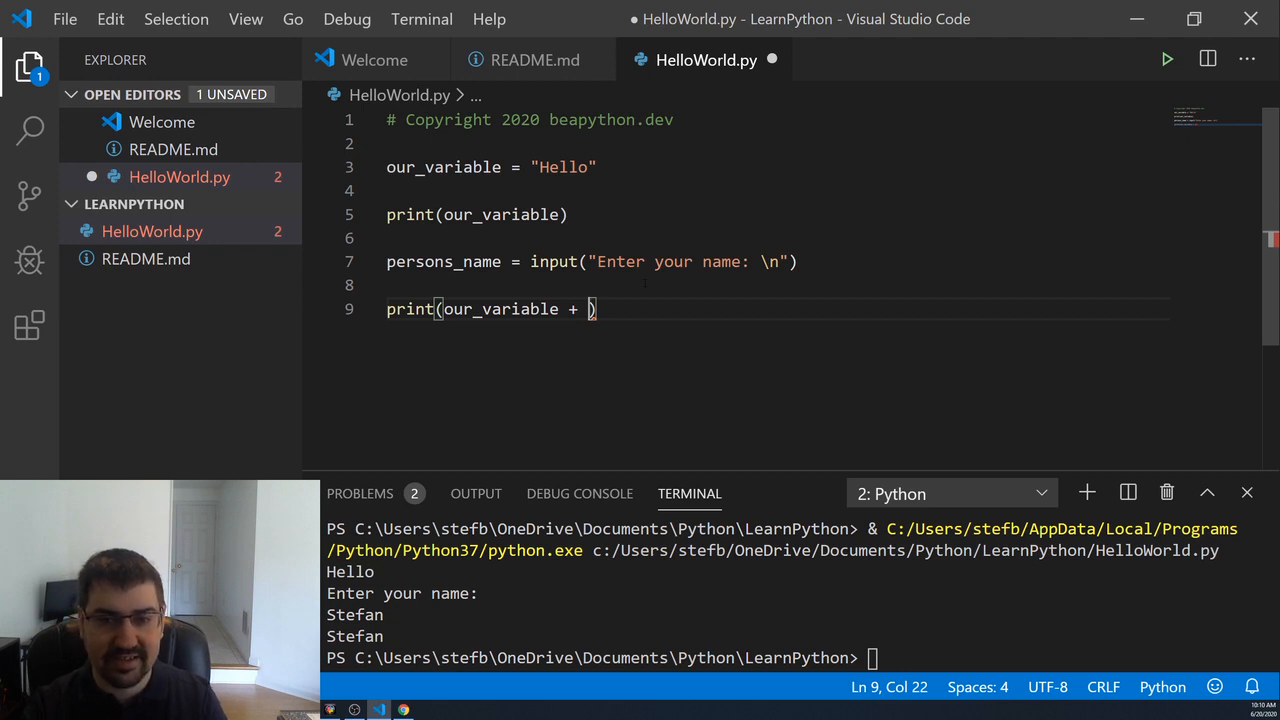
text(" " + per)
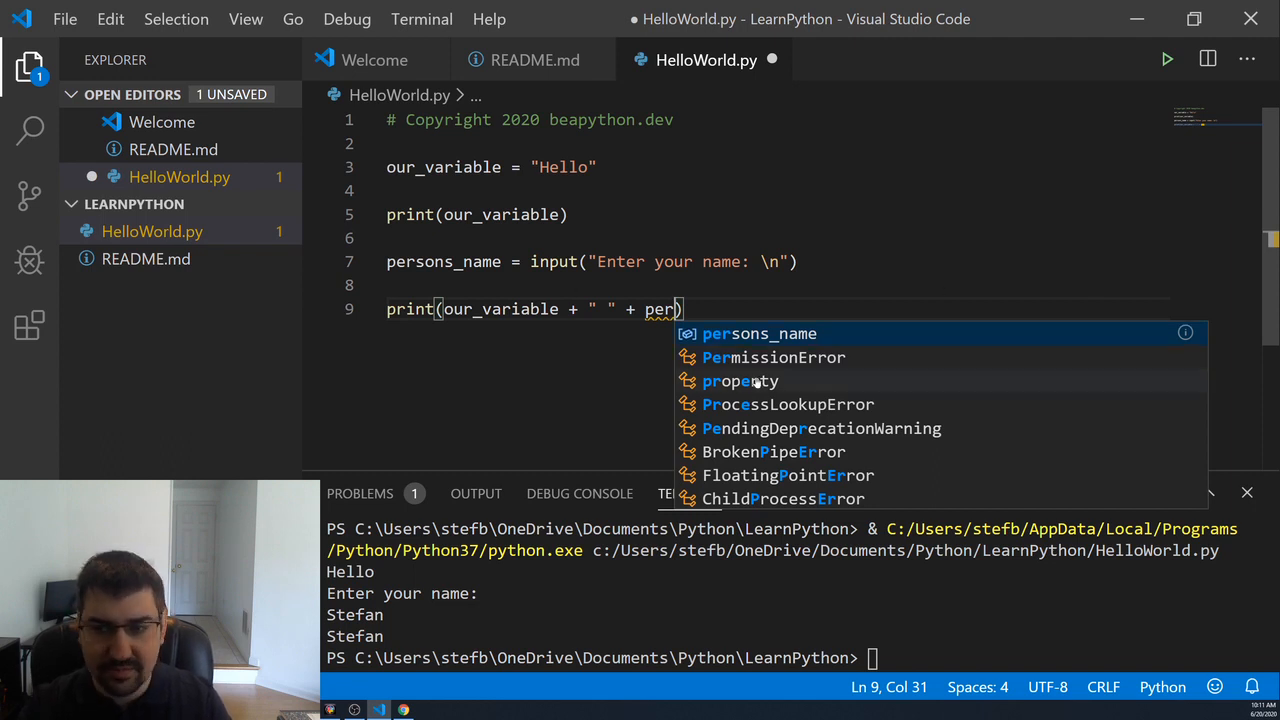
key(Tab)
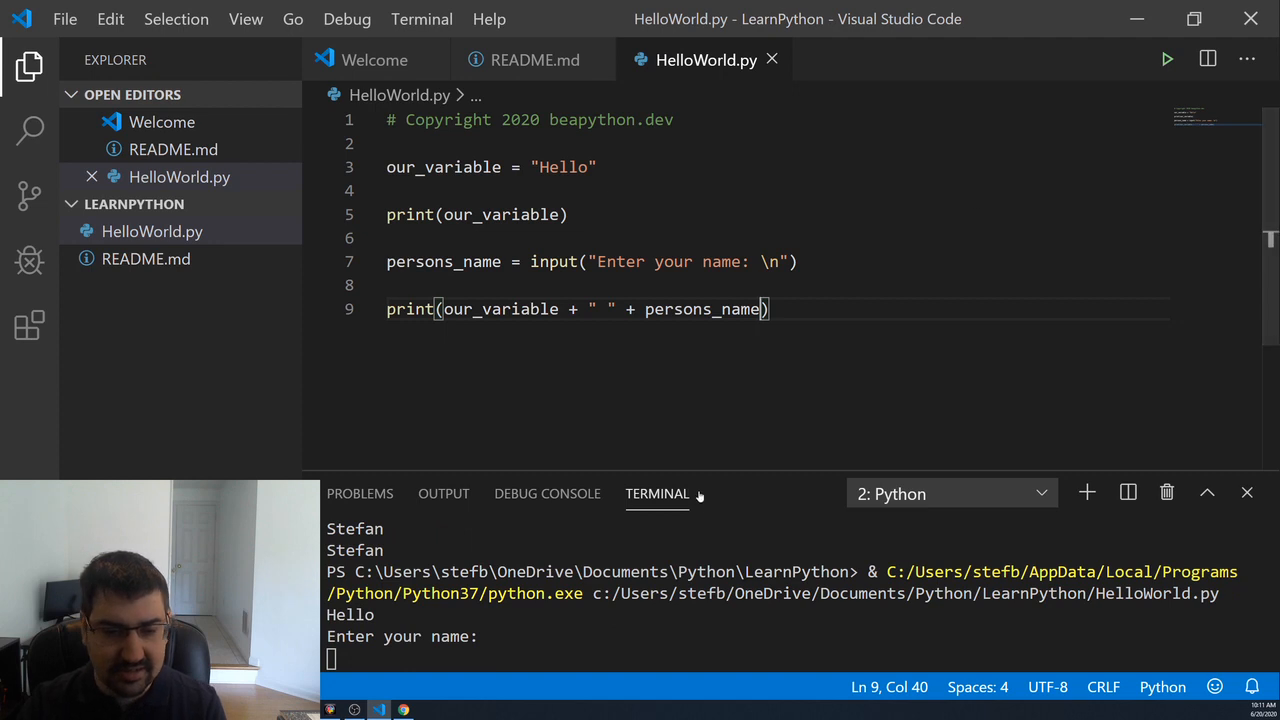
- Answer the name prompt with Stefan so the terminal prints Hello Stefan
text(Stefan)
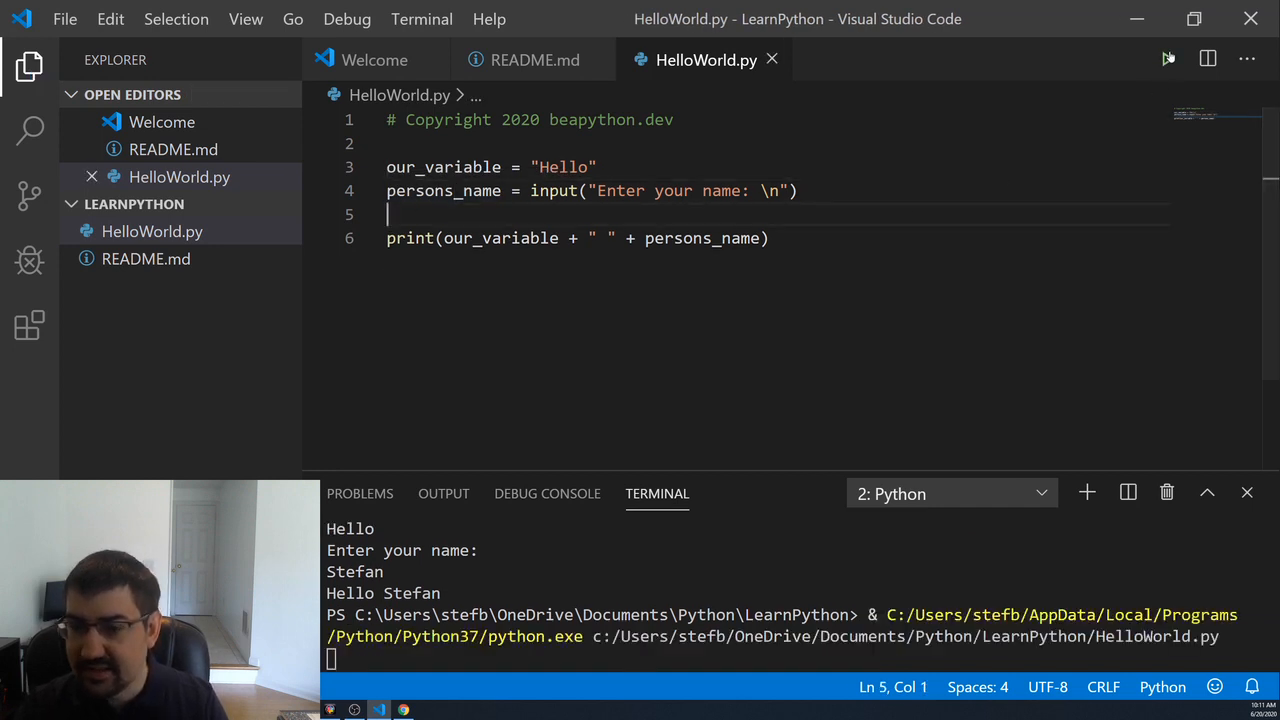
text(Ste)
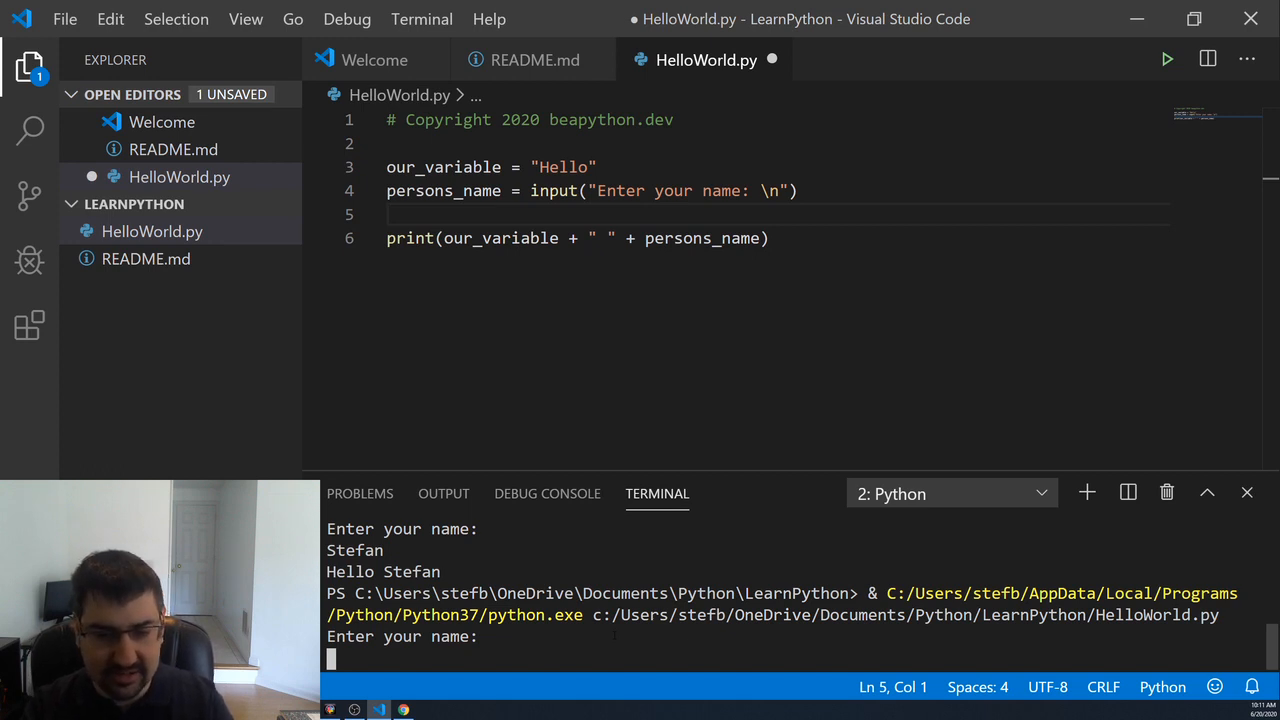
text(Stefan)
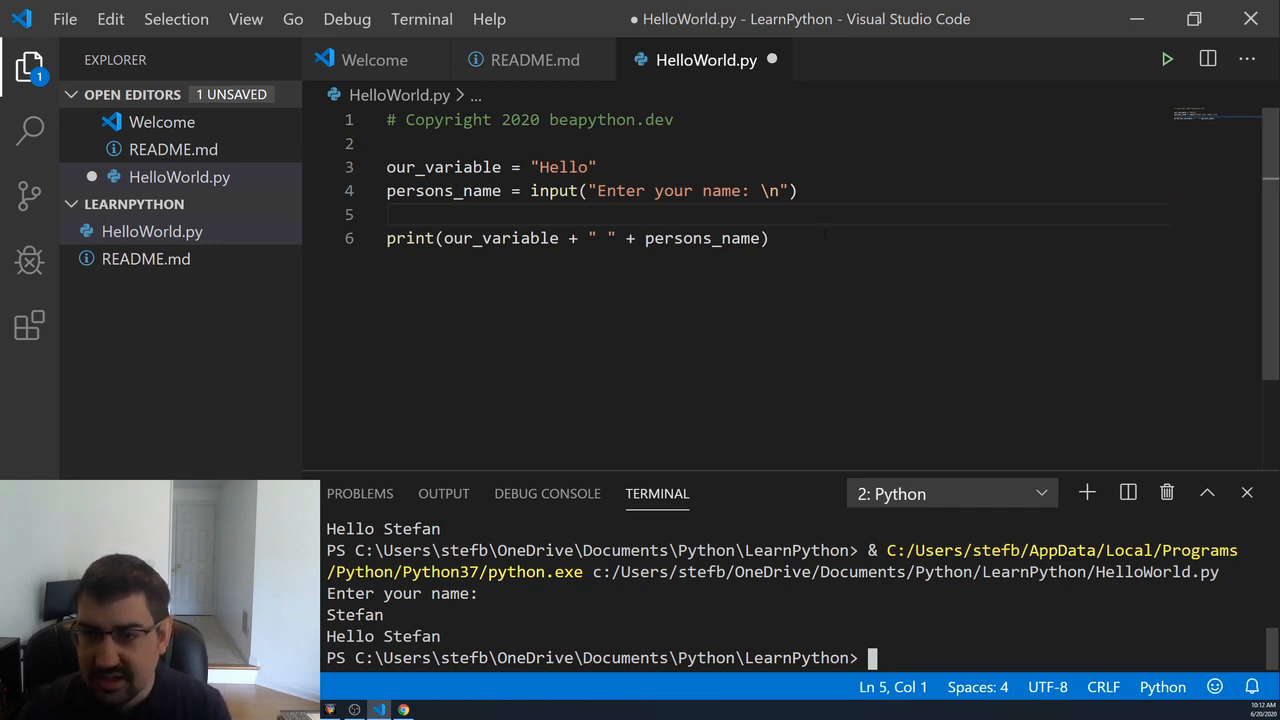
- Duplicate the input line as an "Enter your age: \n" prompt and move the print below it
triple_click(590, 192)
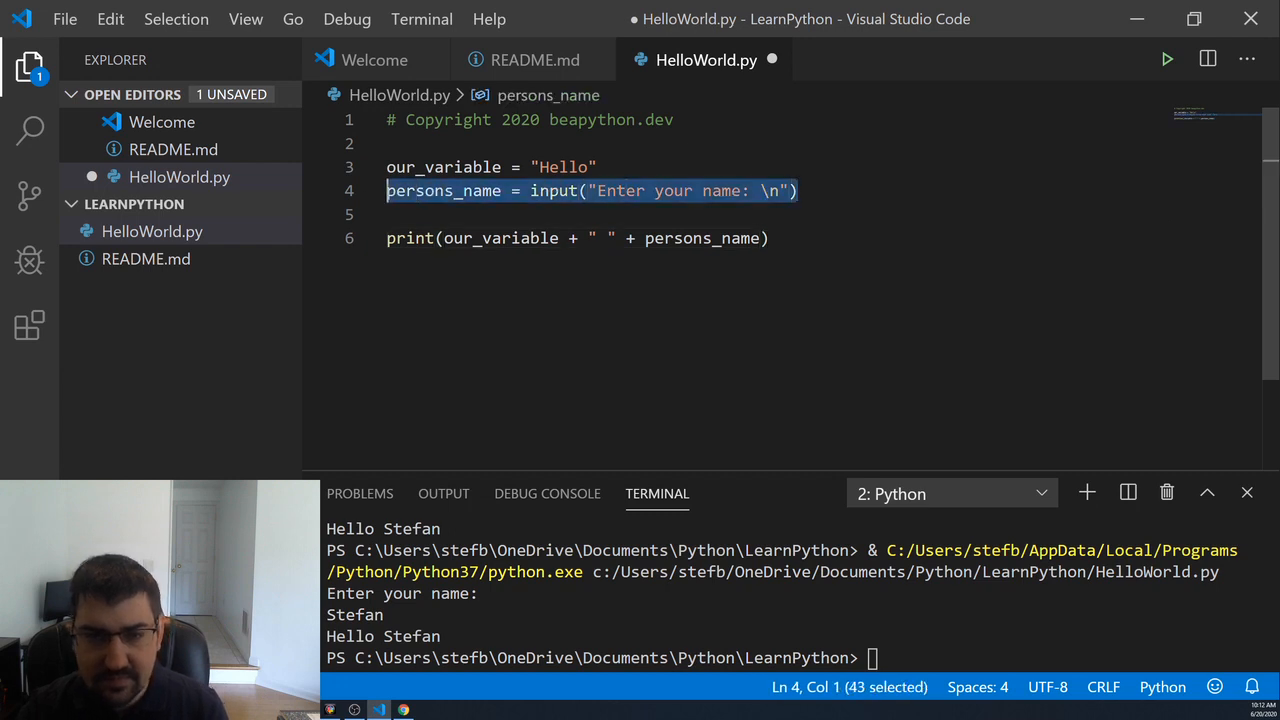
click(770, 238)
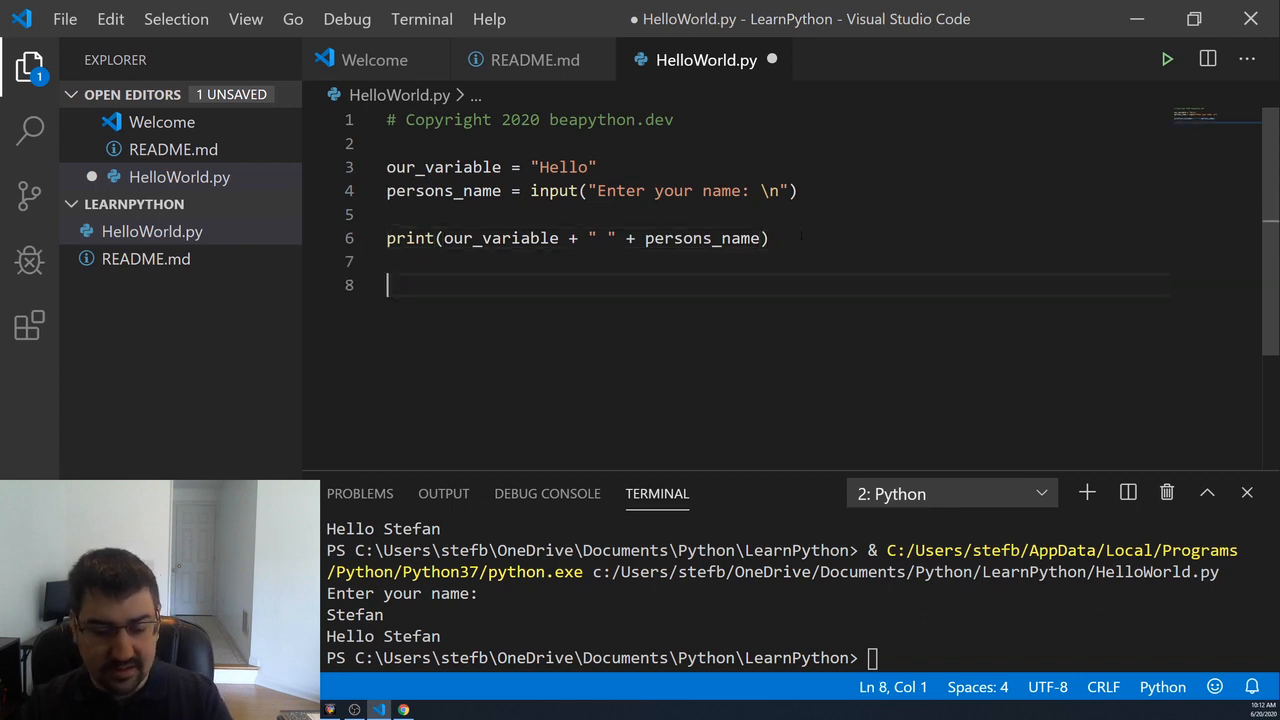
text(persons_name = input("Enter your name: \n")f)
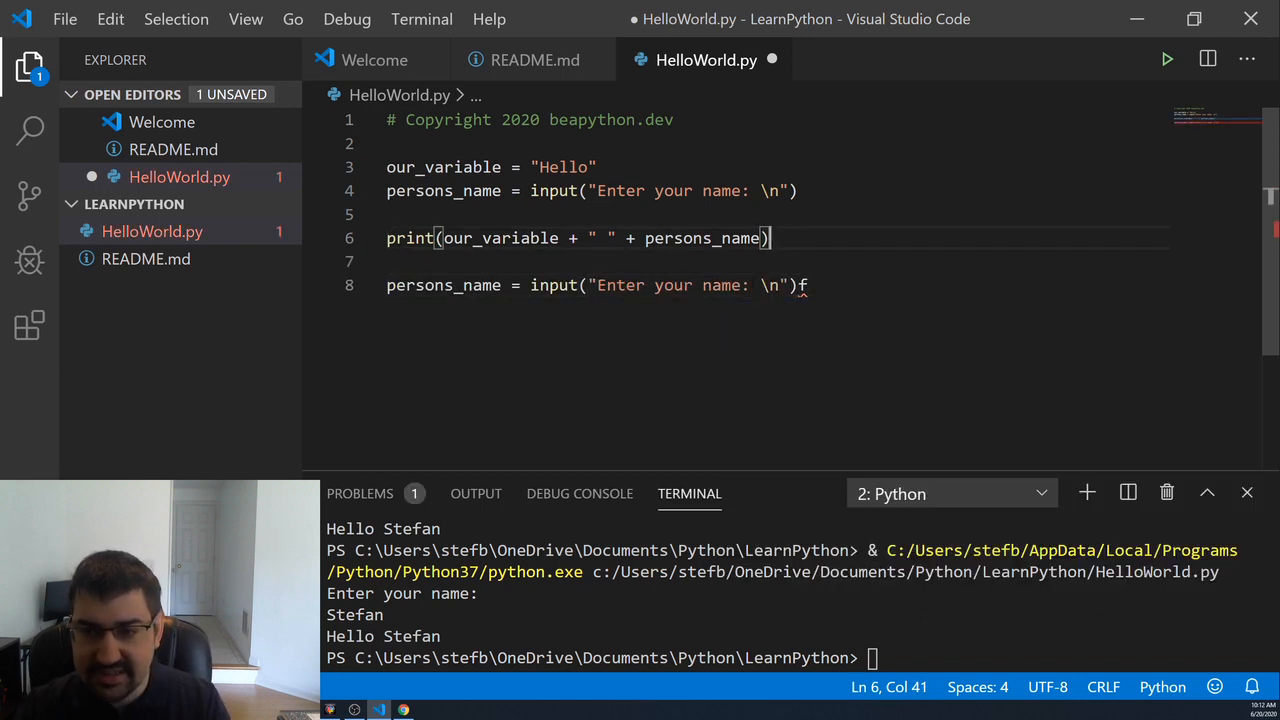
text(age)
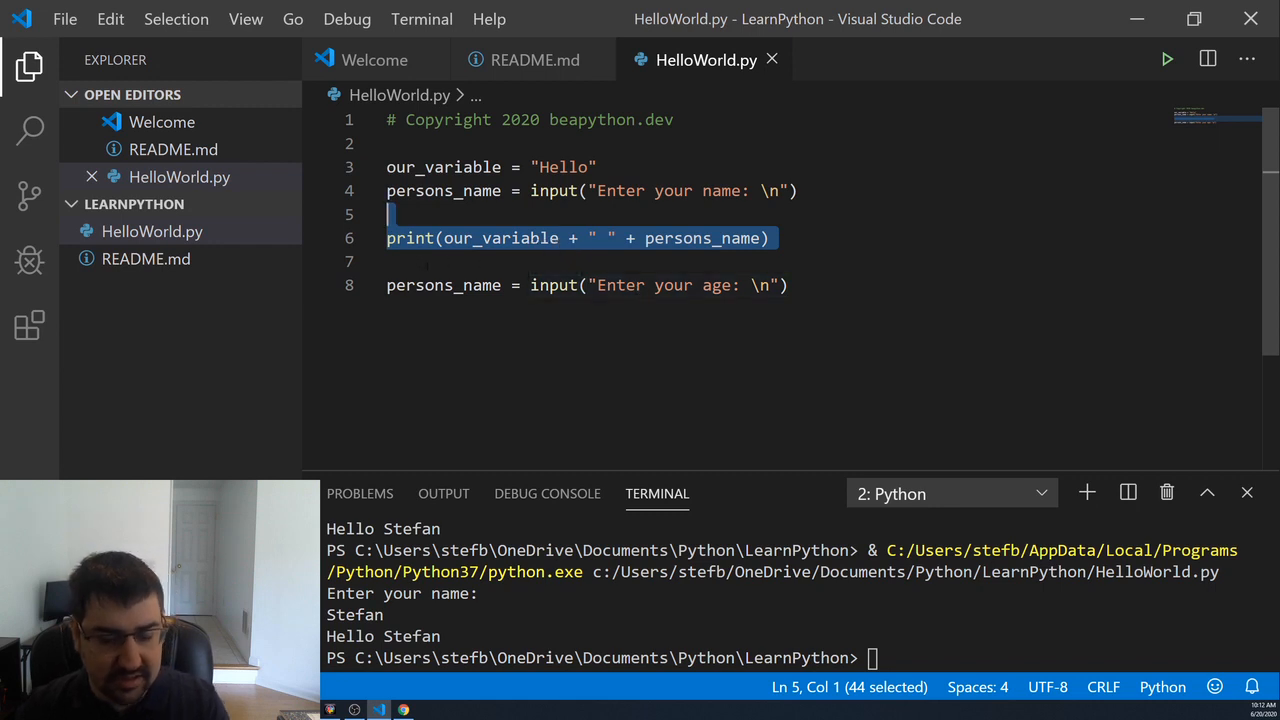
key(Delete)
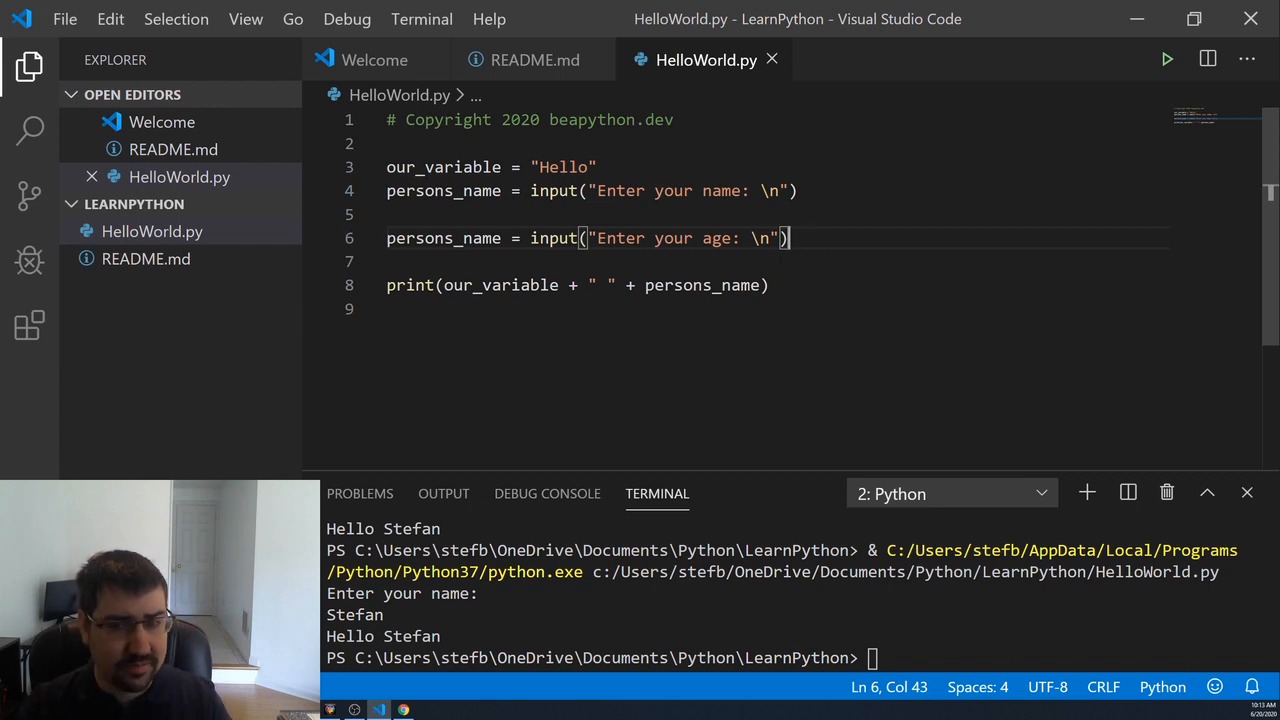
- Duplicate the print line to print "Your age is " + persons_age, save and rerun
key(Enter)
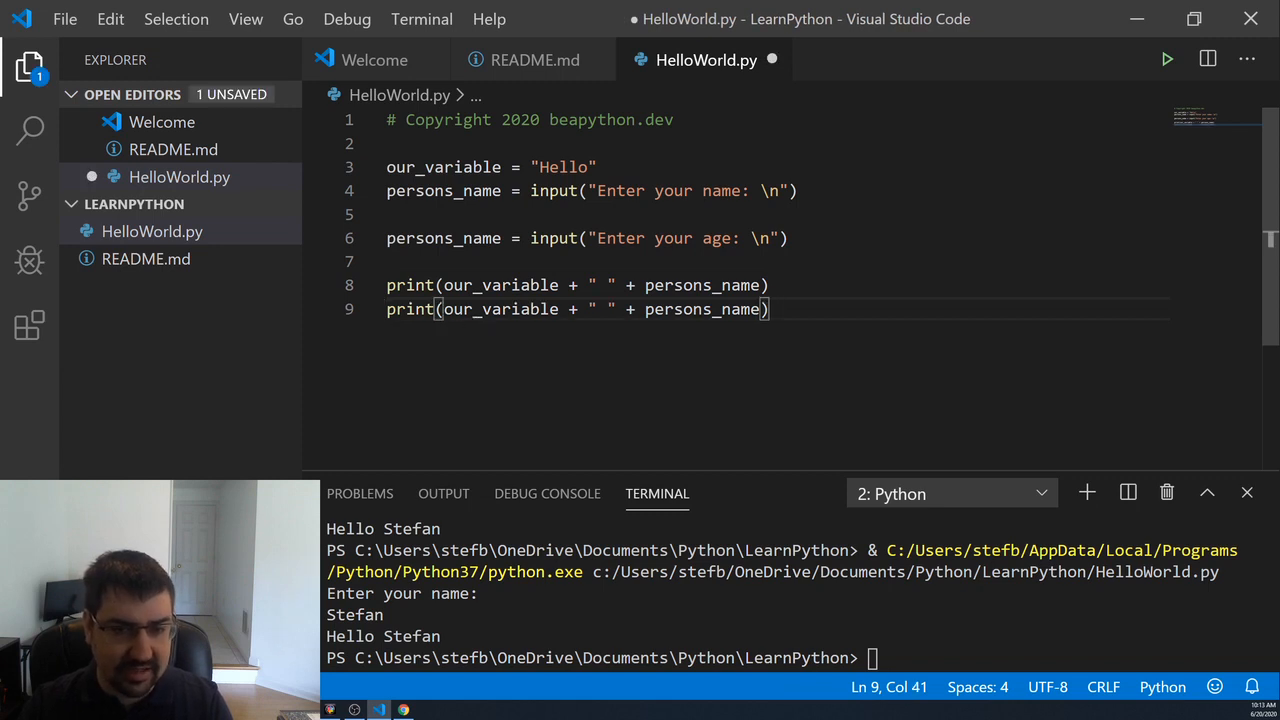
drag(444, 308, 768, 308)
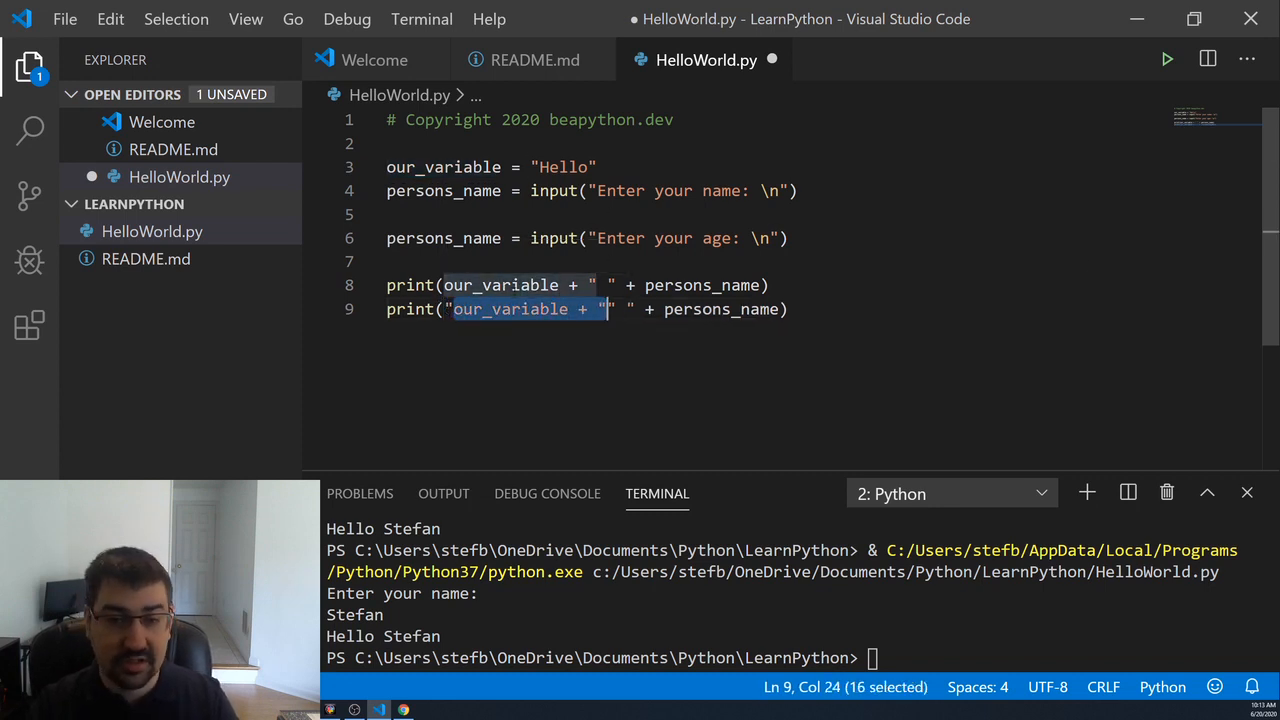
text(Your age is)
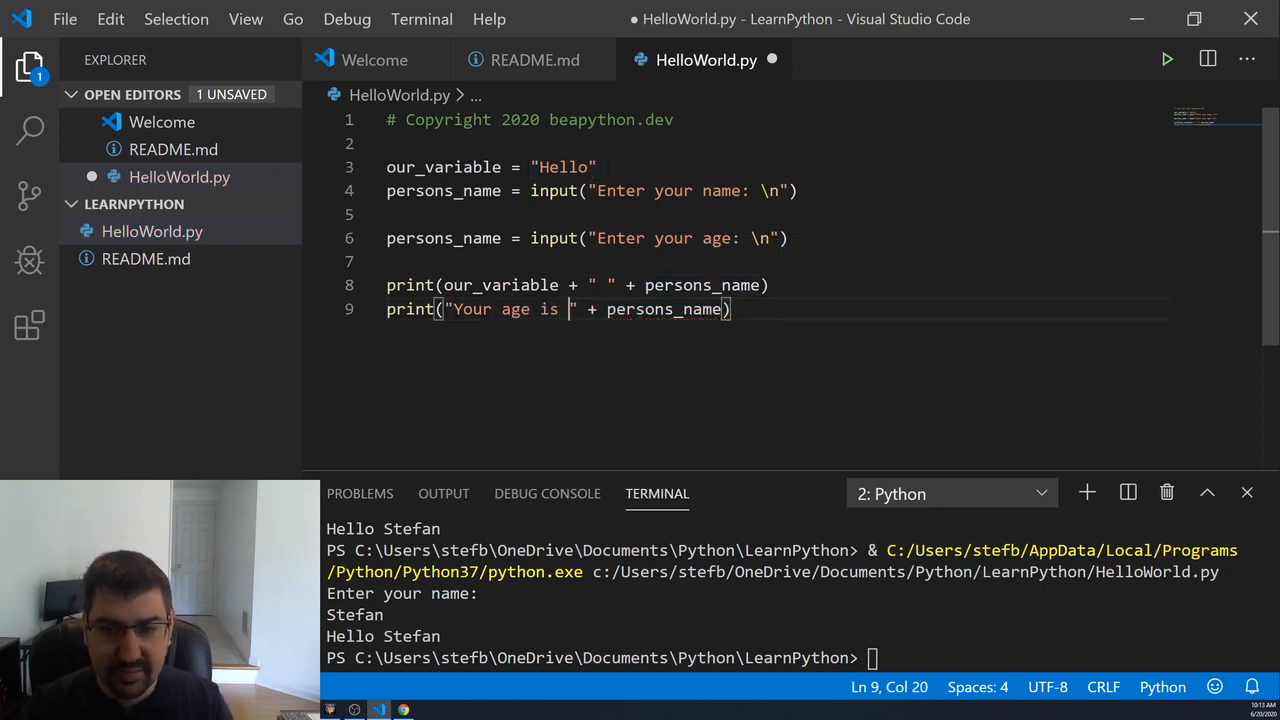
double_click(664, 308)
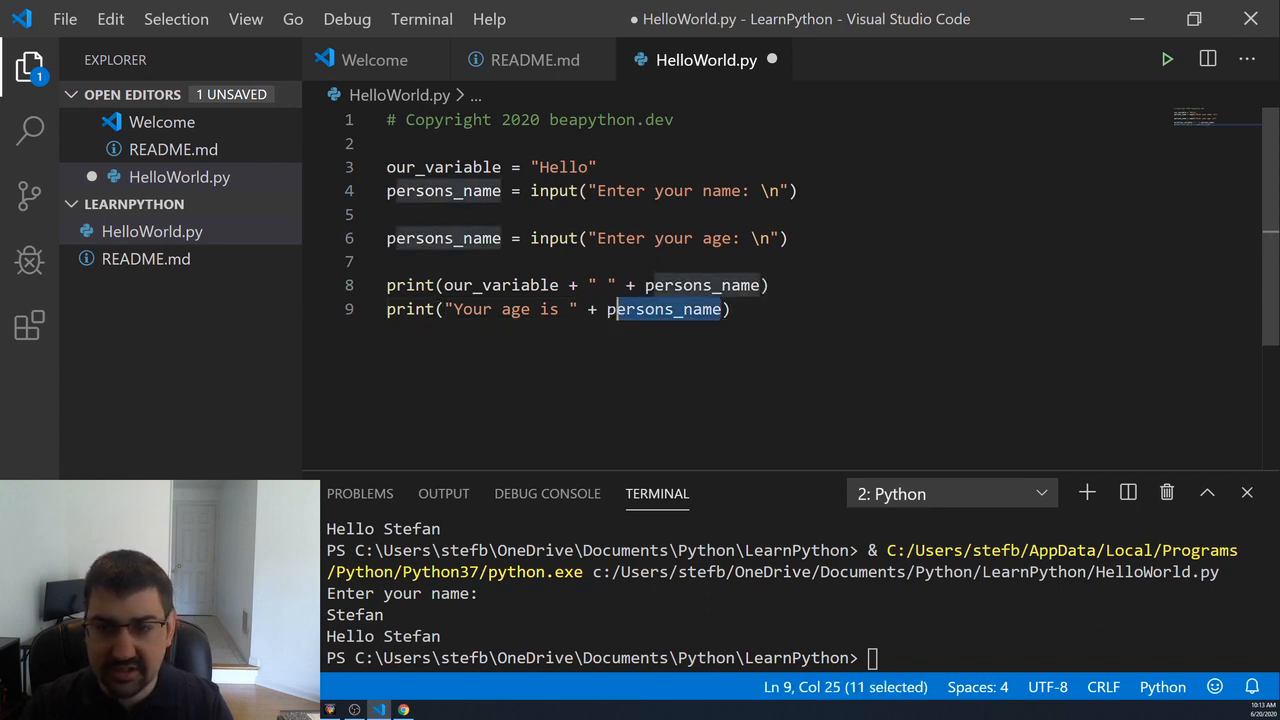
text(persona)
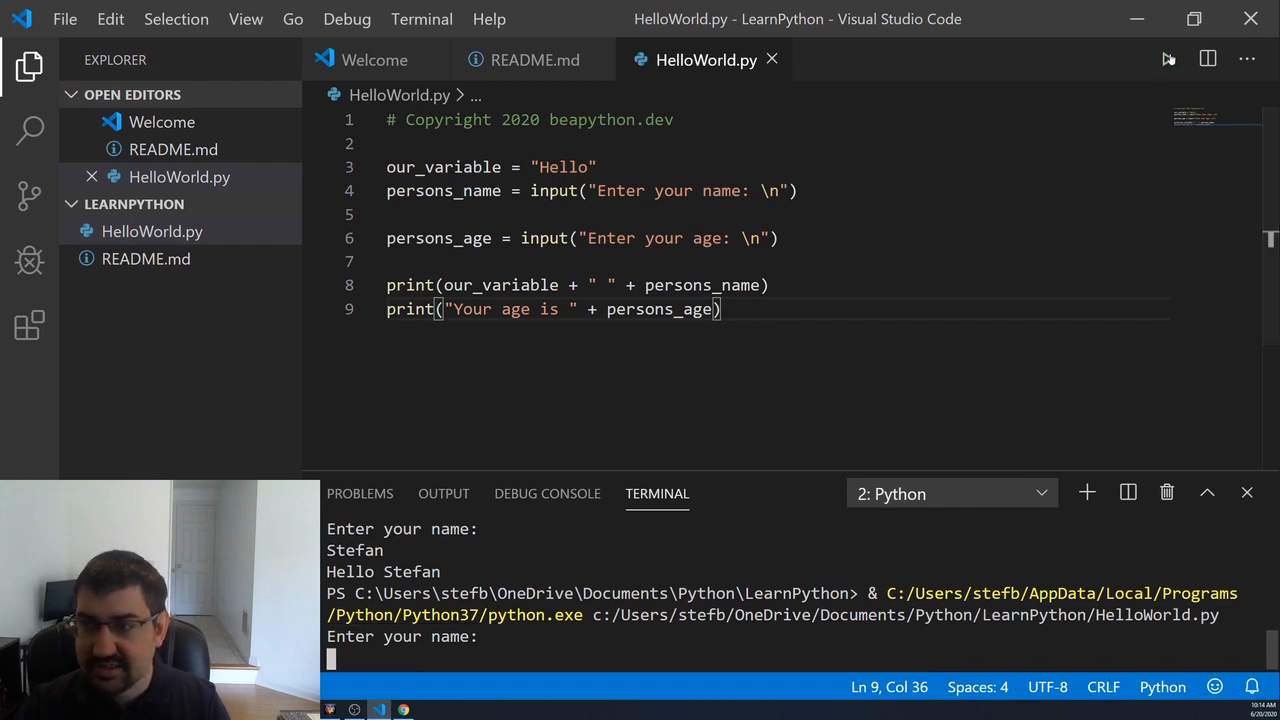
- Answer the prompts with Stefan and 99 so it prints Hello Stefan and Your age is 99
text(Stefan)
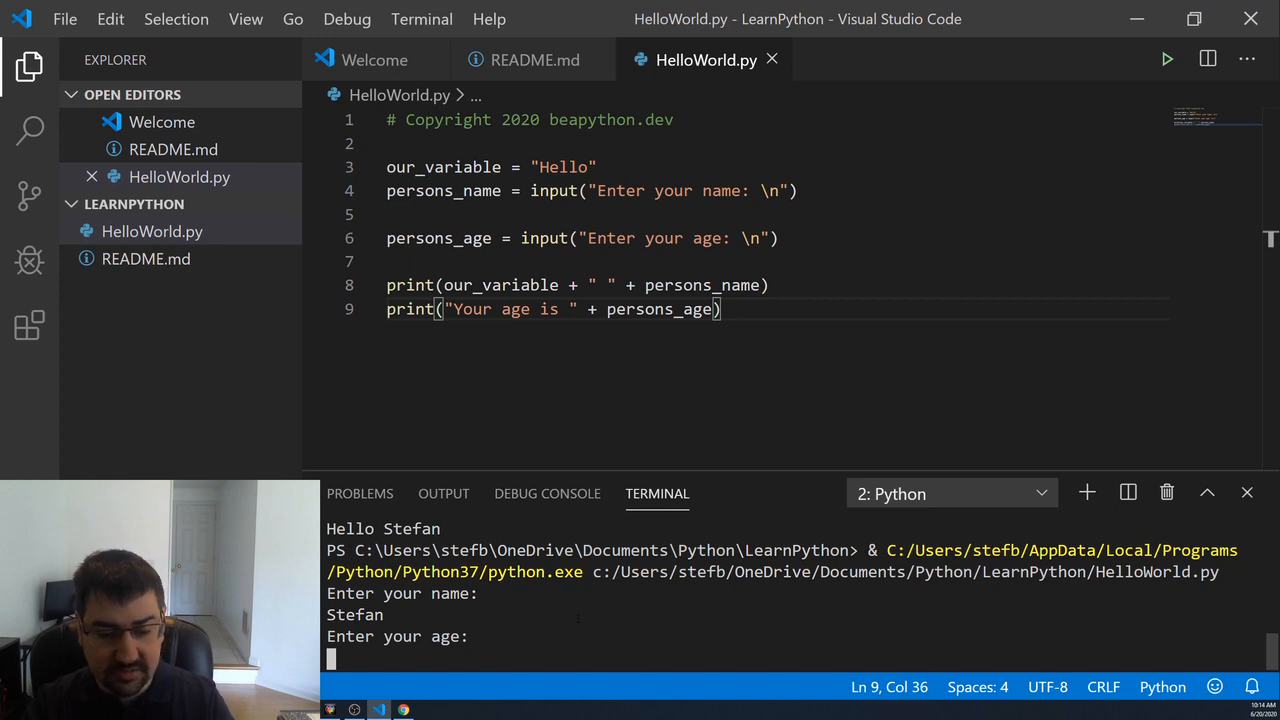
text(99)
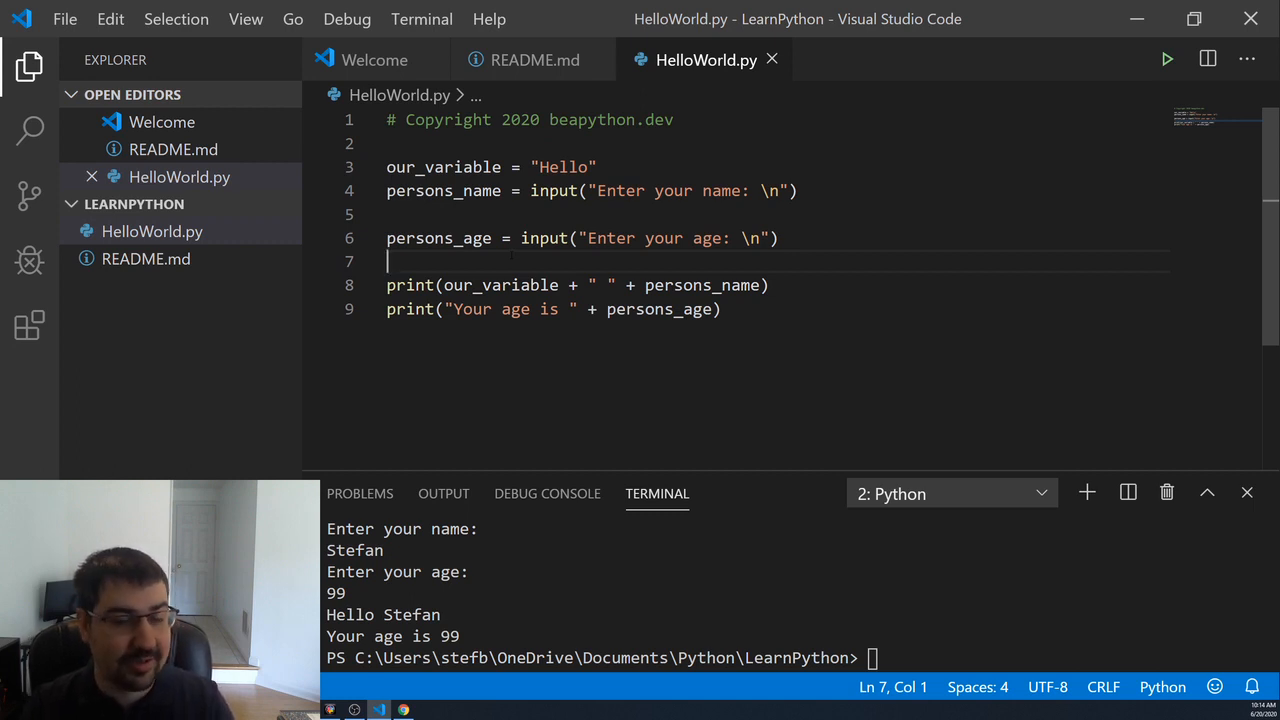
- Write year_of_birth = 2020 - persons_age on a new line above the prints and save
key(enter)
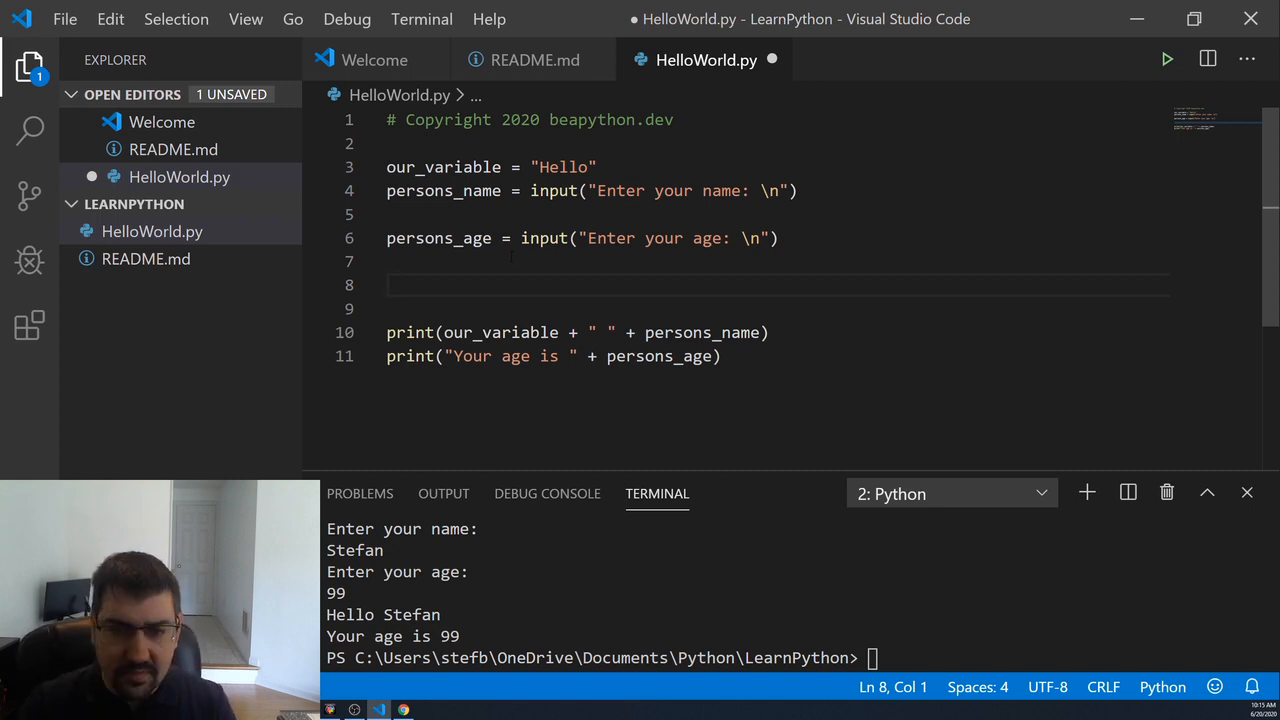
text(current)
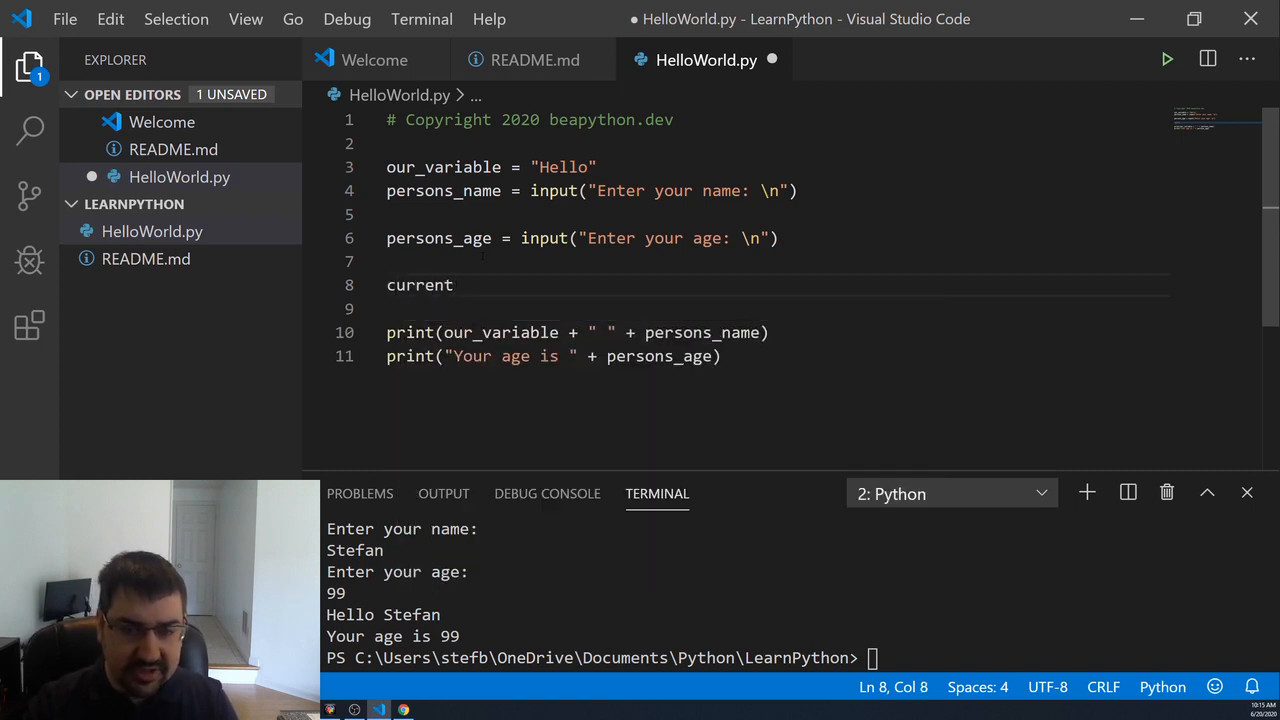
text(_)
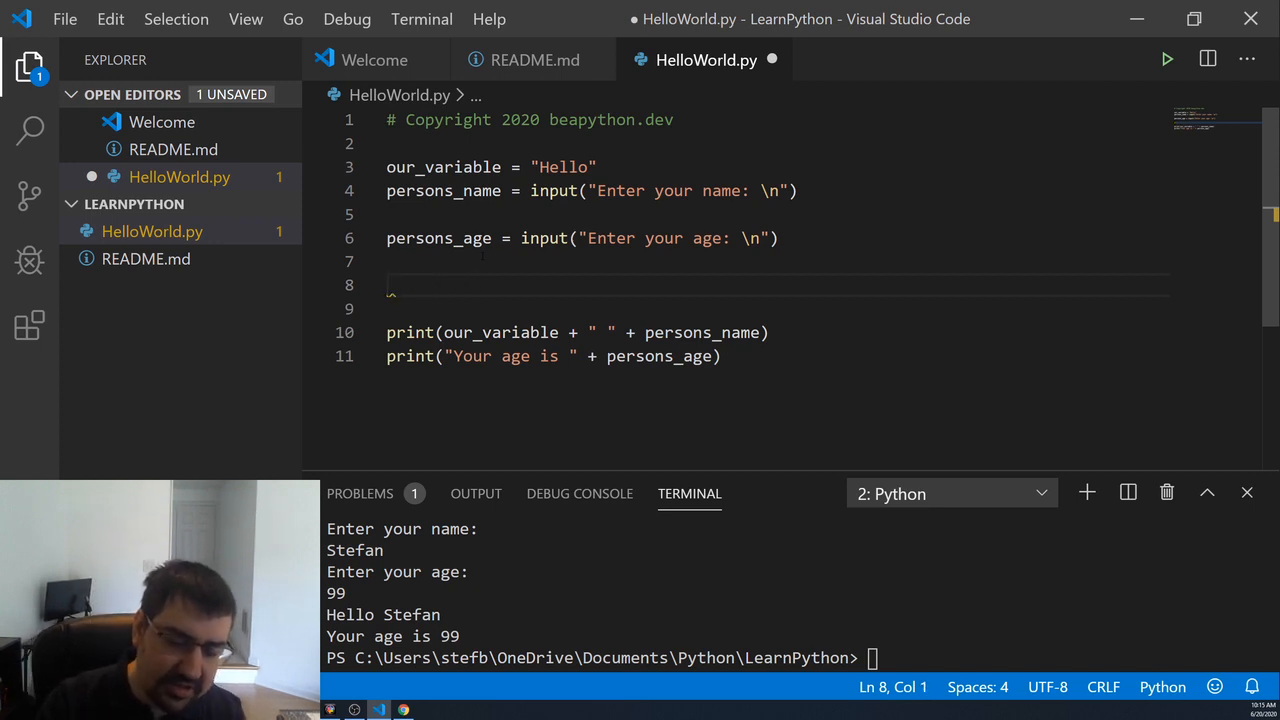
text(year_of_bir)
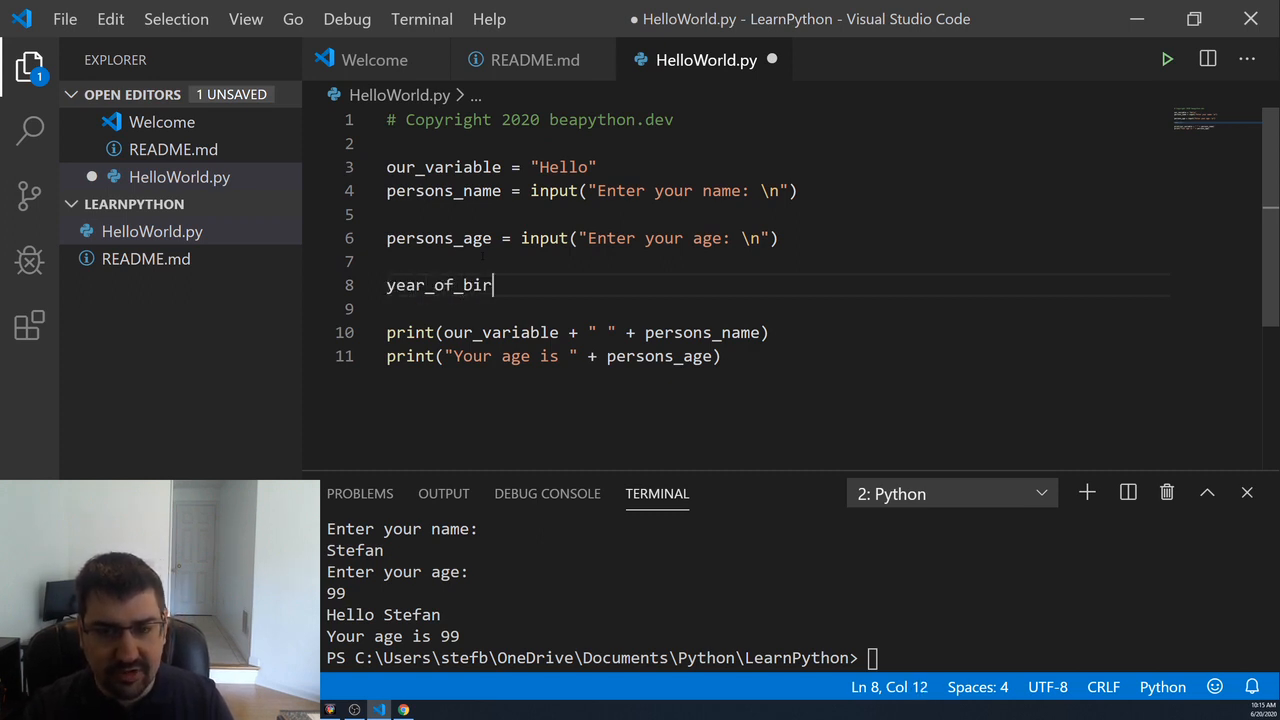
text(th =)
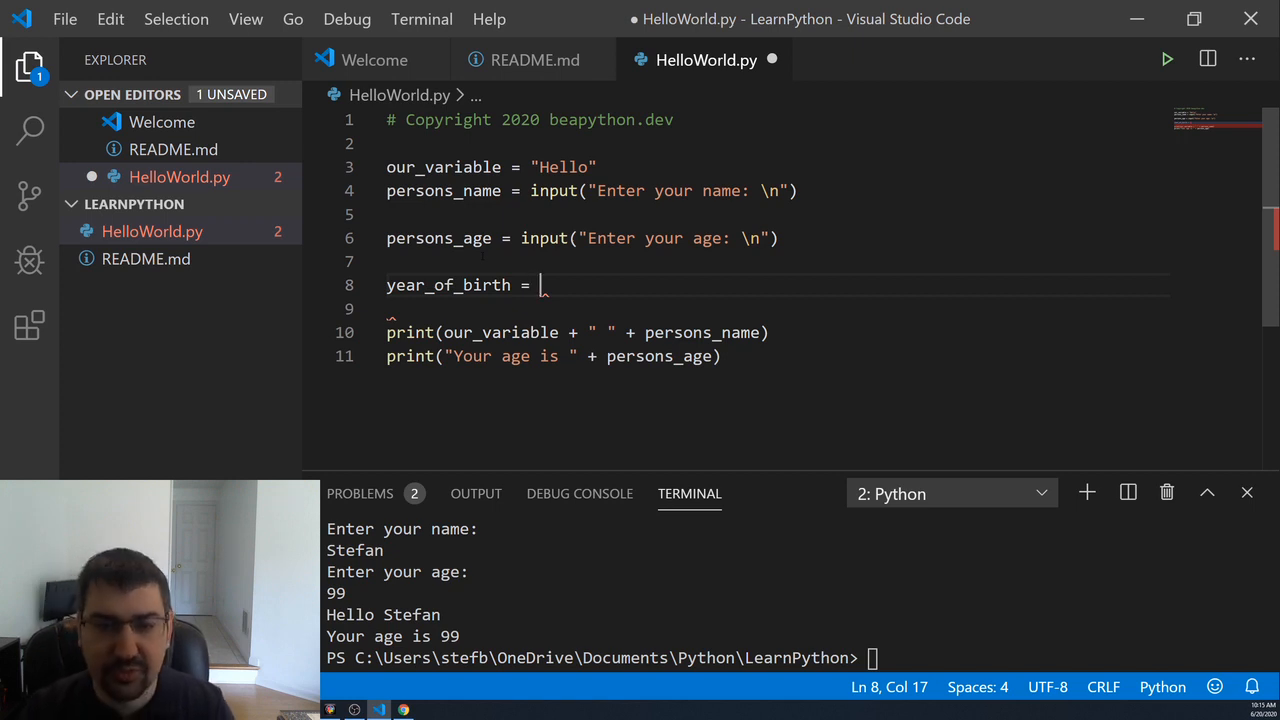
text(2020)
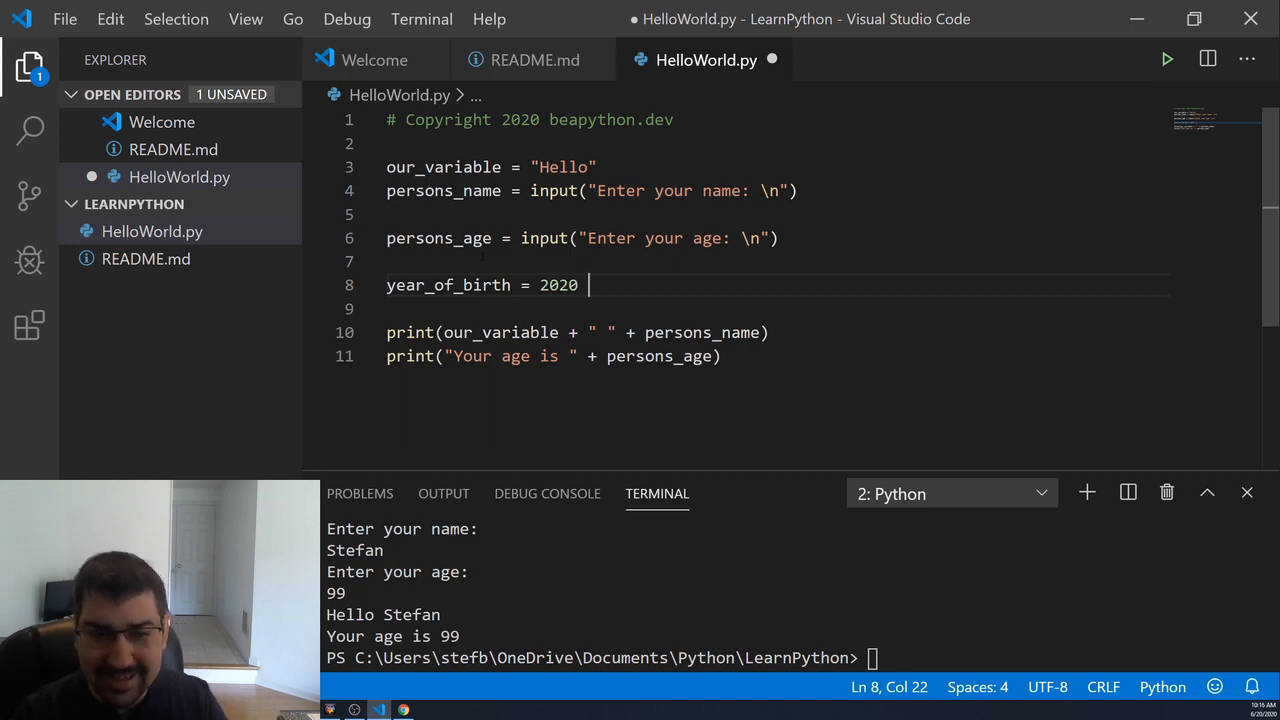
text(-)
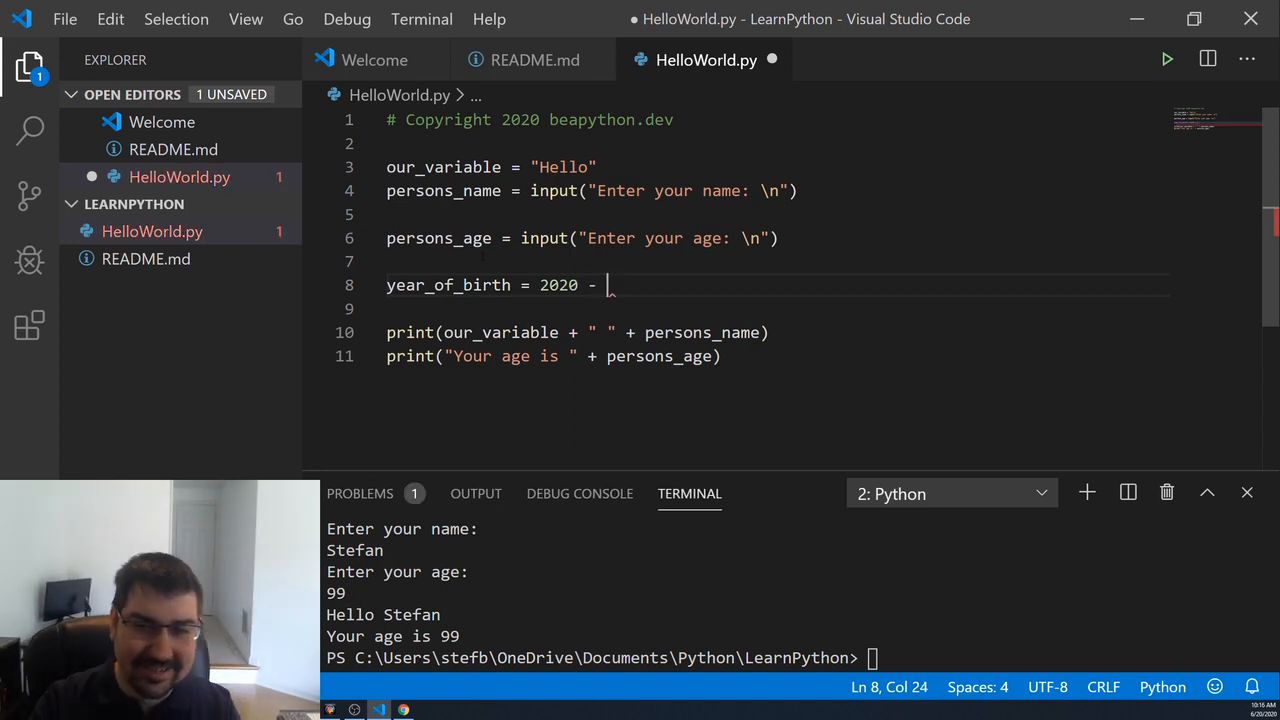
text(persons_age)
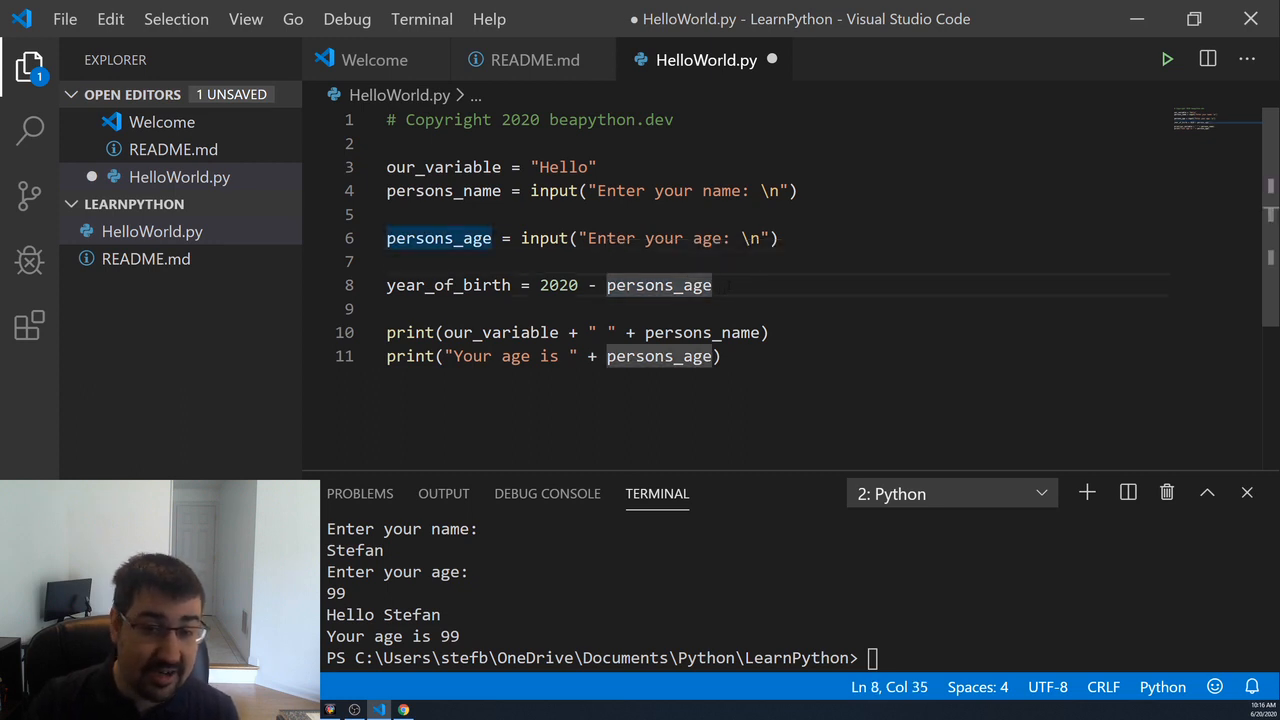
text(dfafd)
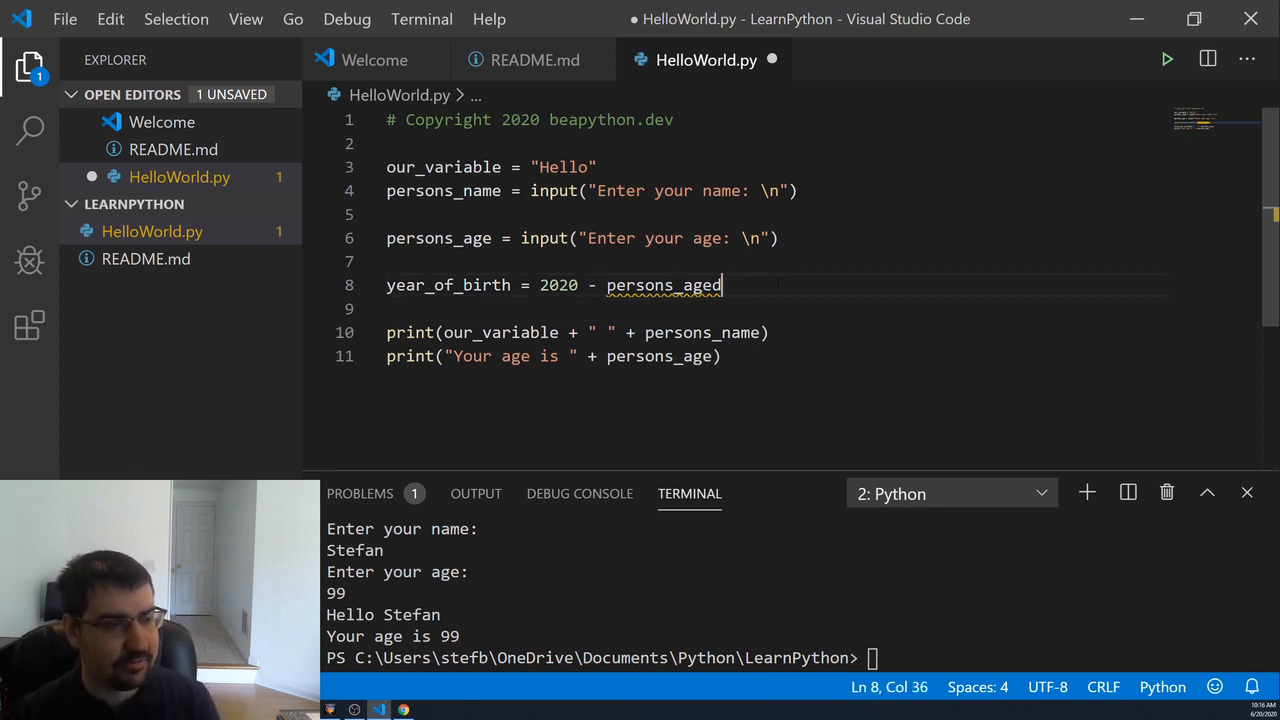
key(Backspace)
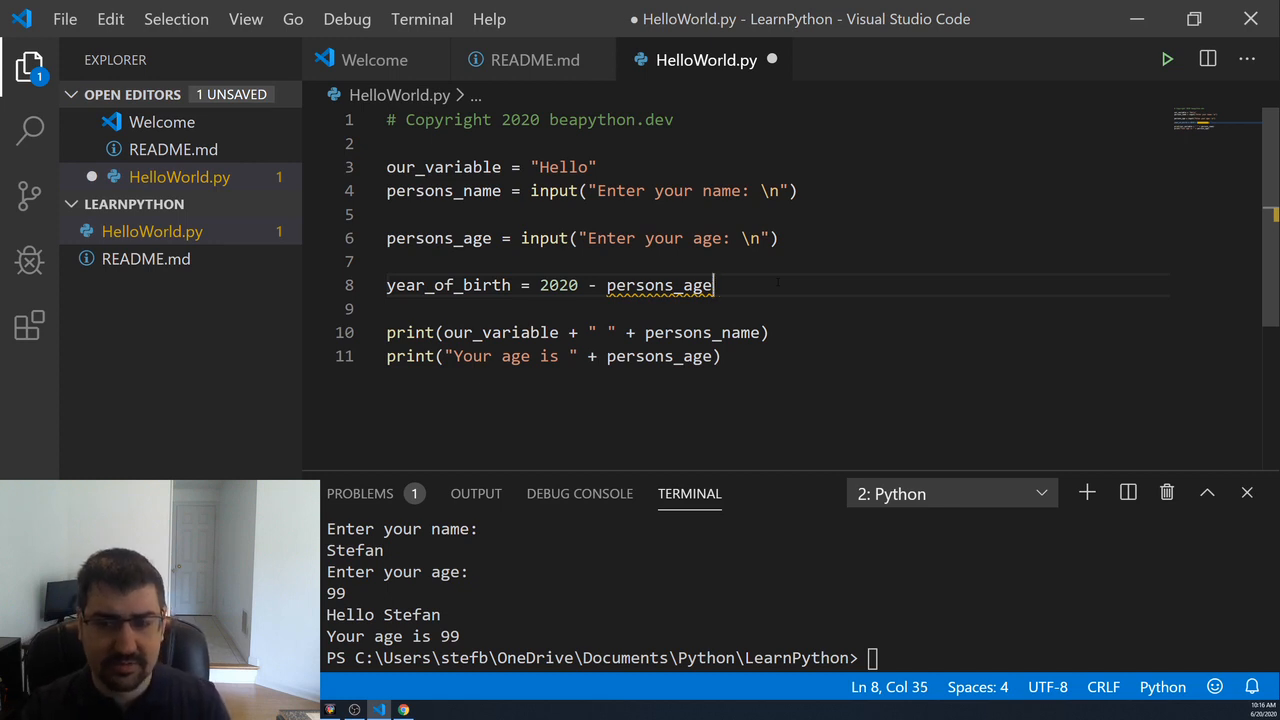
key(ctrl+s)
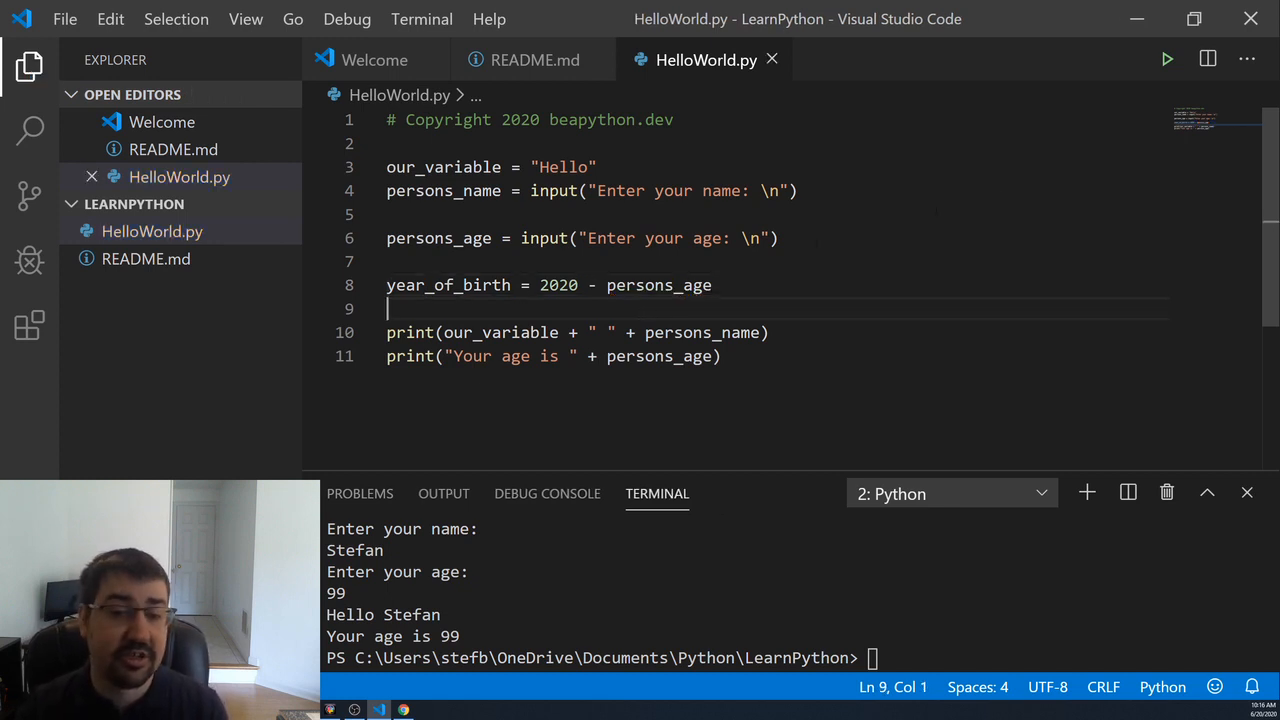
mouse_move(1168, 58)
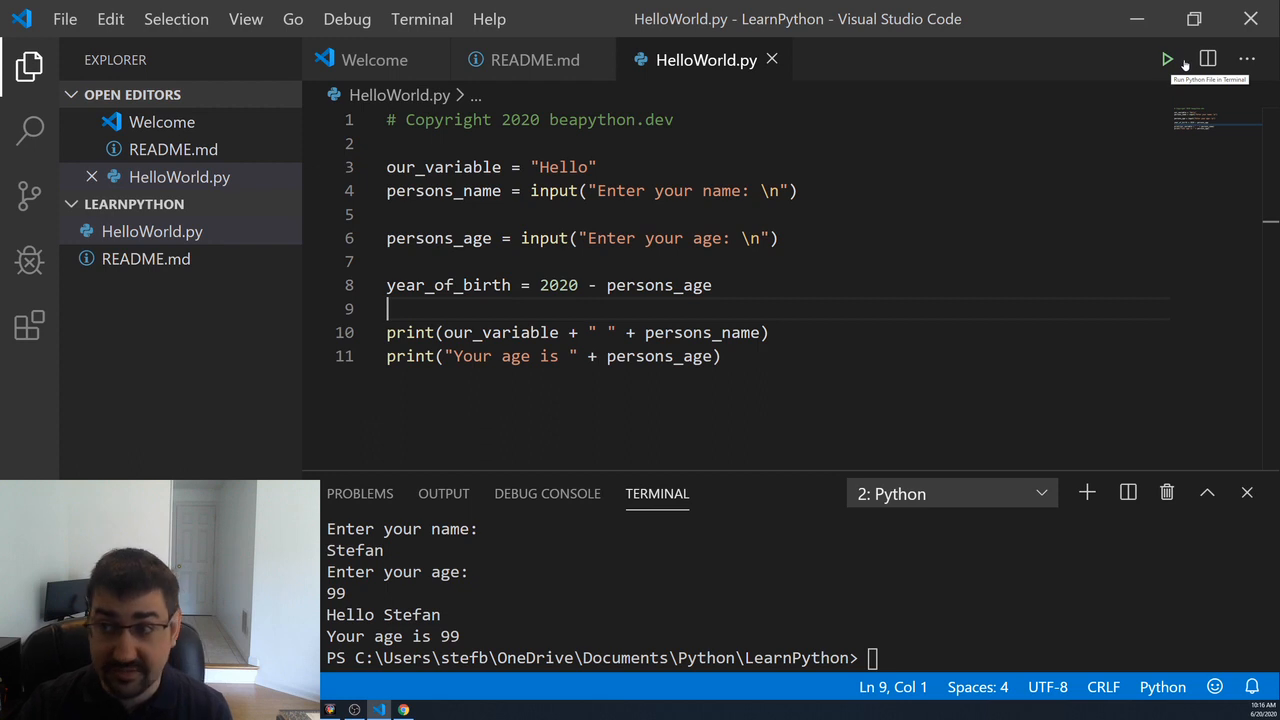
- Run the script, answer Stefan, hit the TypeError, and start editing the age prompt line
click(1168, 60)
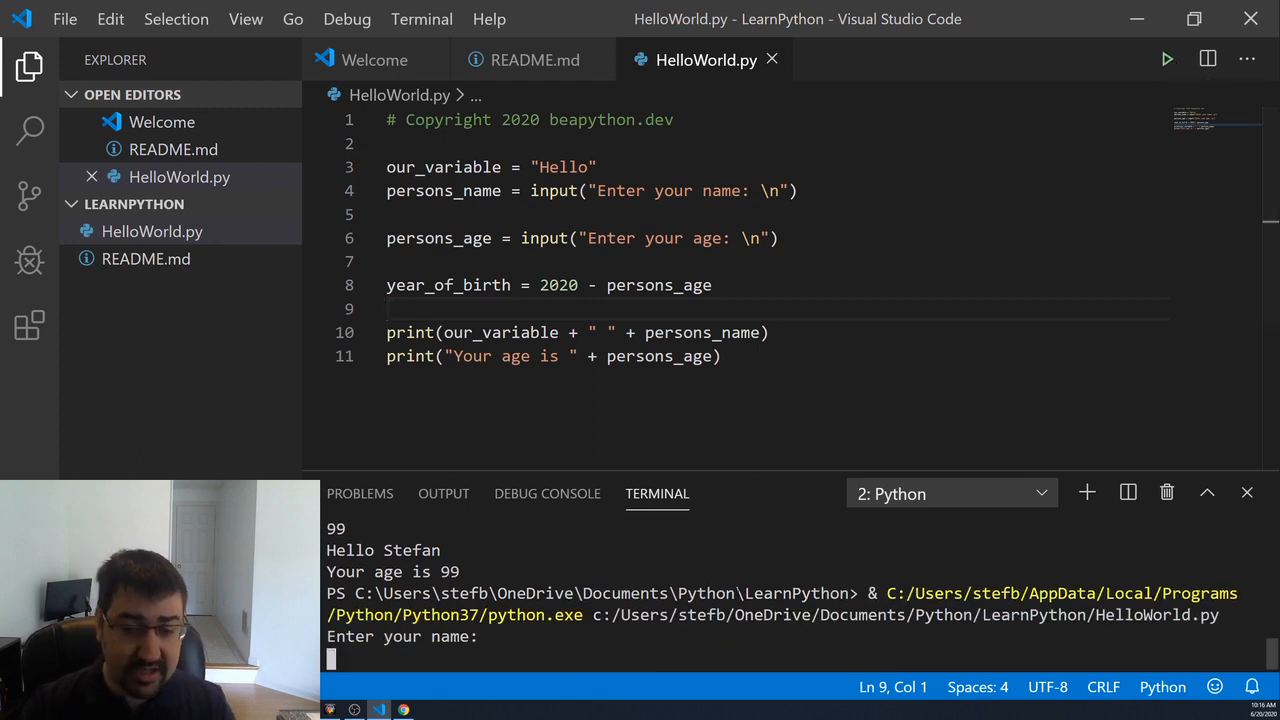
text(Stefan)
text(99)
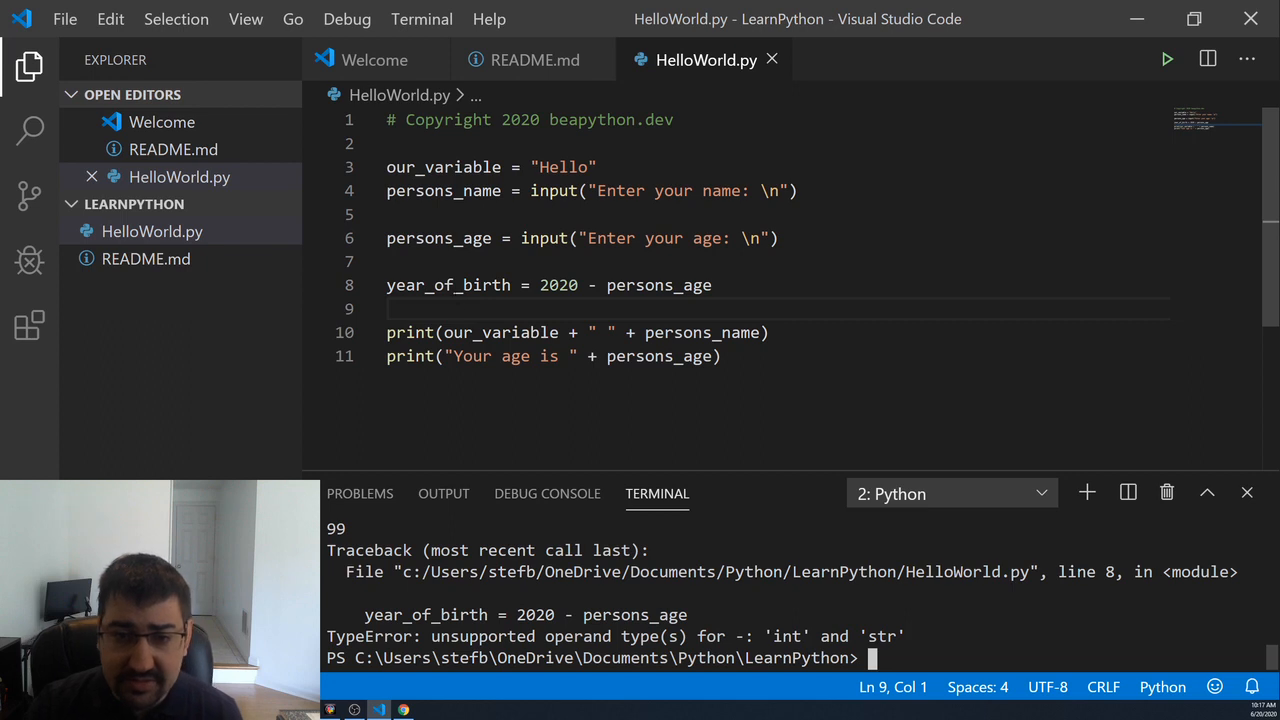
drag(584, 238, 740, 238)
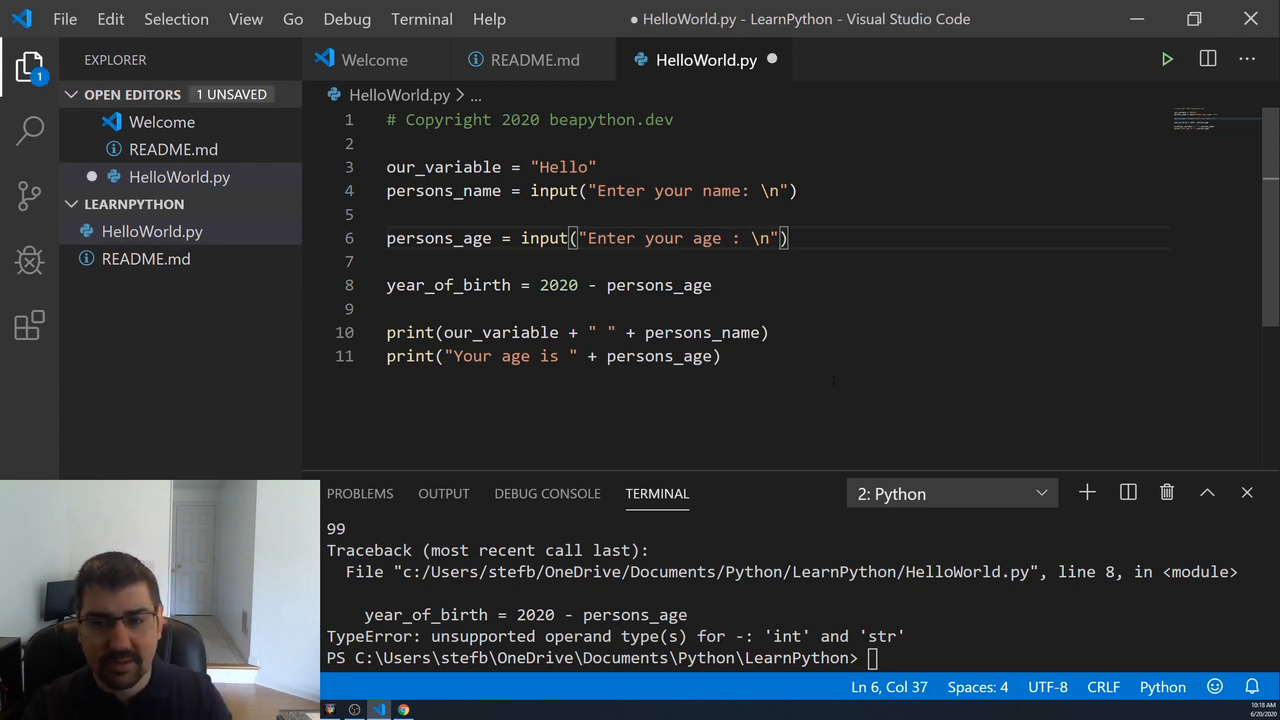
- Finish the int(persons_age) edit and change the last message to "Your year of birth is ", saved
text(as a whole num)
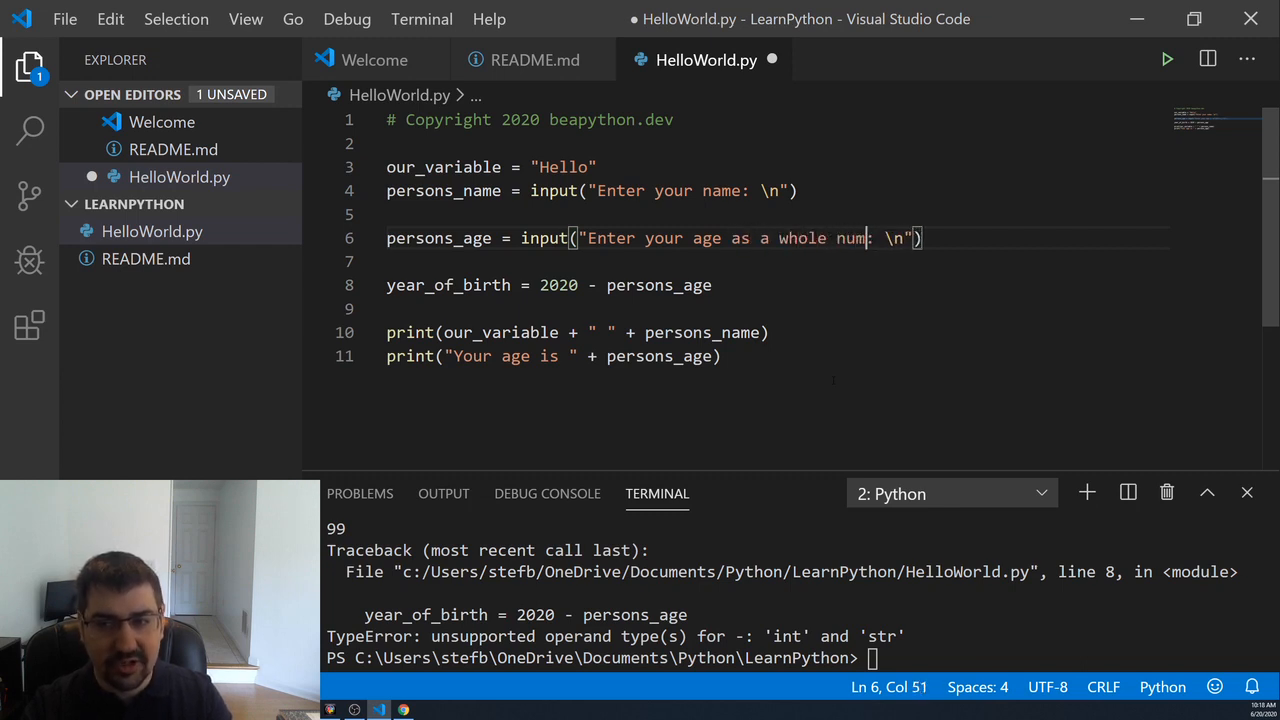
text(ber)
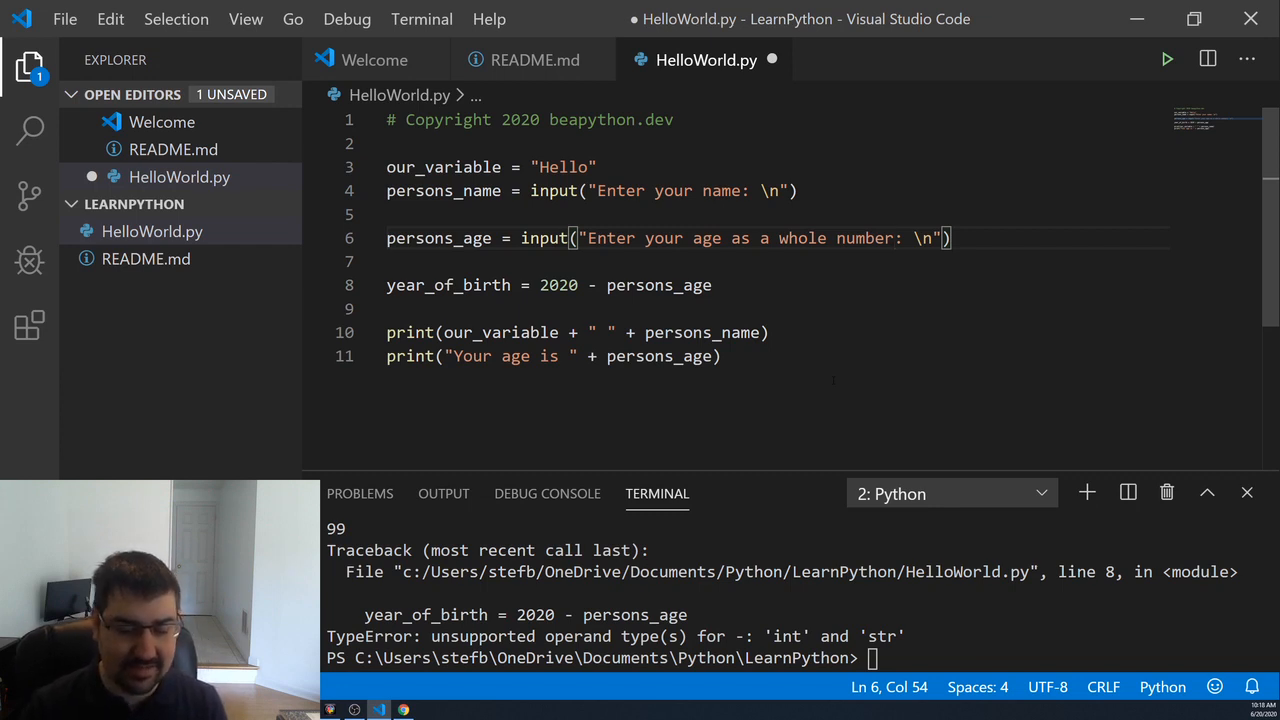
text(nine)
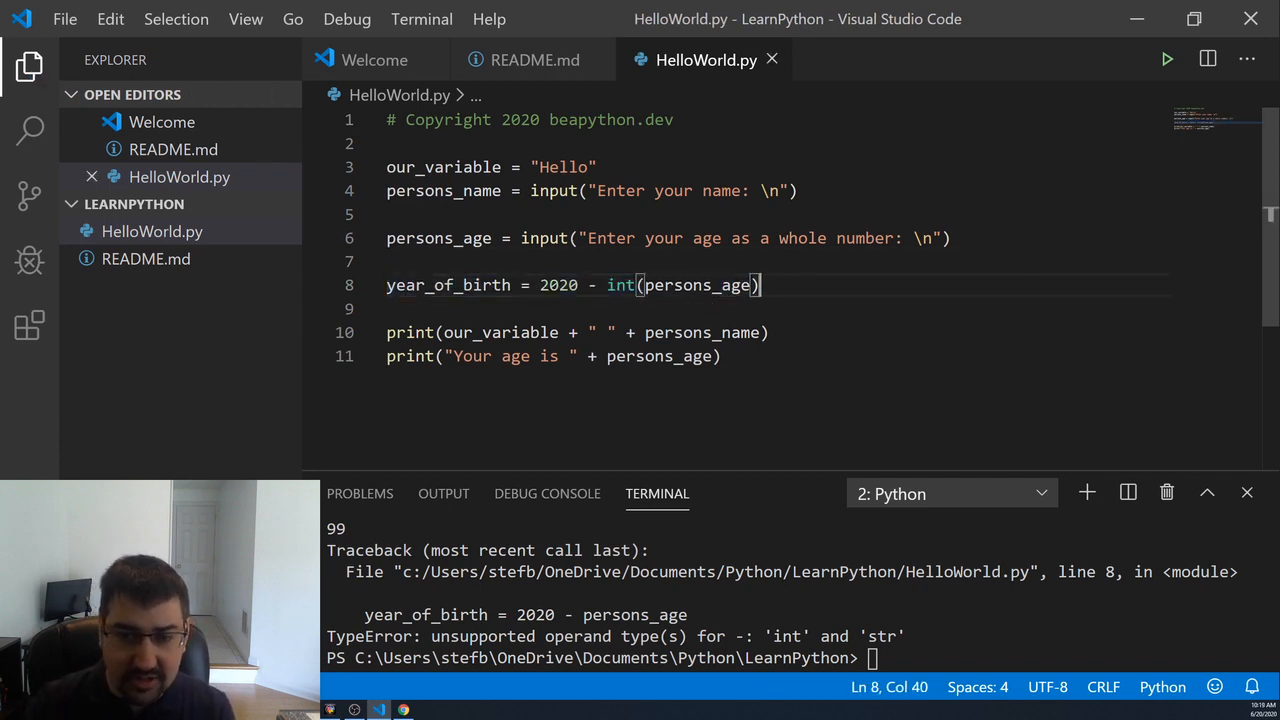
double_click(516, 356)
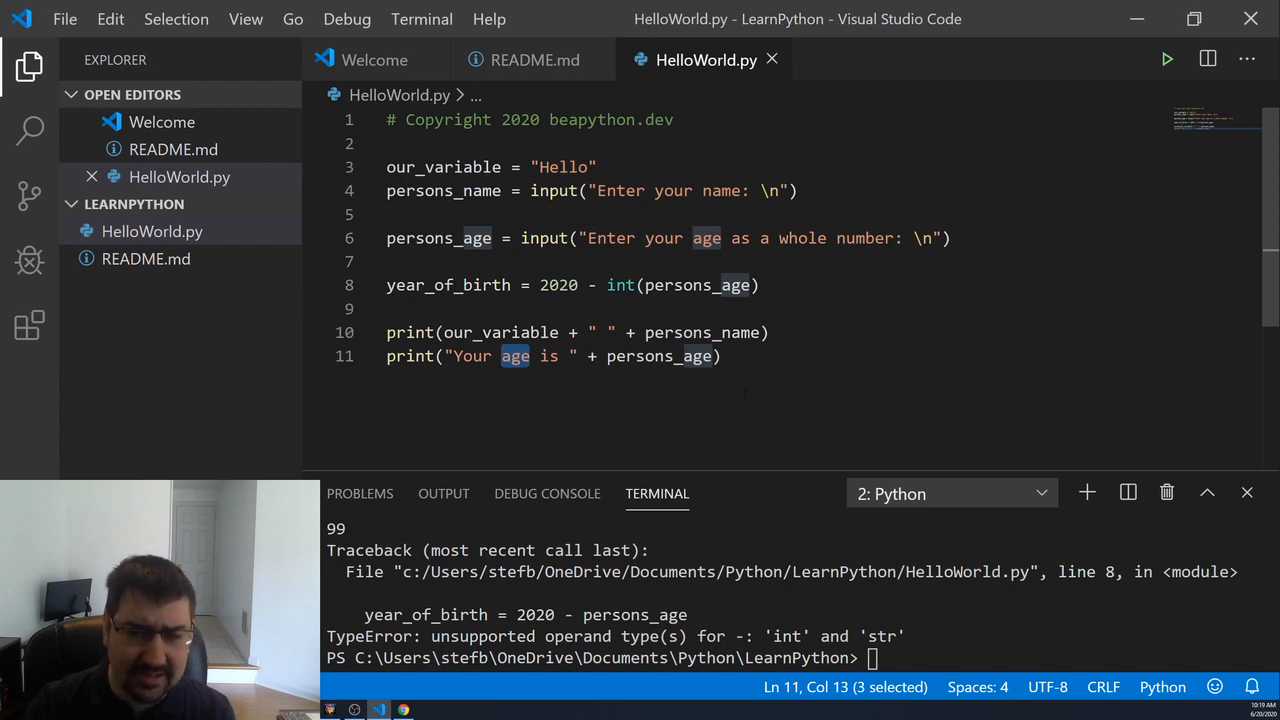
text(year of birth)
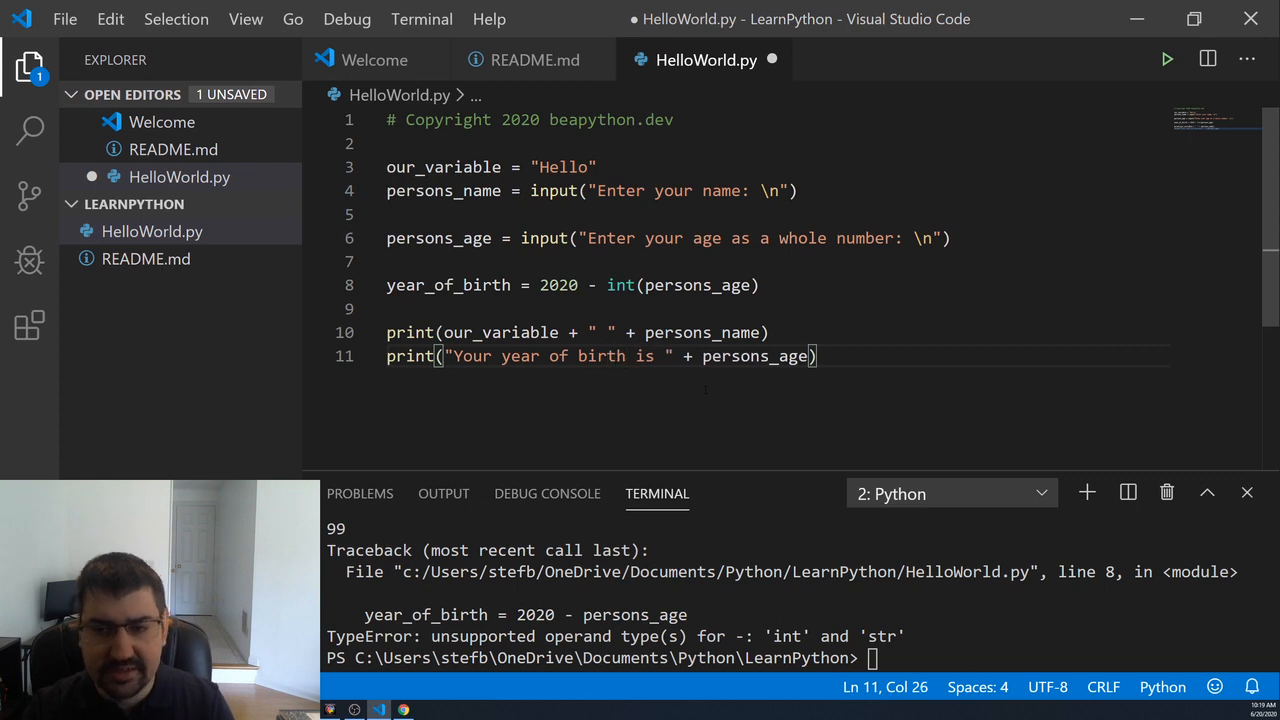
key(ctrl+s)
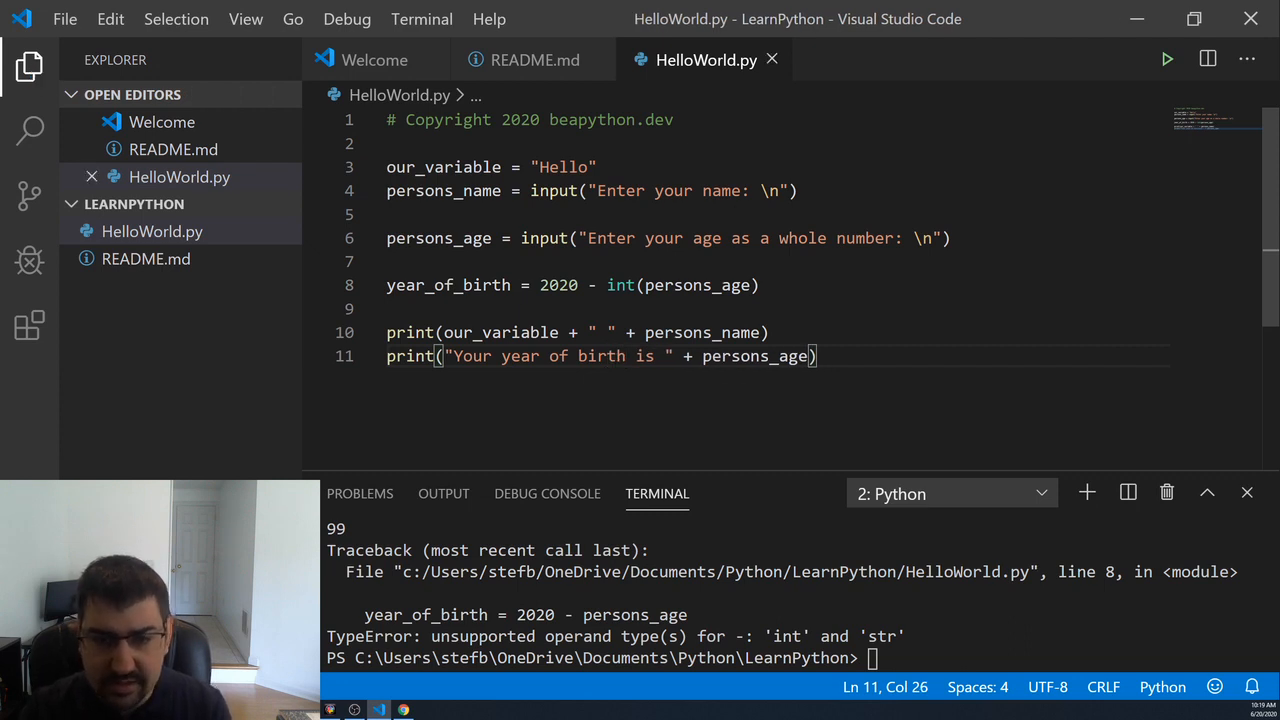
- Replace persons_age with year_of_birth in the last print line and save
double_click(754, 356)
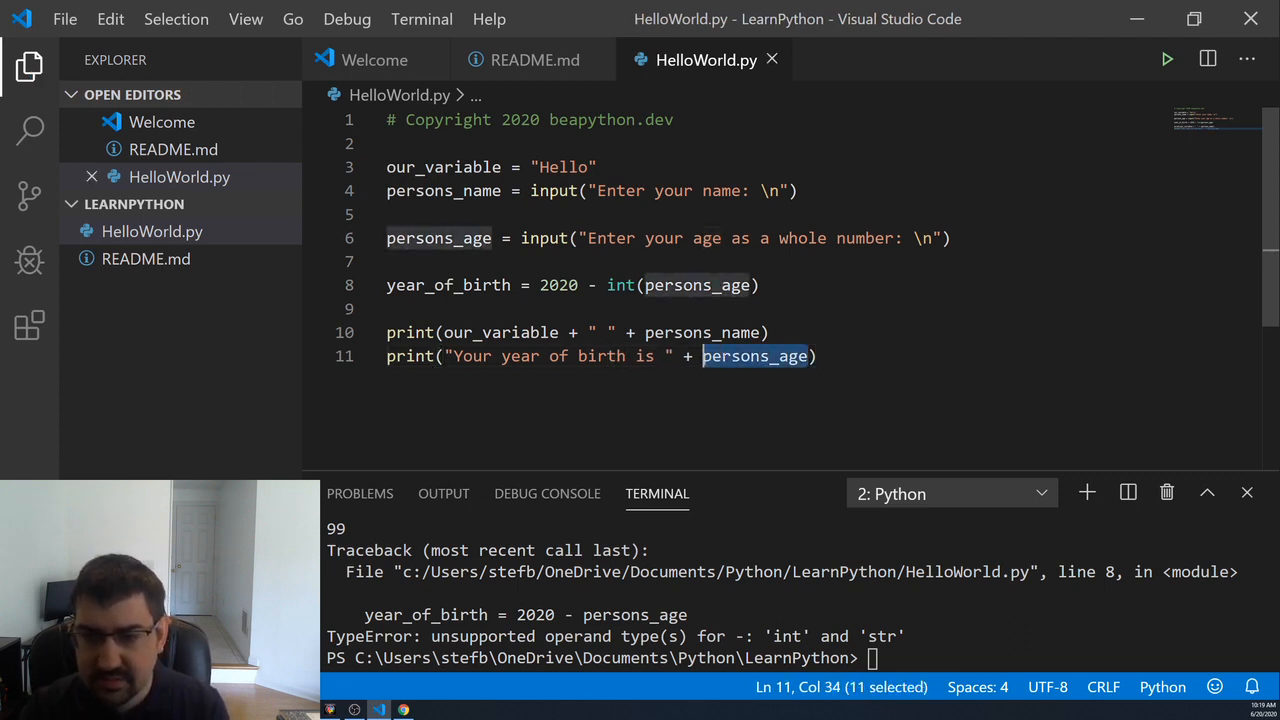
text(year_)
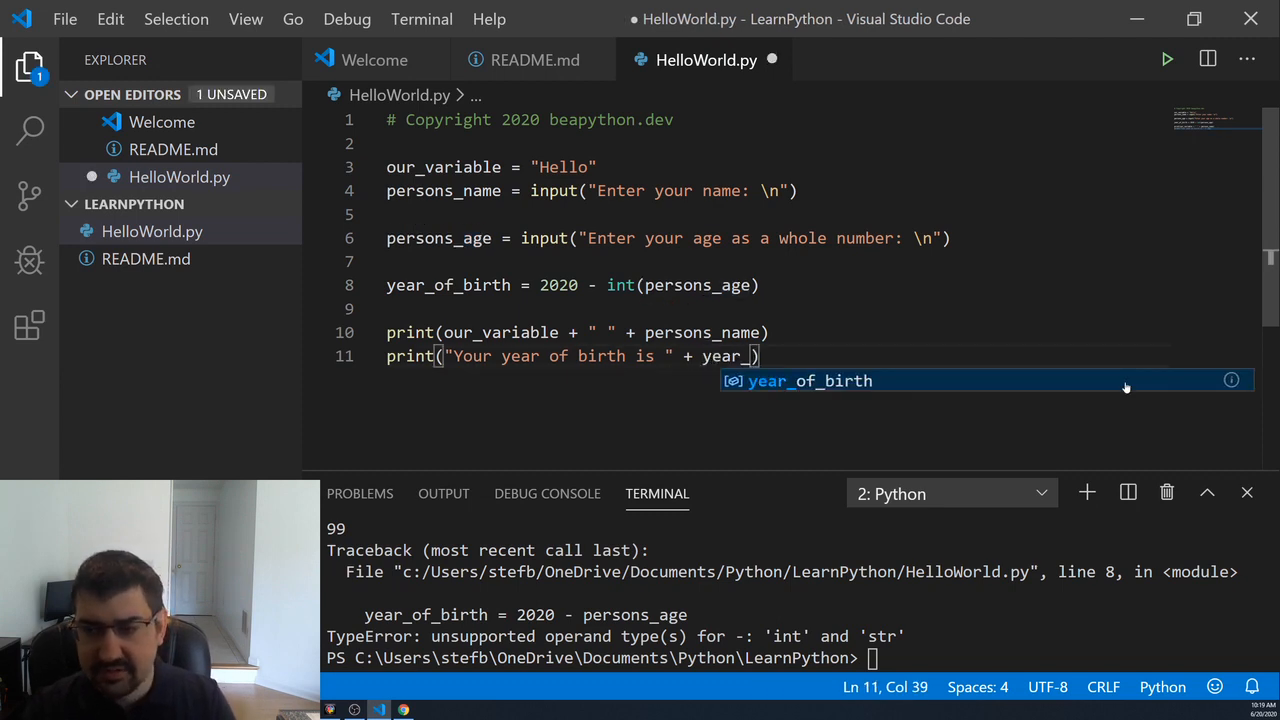
key(Tab)
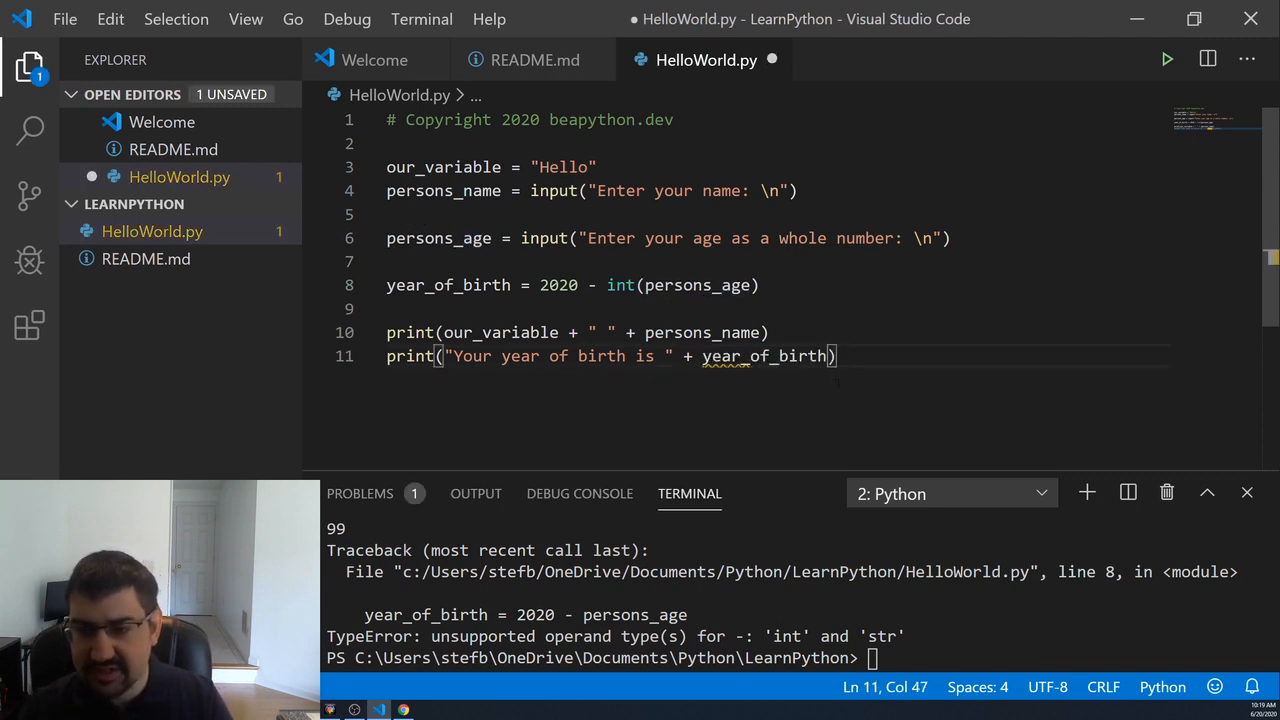
key(ctrl+s)
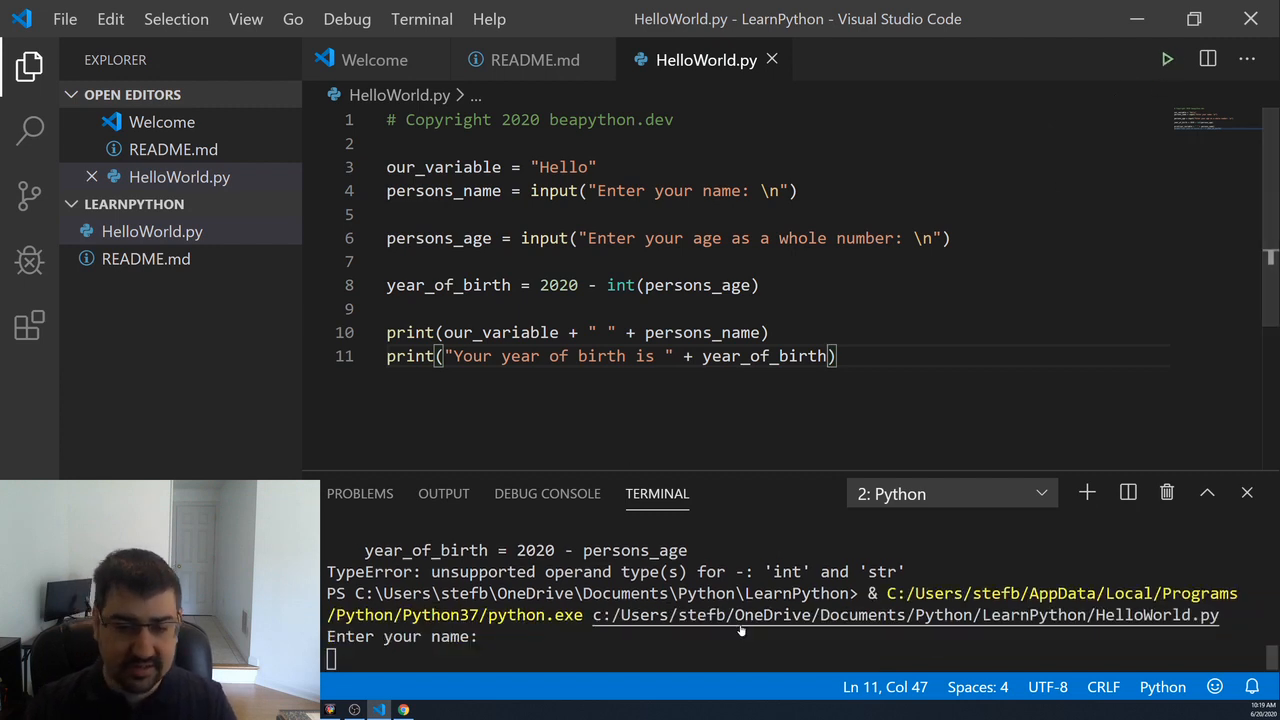
- Run with Stefa, hit the str/int TypeError, and replace the + with a comma in the last print
text(Stefa)
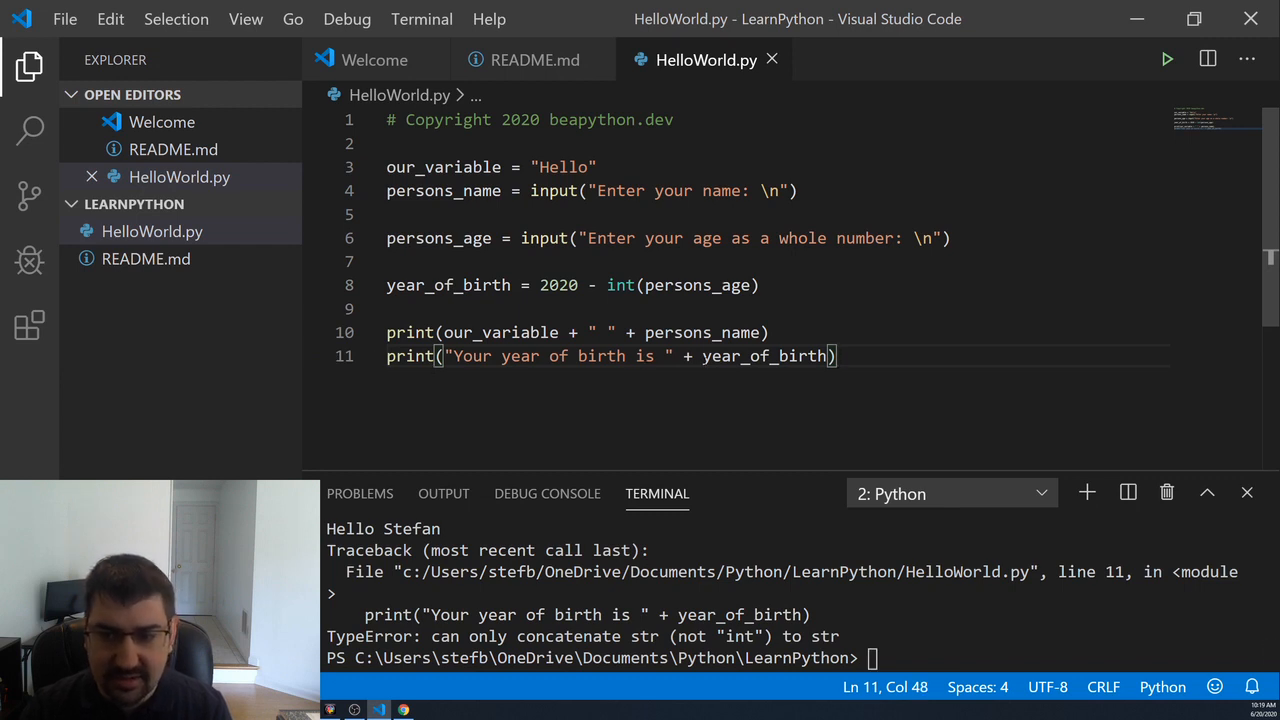
double_click(764, 356)
text(,)
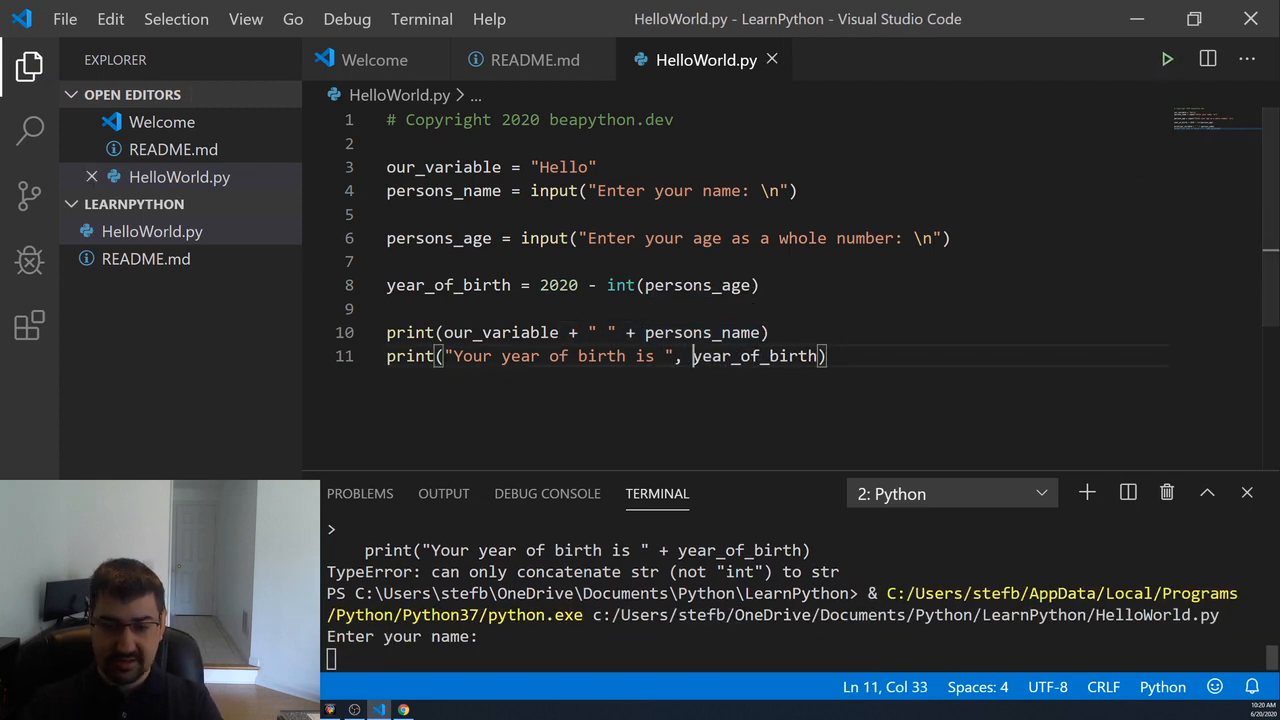
- Run with Stefan and 99 to print year of birth 1921, then add a blank line before the last print
text(Stefan)
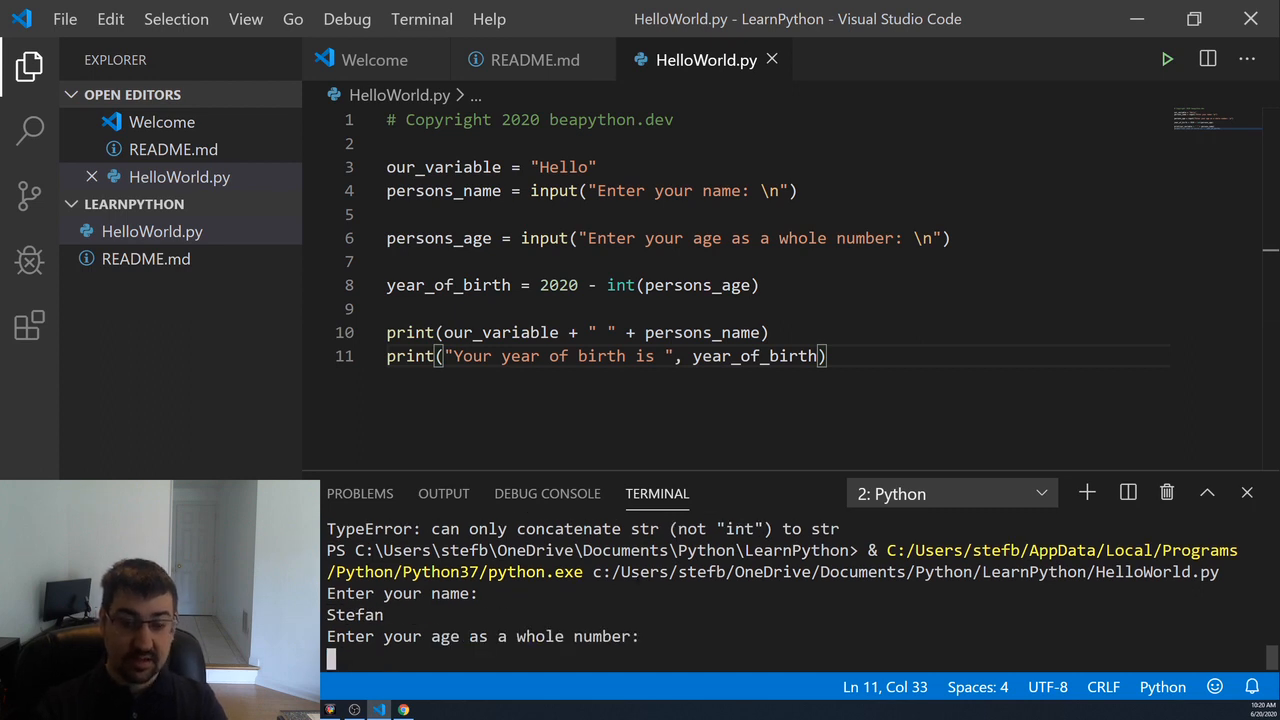
text(99)
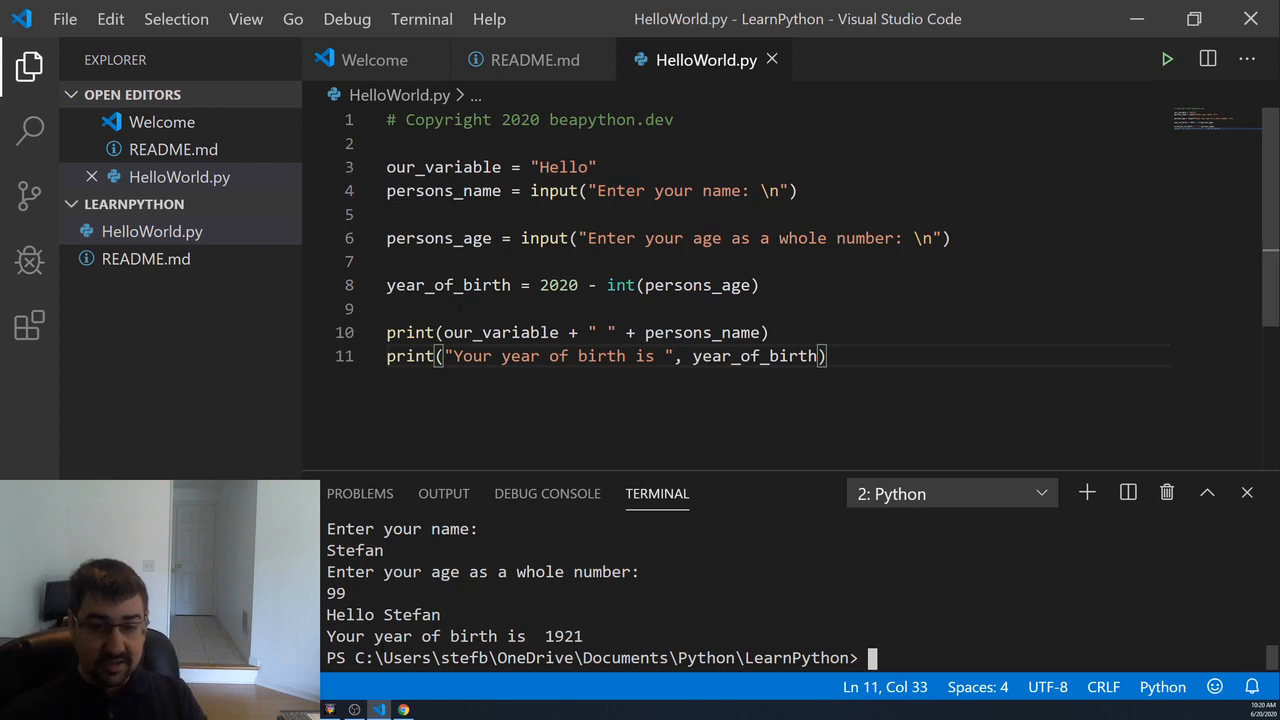
drag(448, 356, 712, 356)
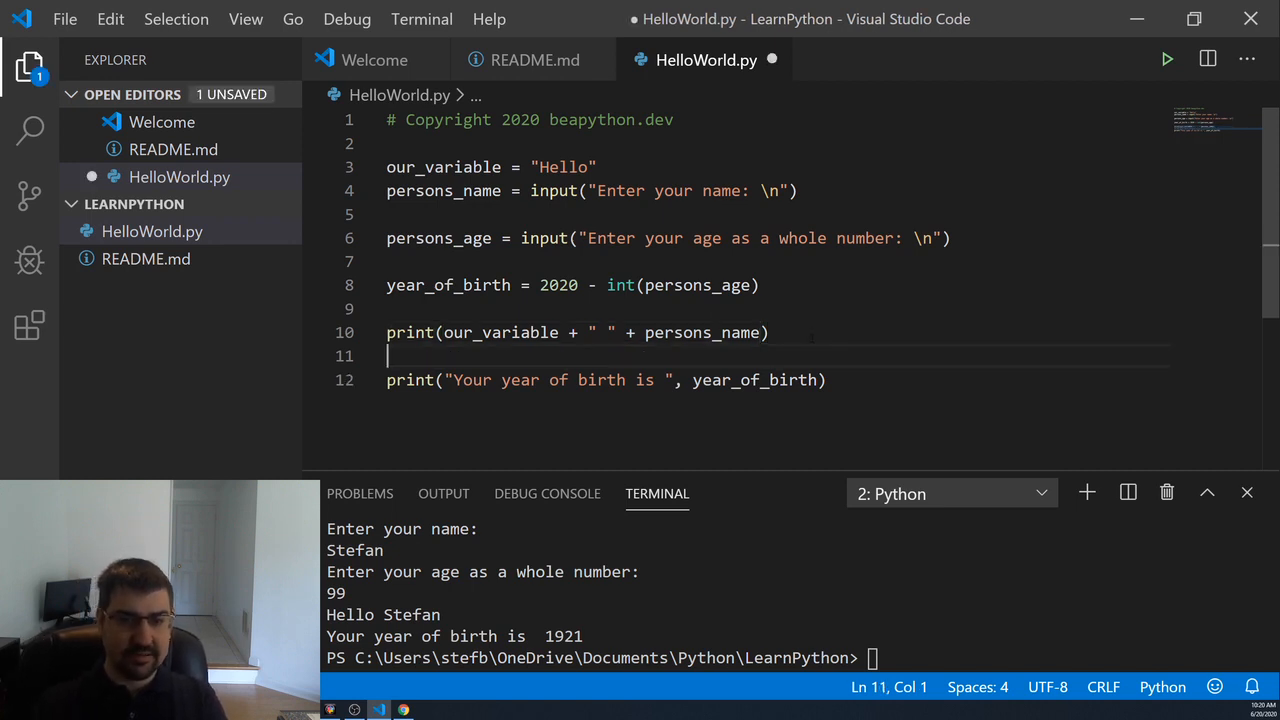
- Add output_string = "Your year of birth is", year_of_birth on line 12
text(output_)
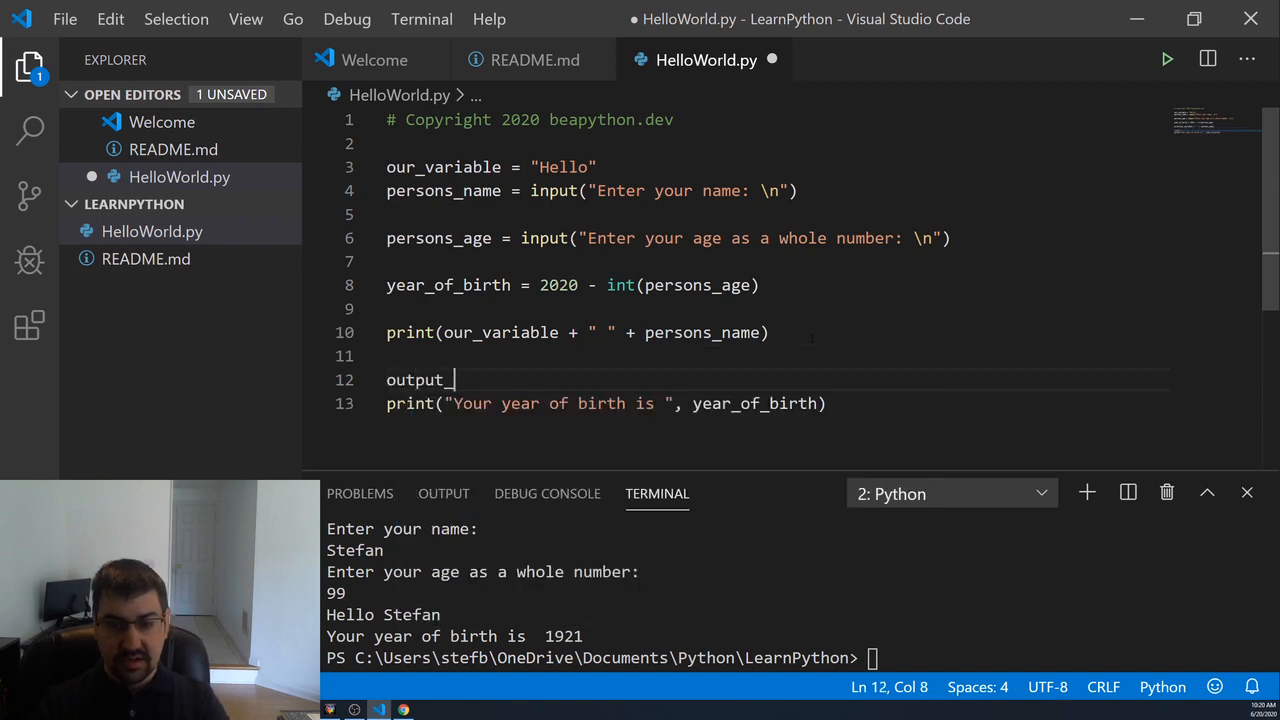
text(string)
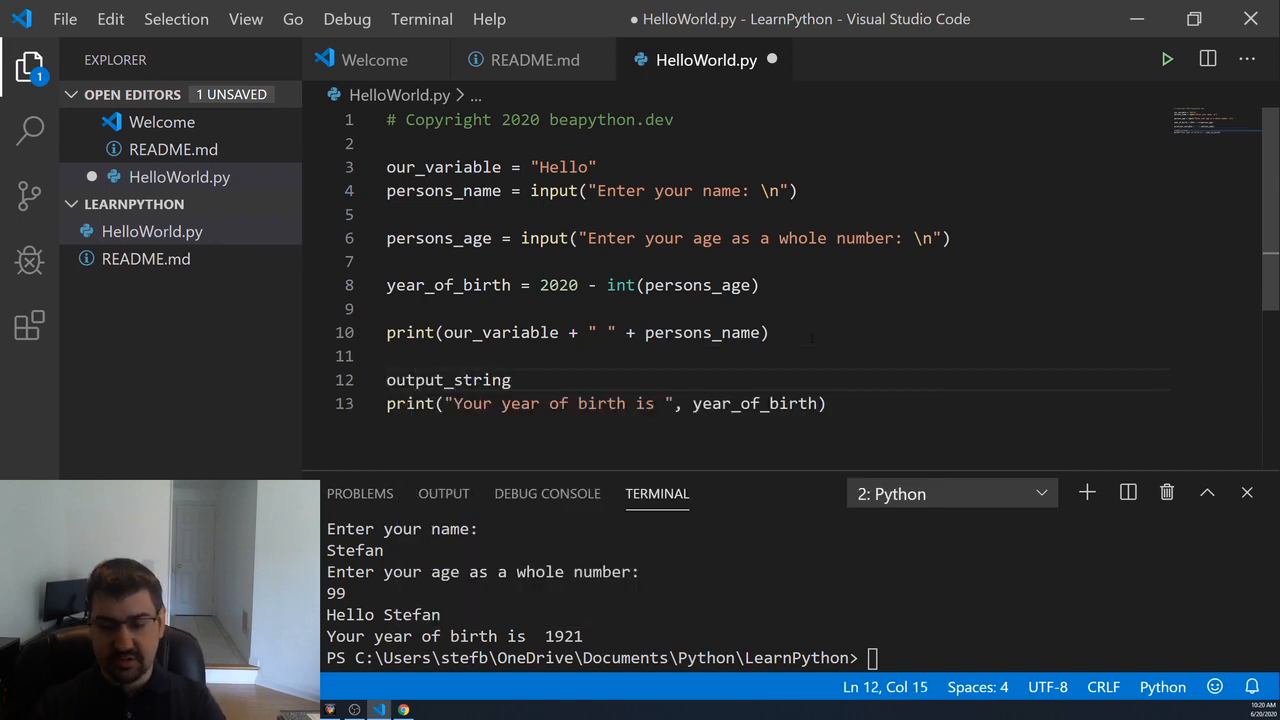
text(= "Your ")
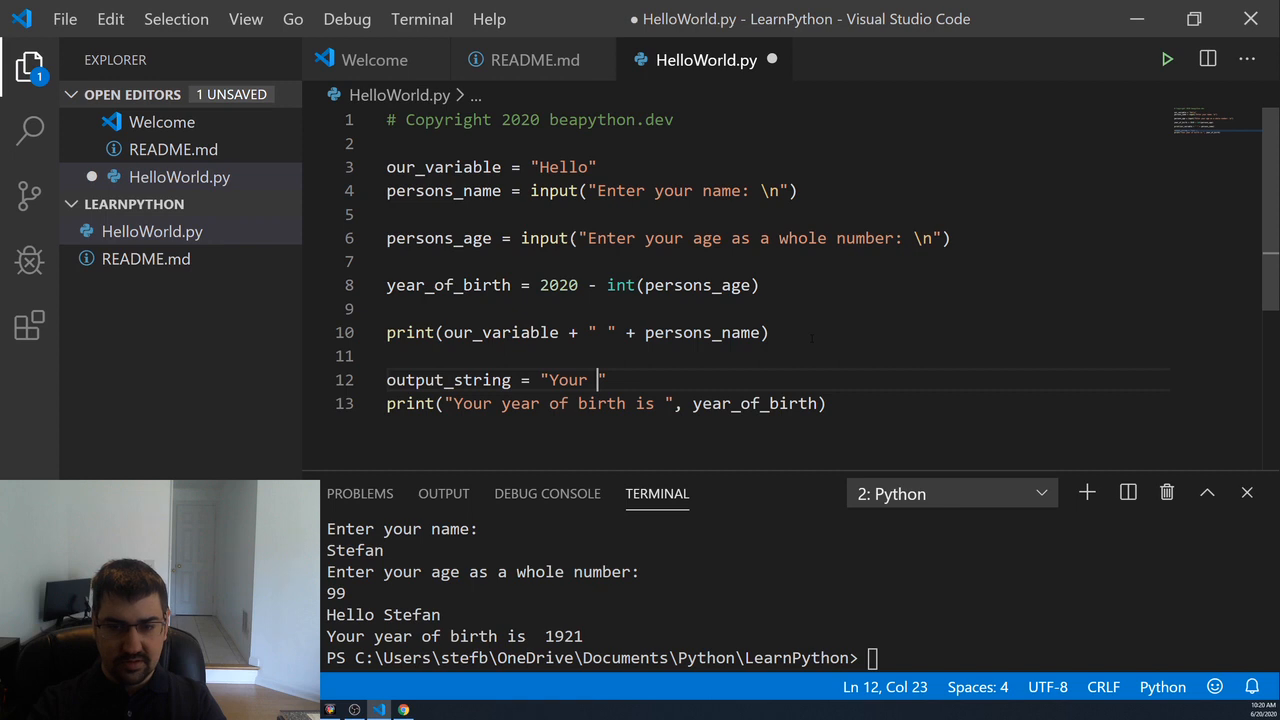
text(year of birth is)
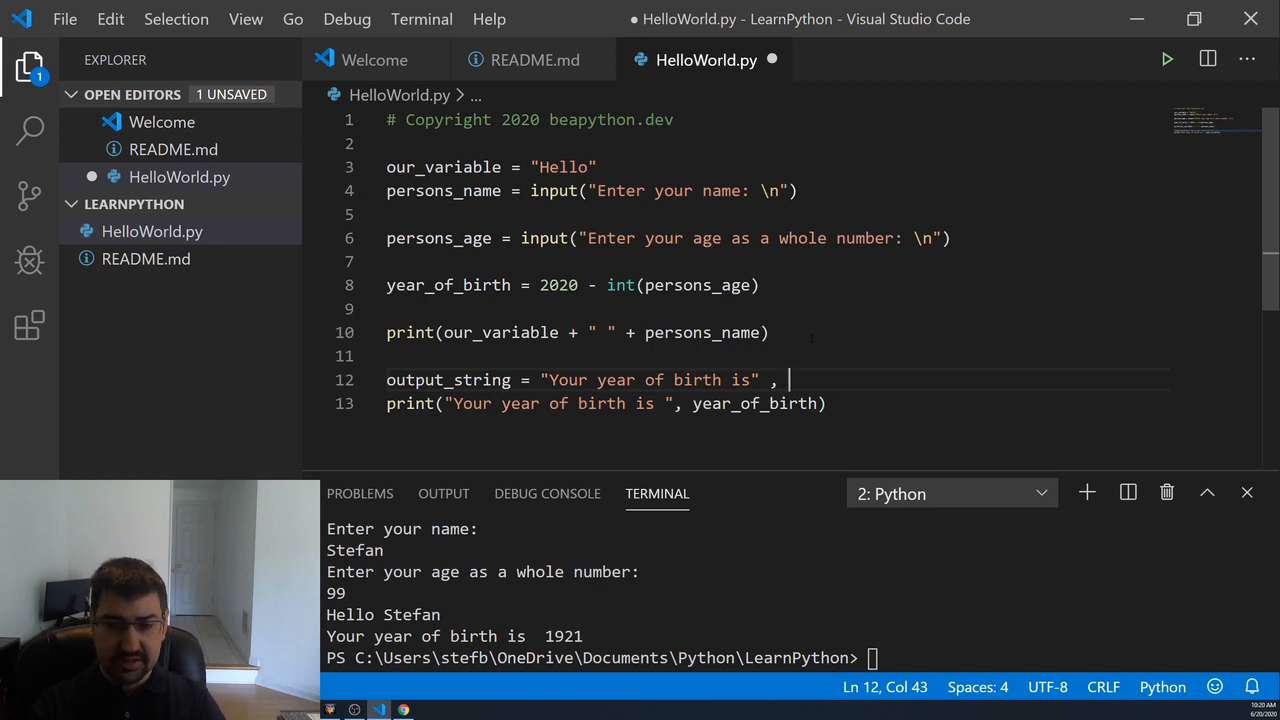
text(year_of_birth)
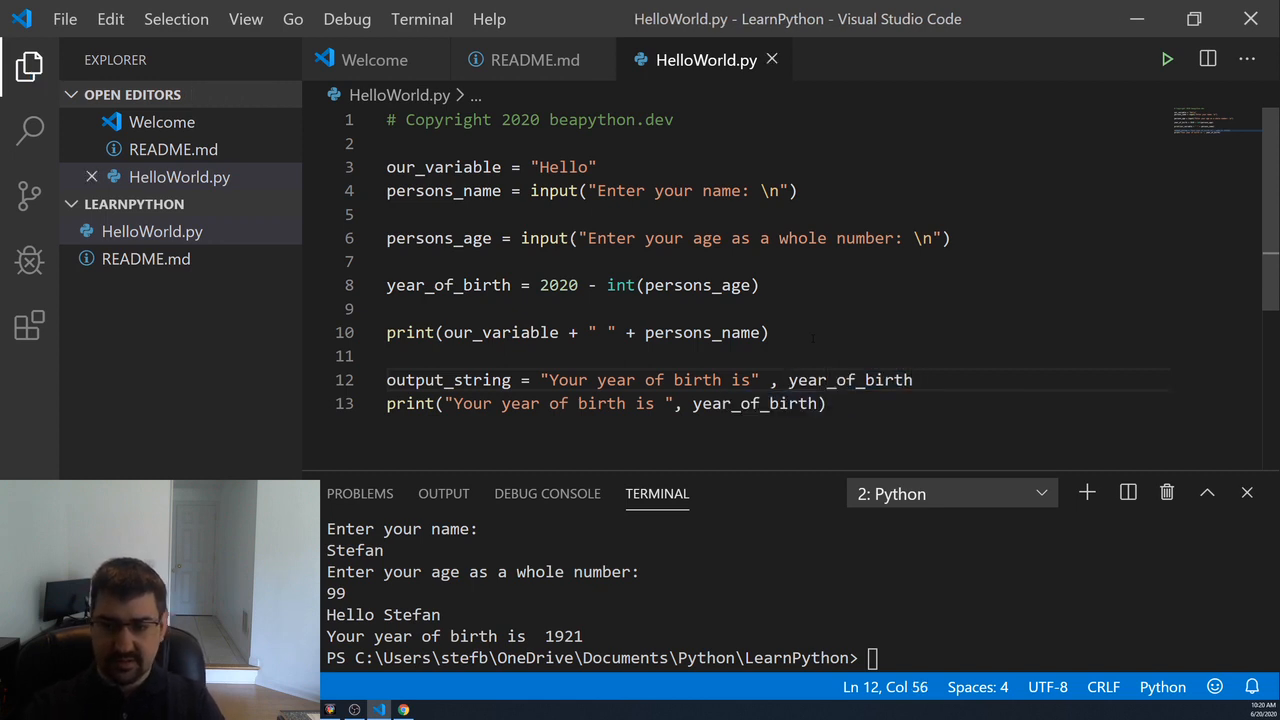
- Change line 13 to print(output_string) in place of the old arguments
drag(536, 404, 824, 404)
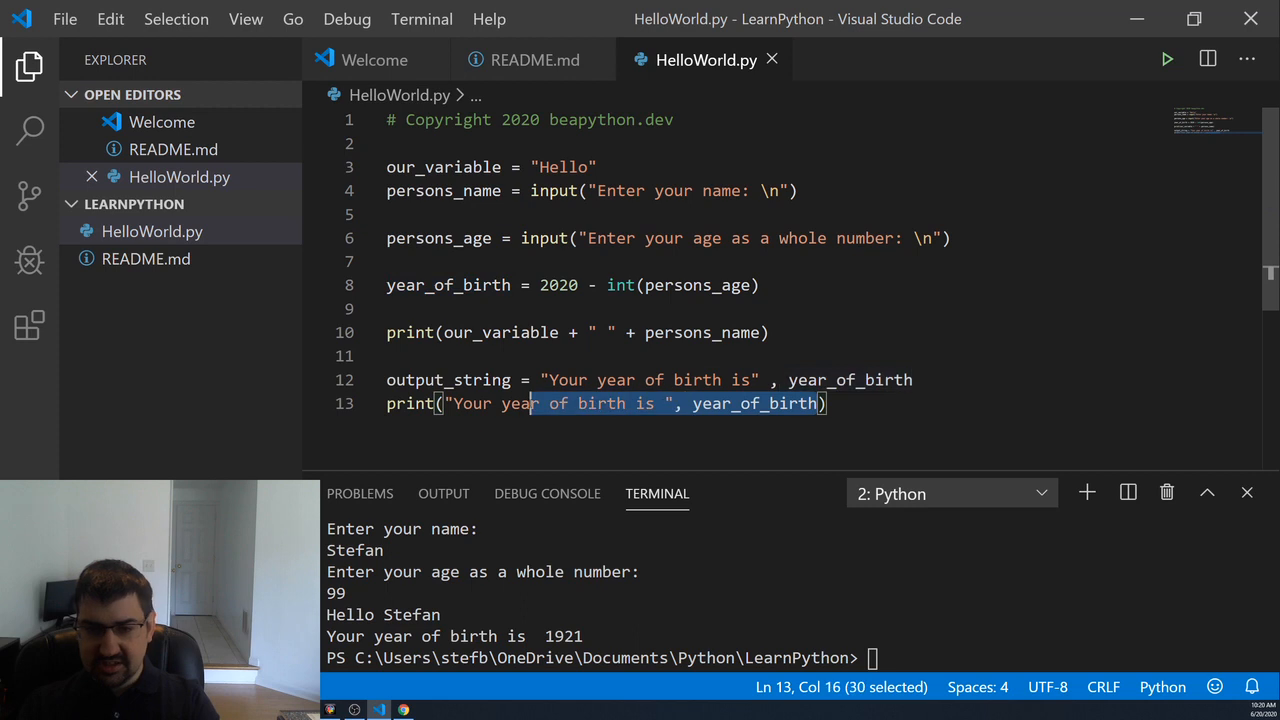
text(o))
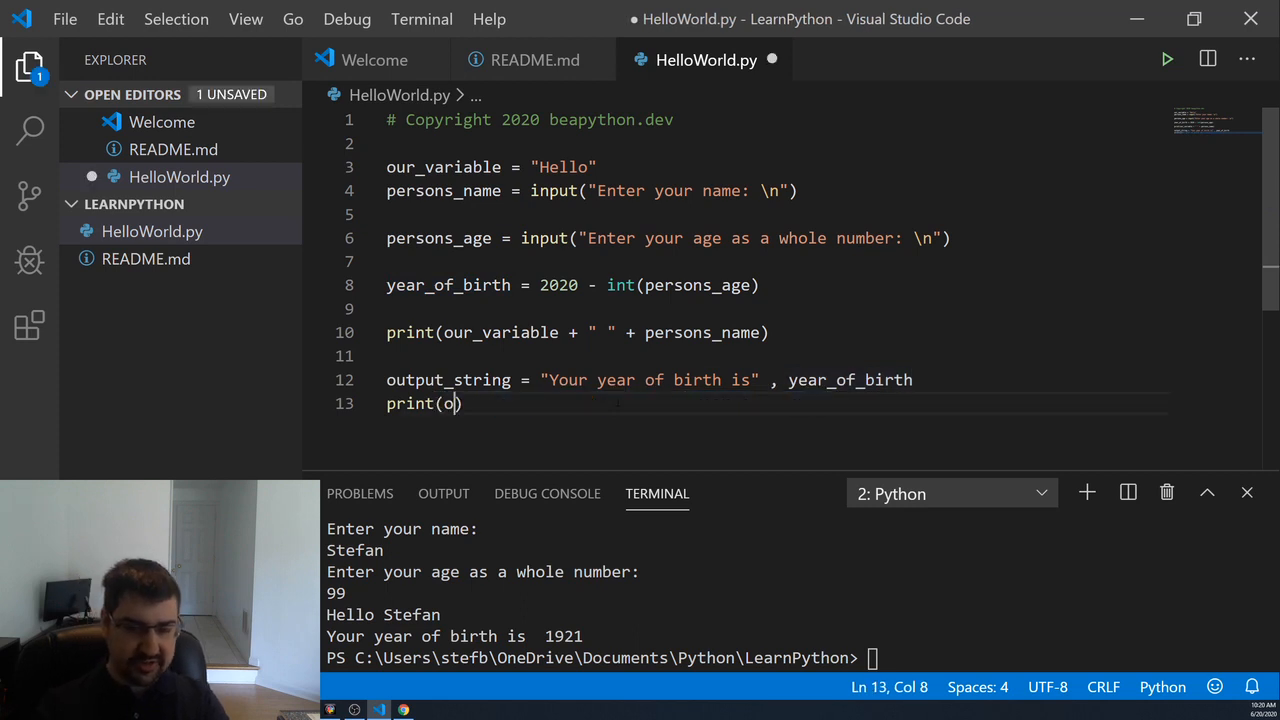
text(utput_string)
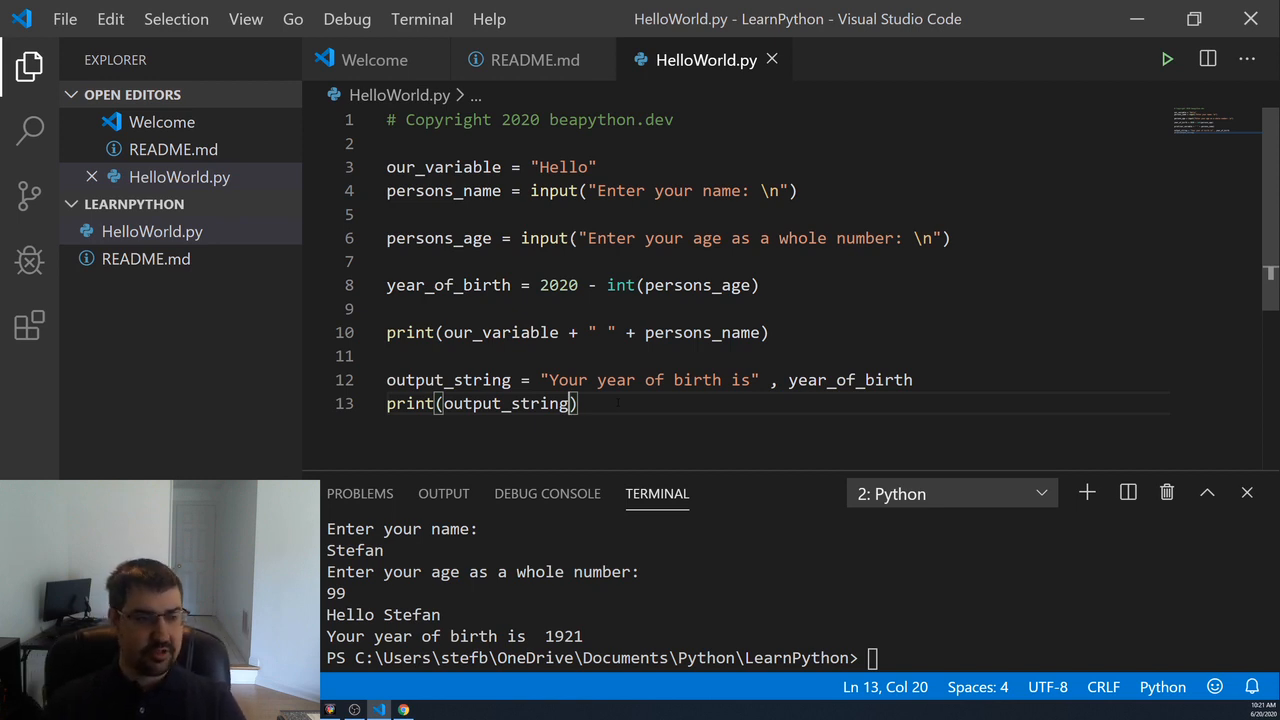
double_click(850, 380)
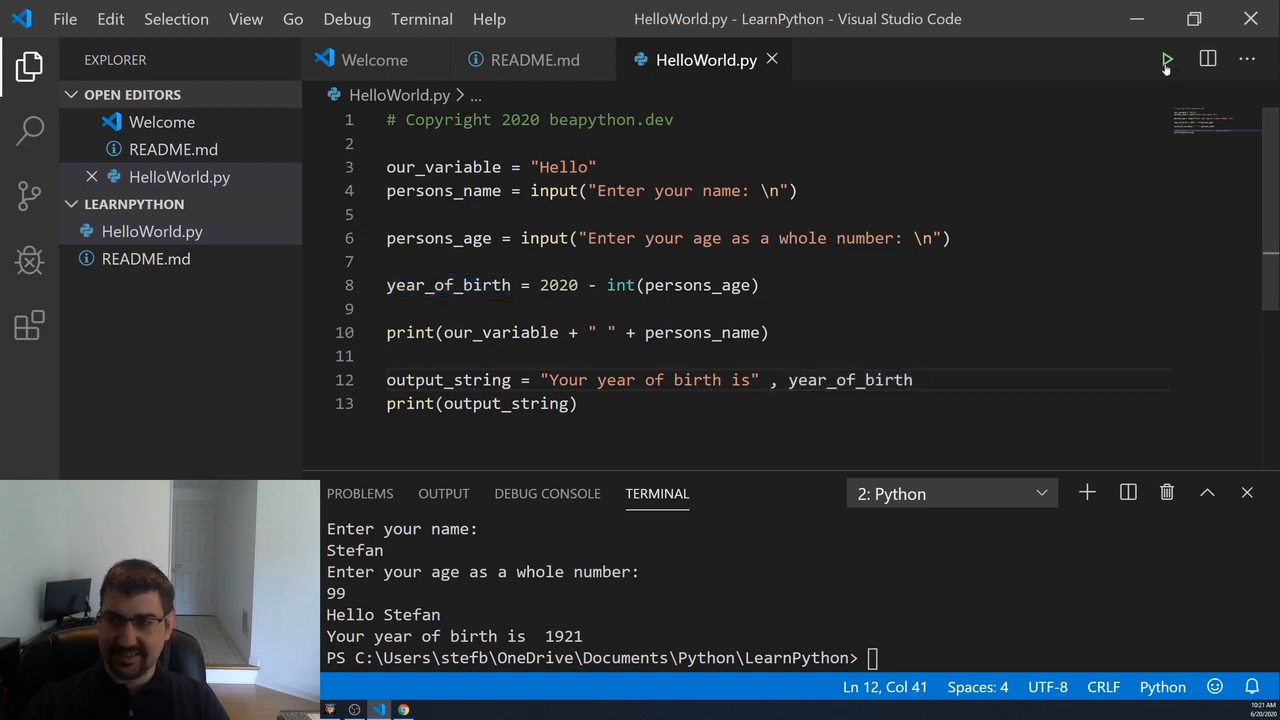
- Run HelloWorld.py and see the tuple ('Your year of birth is', 1921) printed
click(1166, 60)
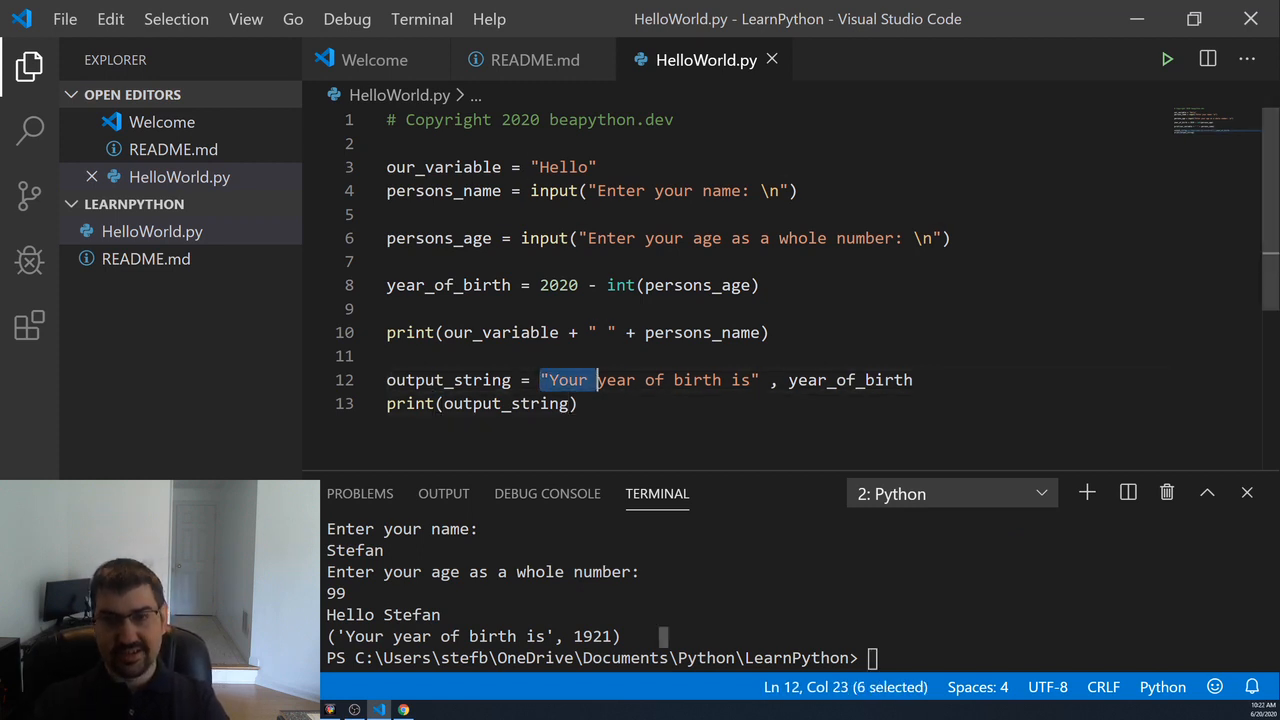
drag(596, 380, 912, 380)
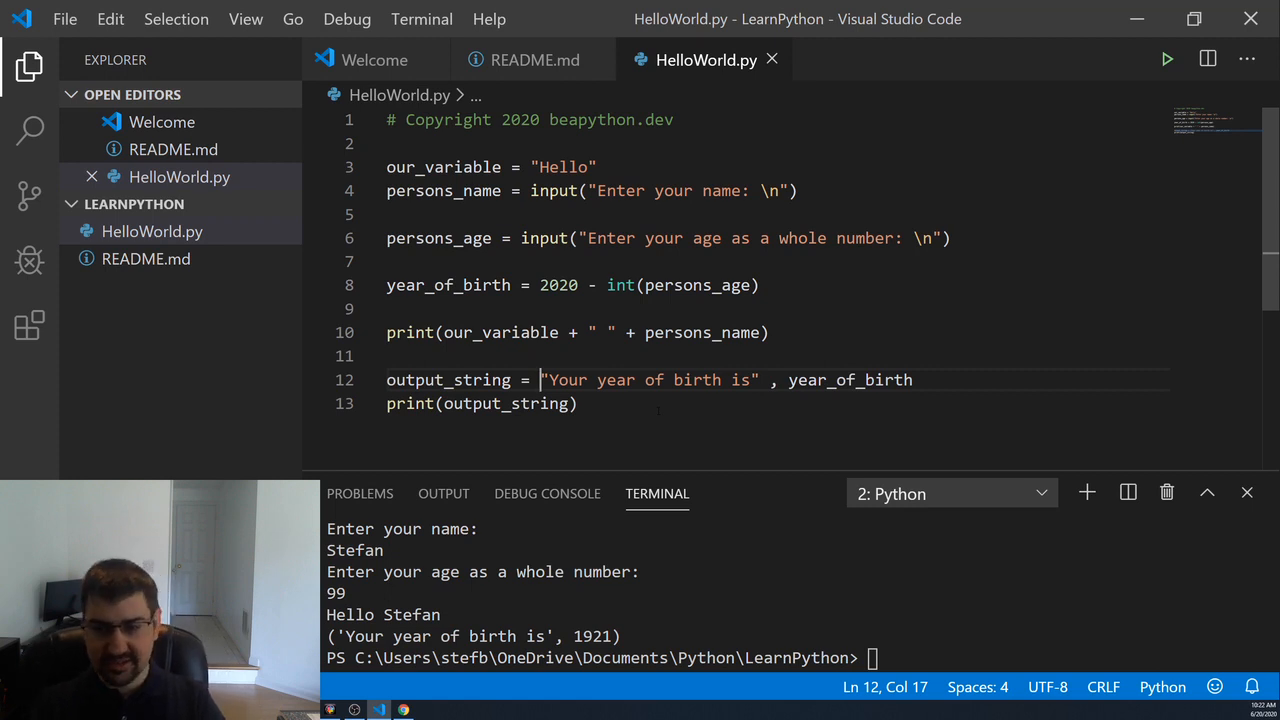
- Make output_string an f-string with {year_of_birth} embedded and save
text(f)
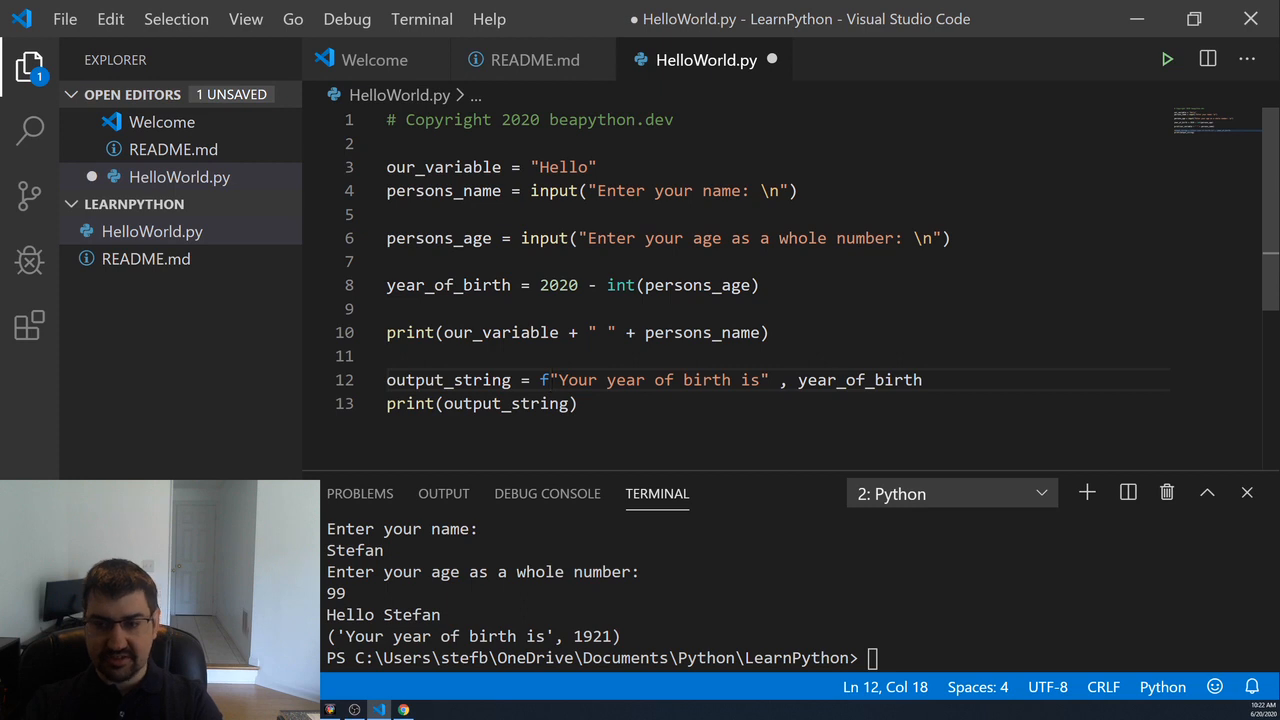
double_click(860, 380)
text( {)
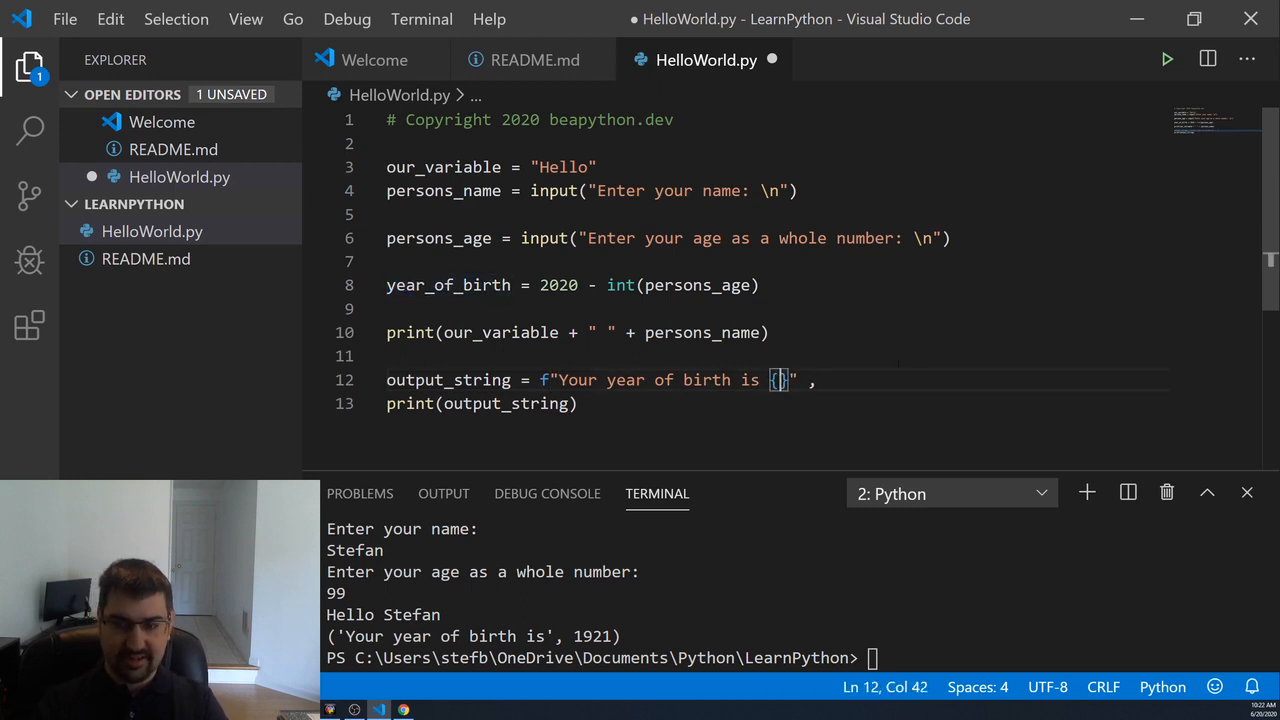
text(year_of_birth)
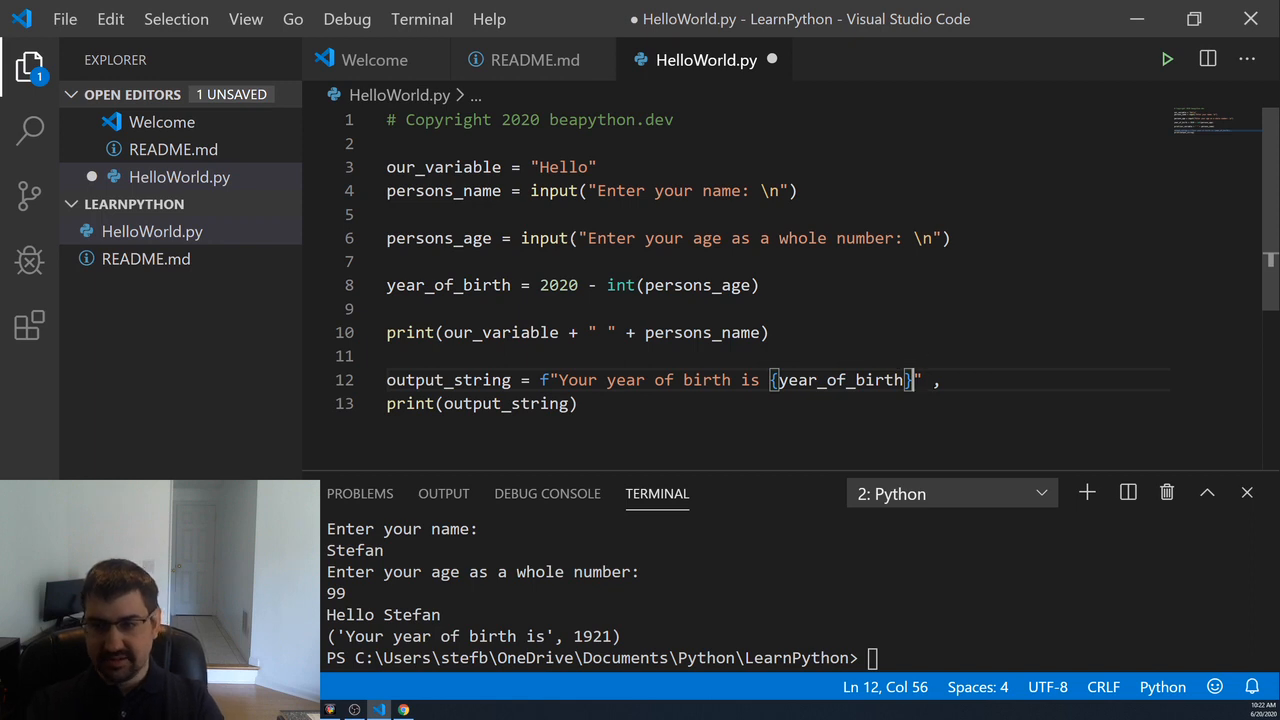
key(ctrl+s)
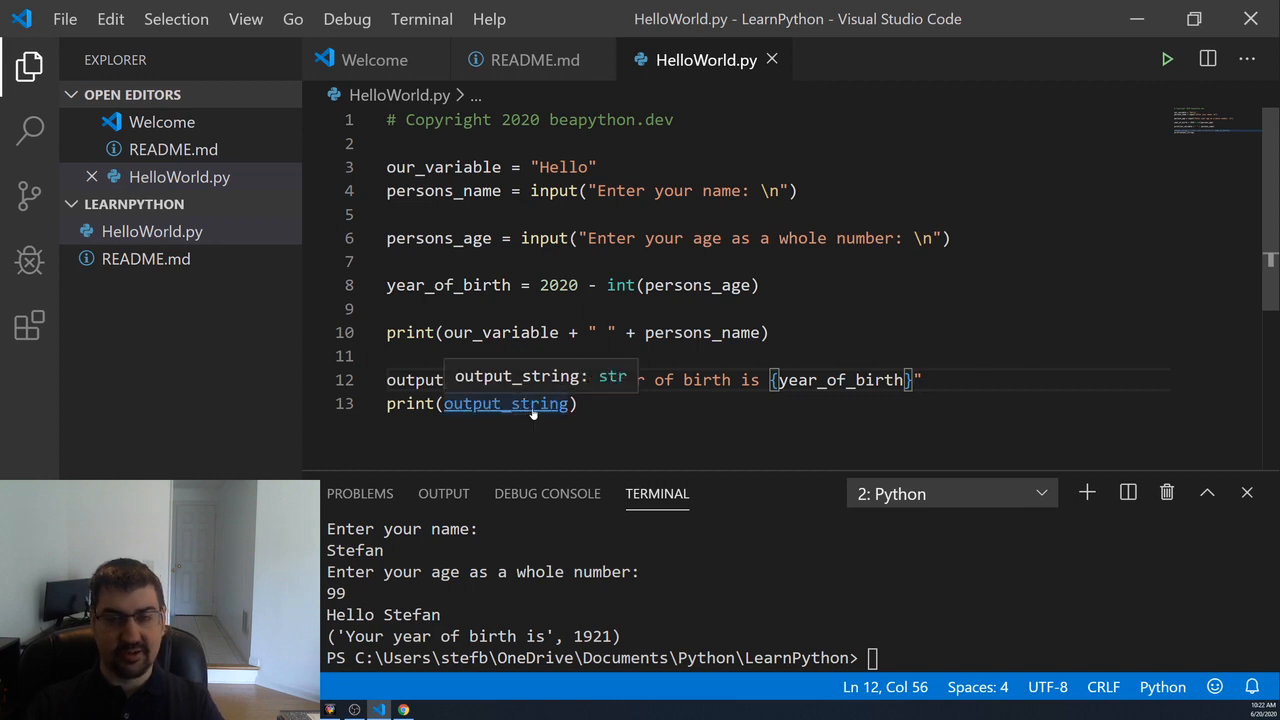
- Rerun the script with age 99 to print Your year of birth is 1921
click(1166, 58)
text(Stefan)
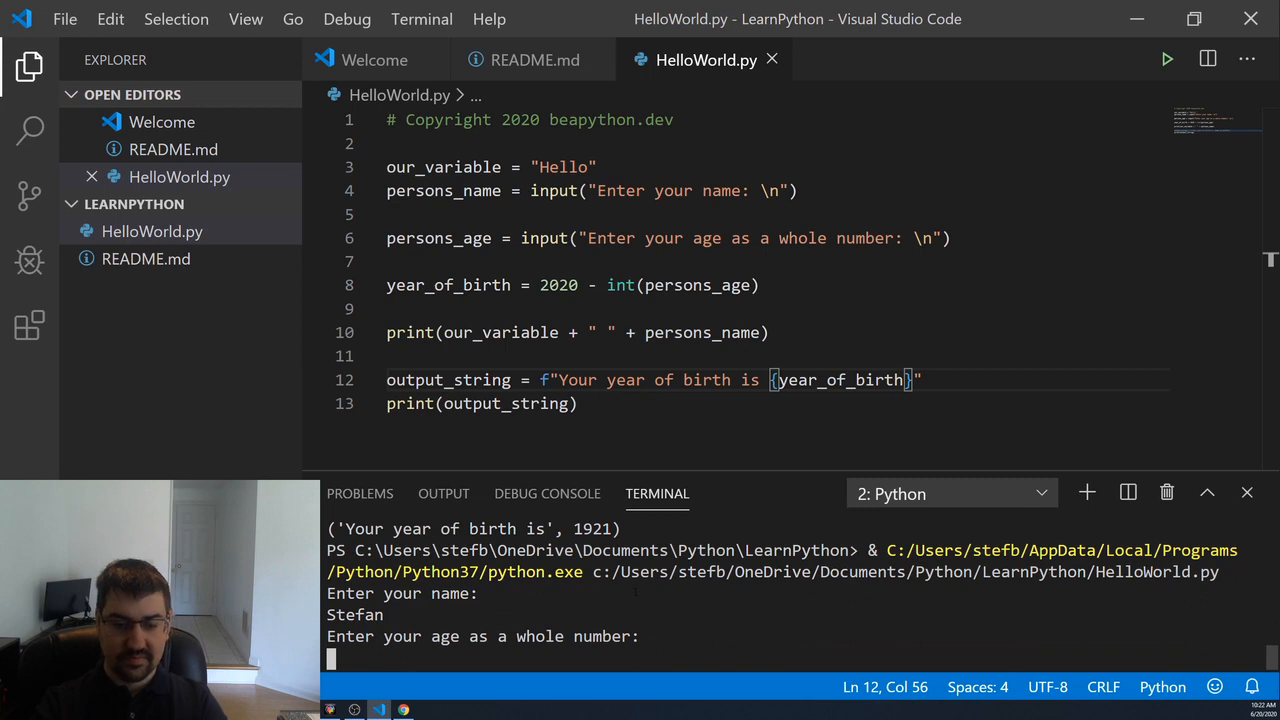
text(99)
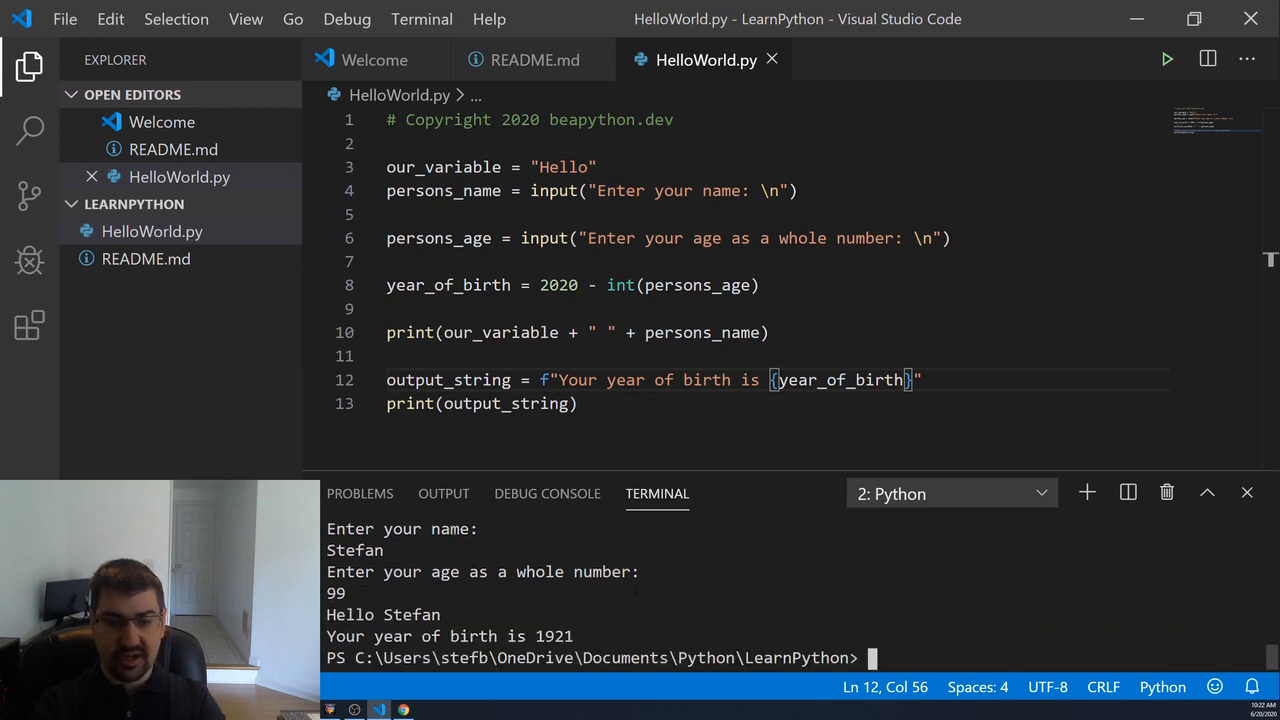